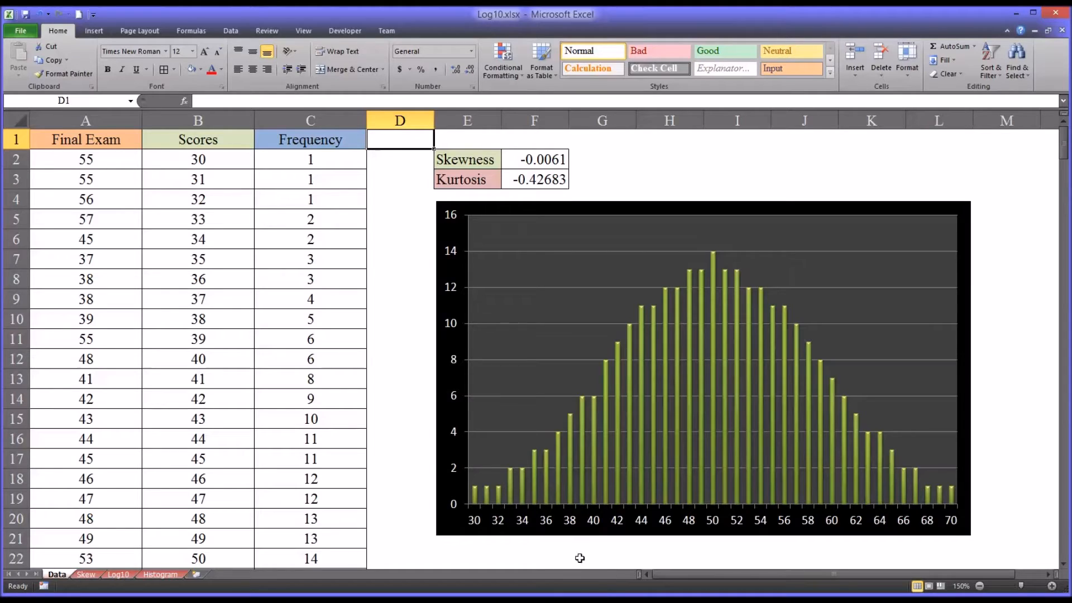
mouse_move(361, 454)
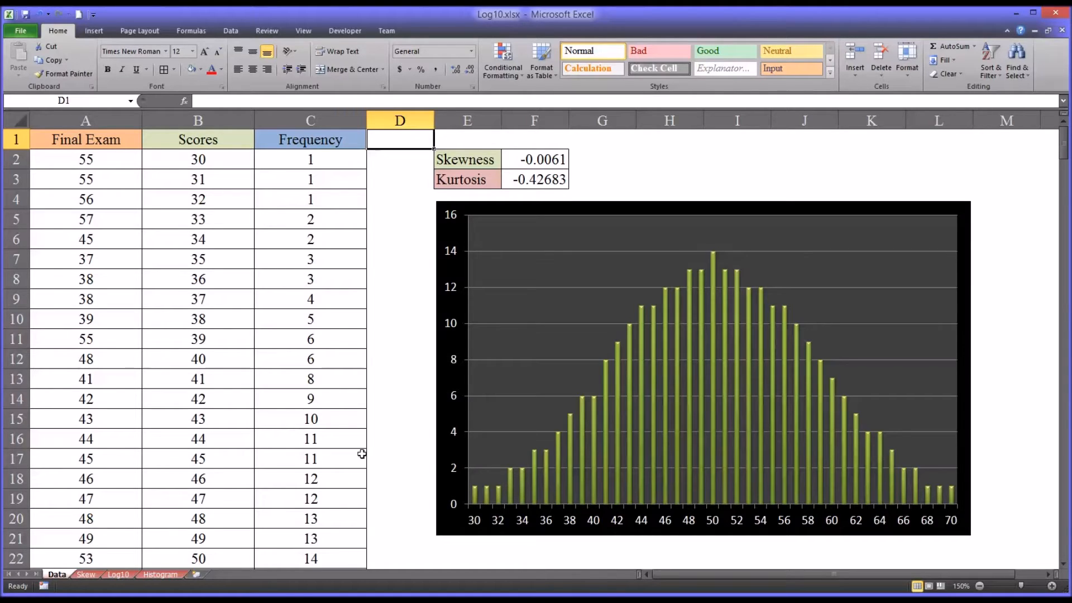
mouse_move(314, 297)
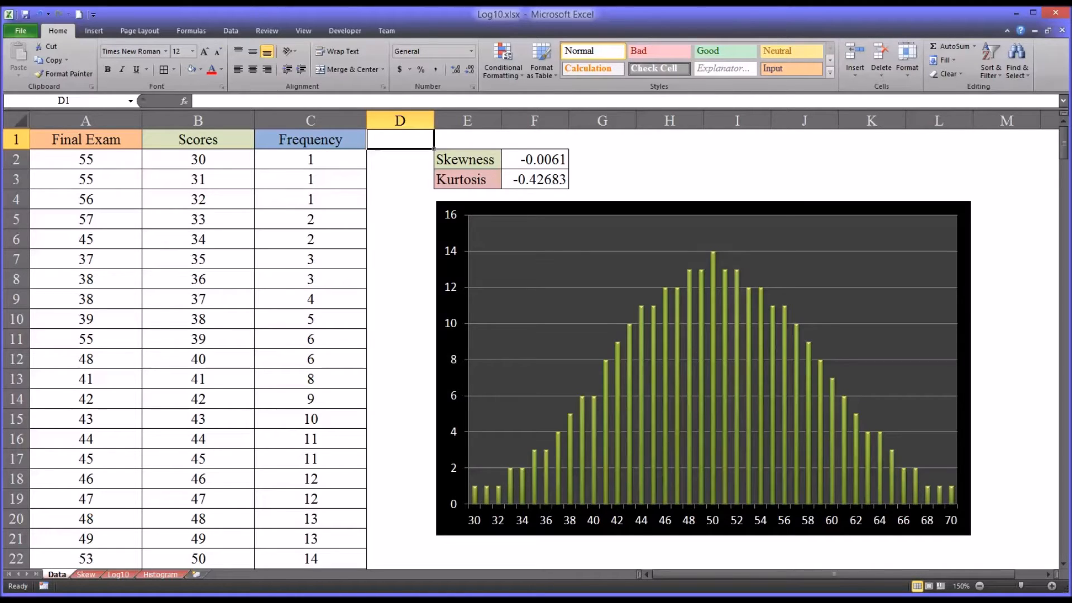
mouse_move(488, 557)
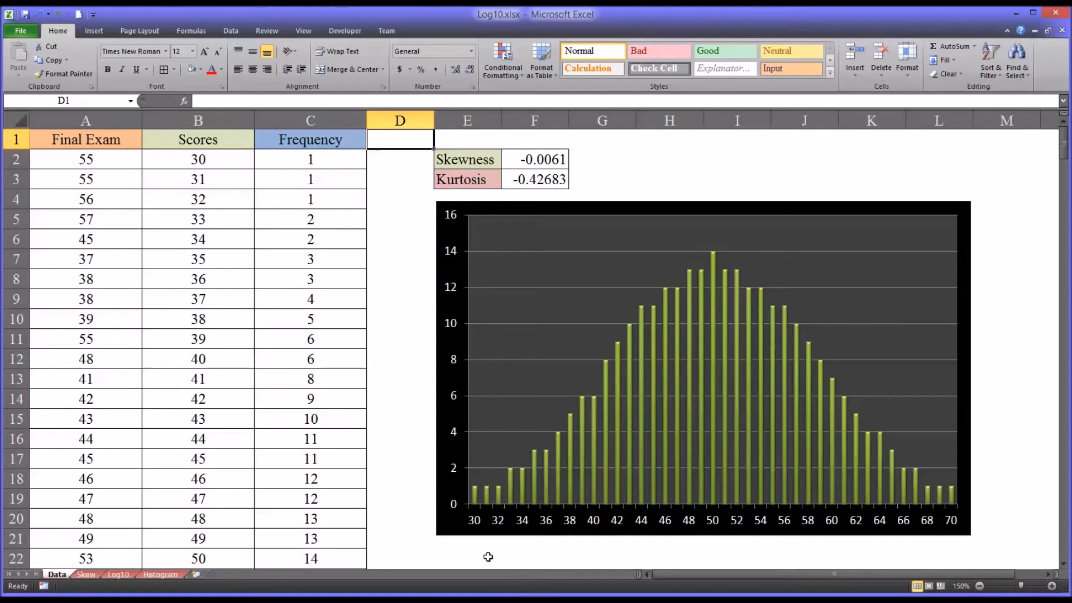
Inspect the formulas behind the skewness and kurtosis values in the F–G cells
left_click(535, 160)
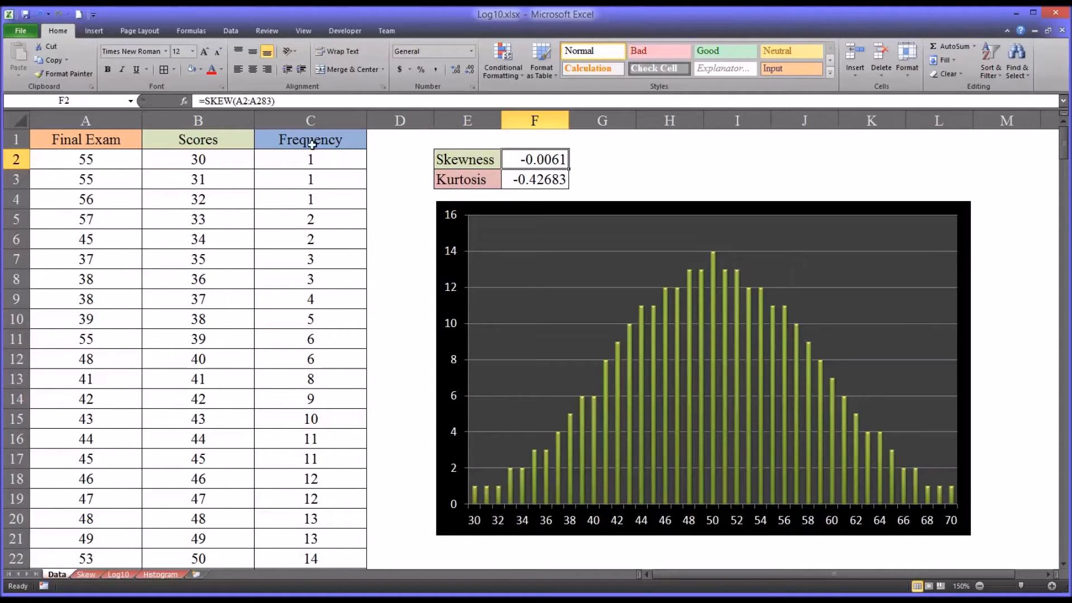
mouse_move(236, 101)
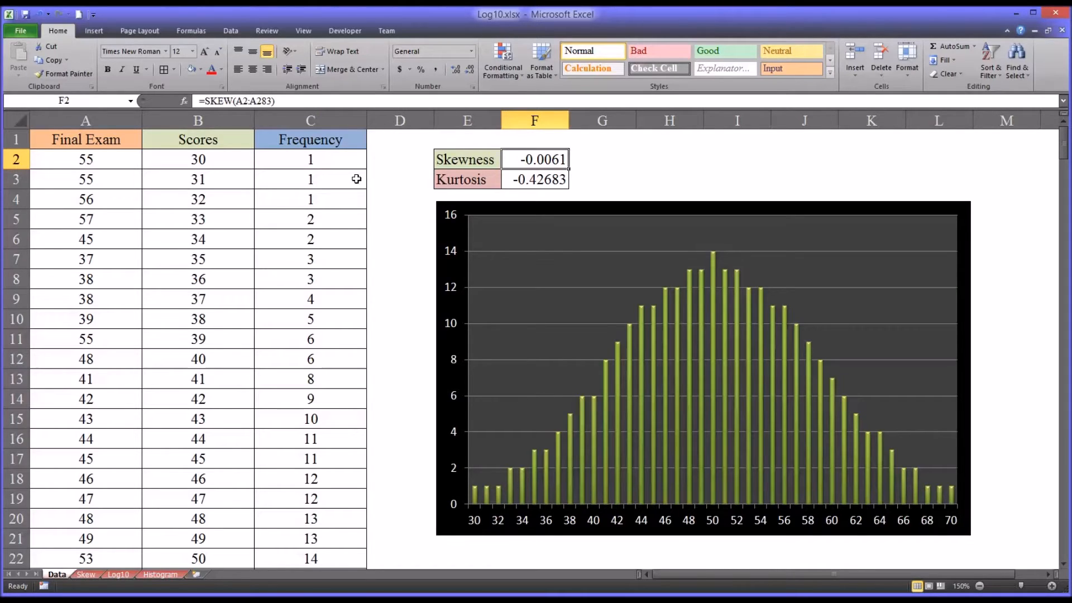
left_click(536, 179)
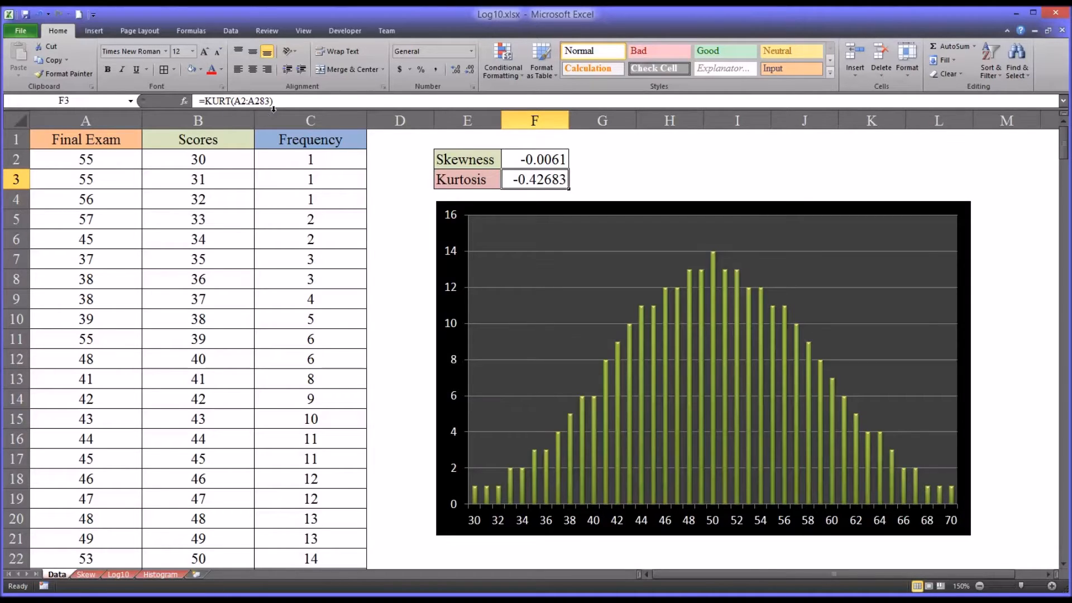
left_click(535, 159)
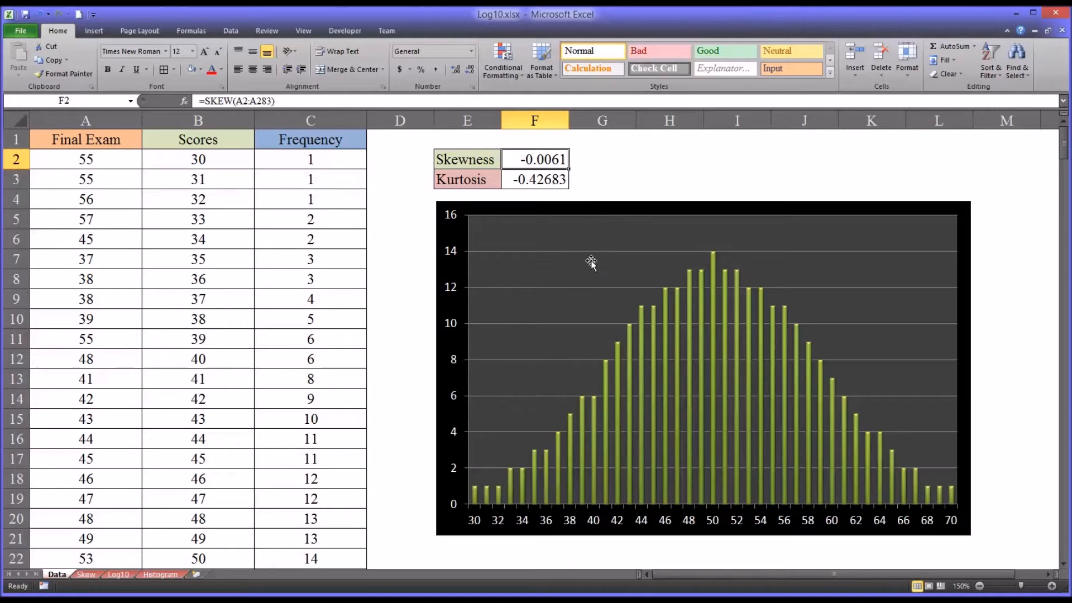
mouse_move(568, 342)
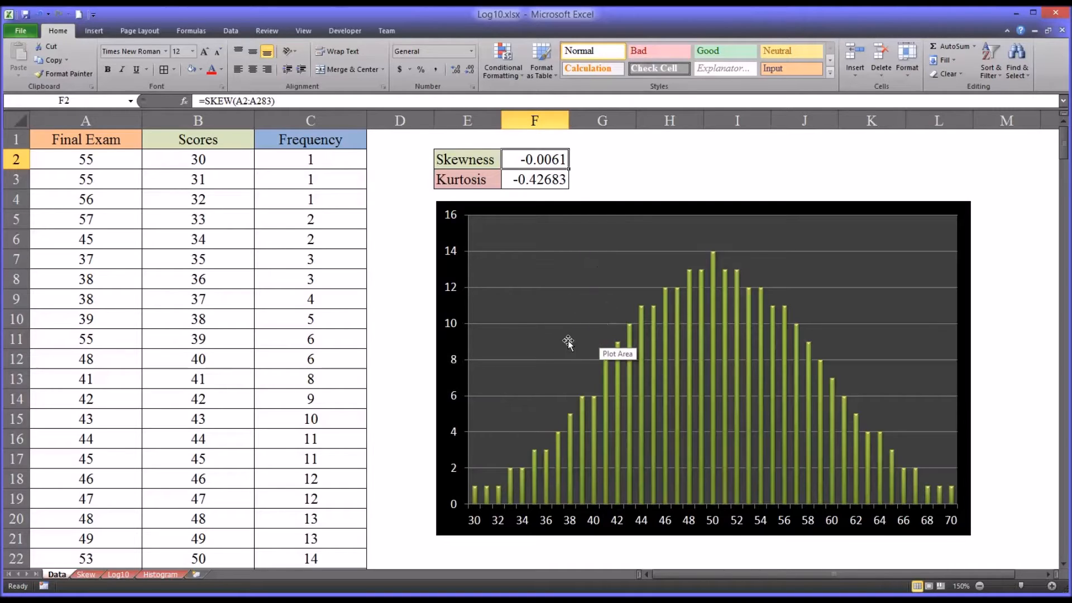
mouse_move(627, 179)
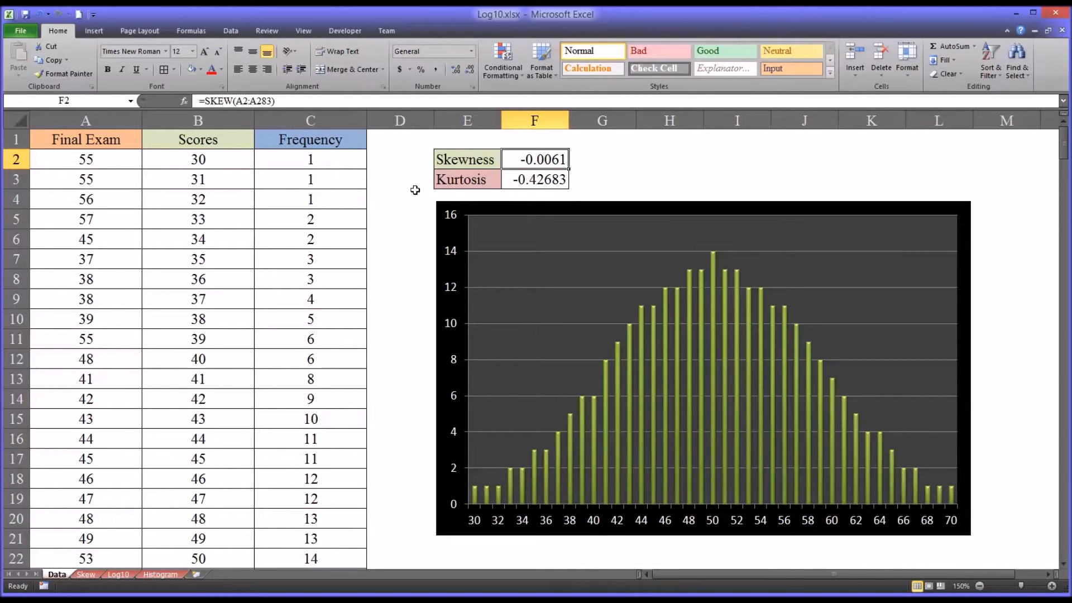
left_click(537, 178)
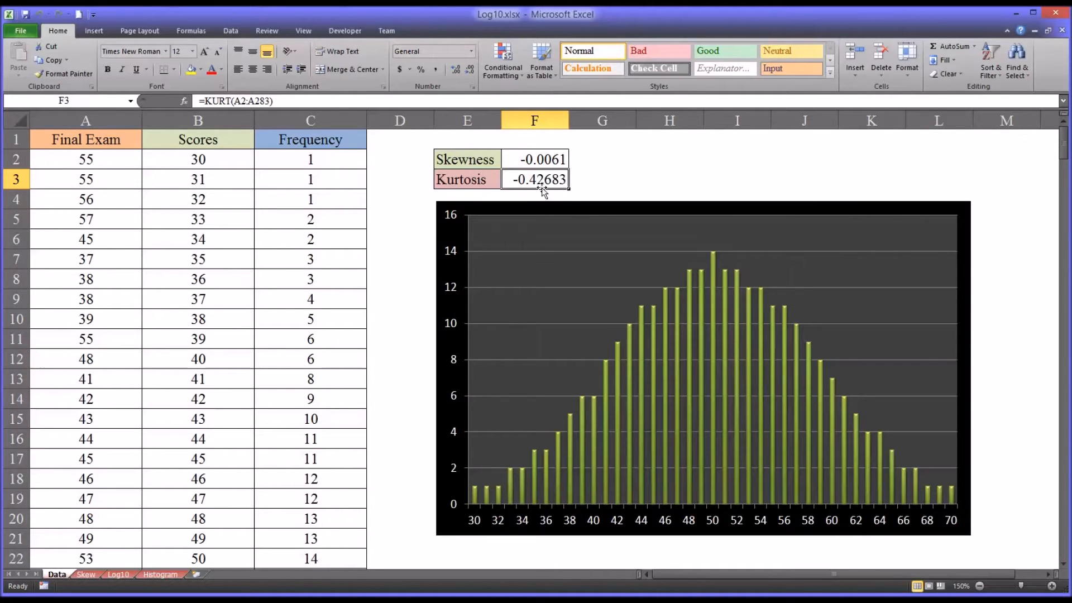
left_click(536, 159)
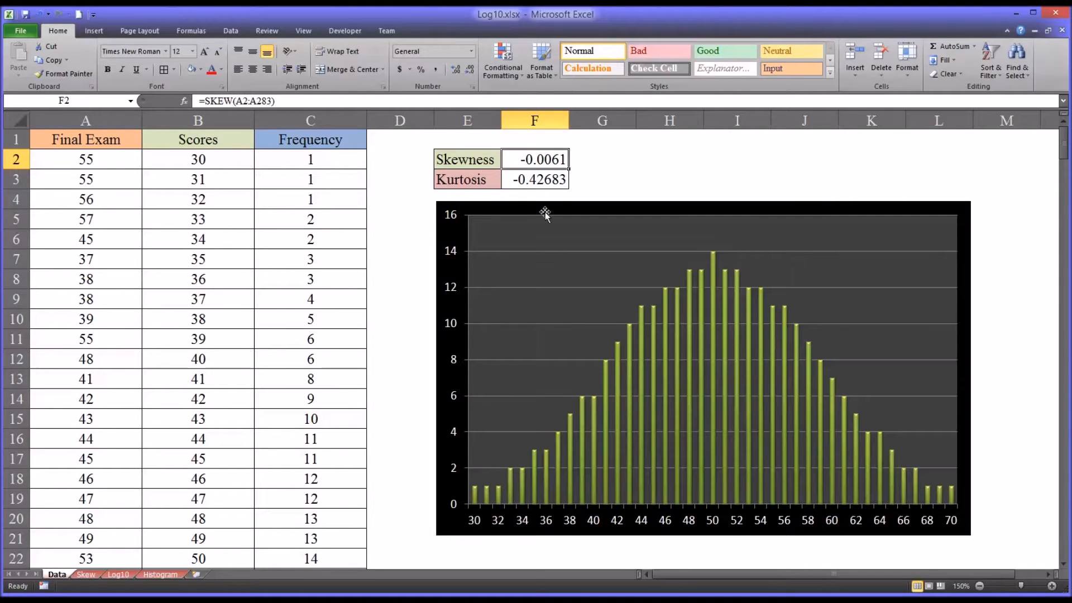
mouse_move(705, 242)
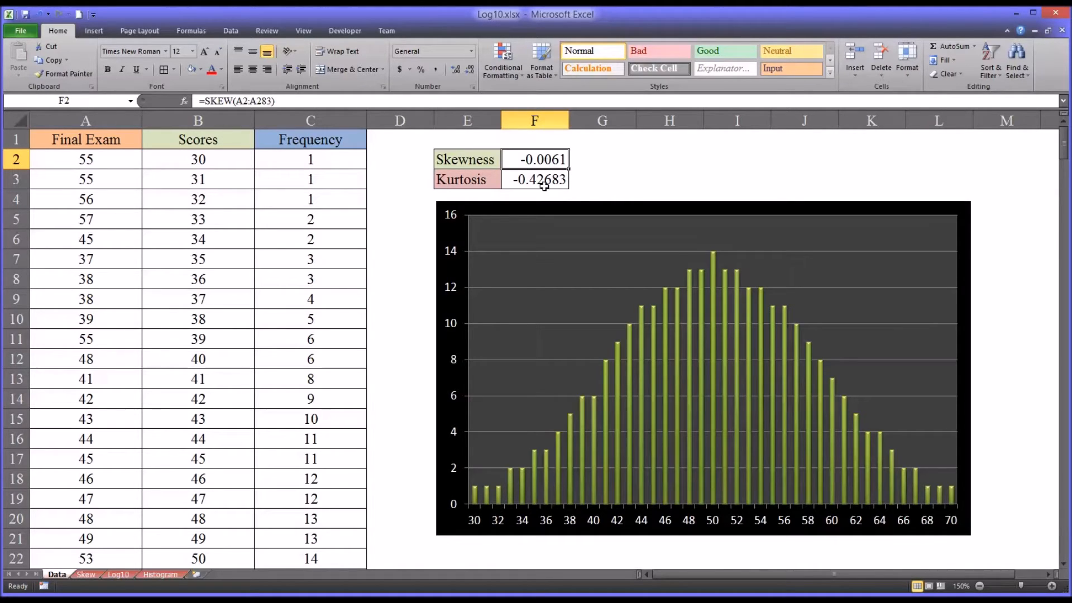
mouse_move(249, 208)
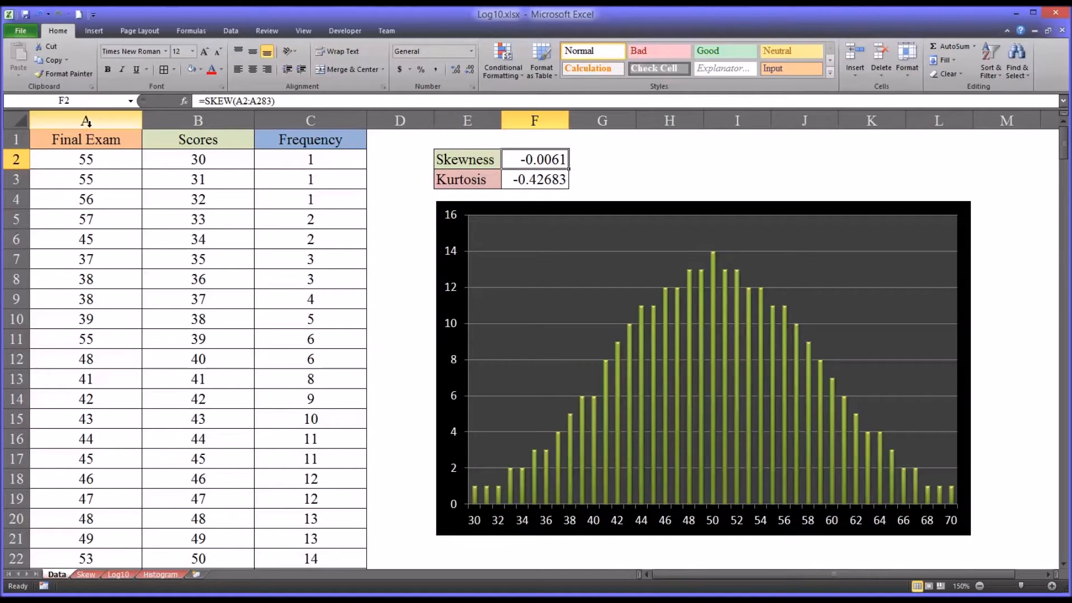
Review the Final Exam column and the Scores values in column D, including 38 in row 10
left_click(86, 121)
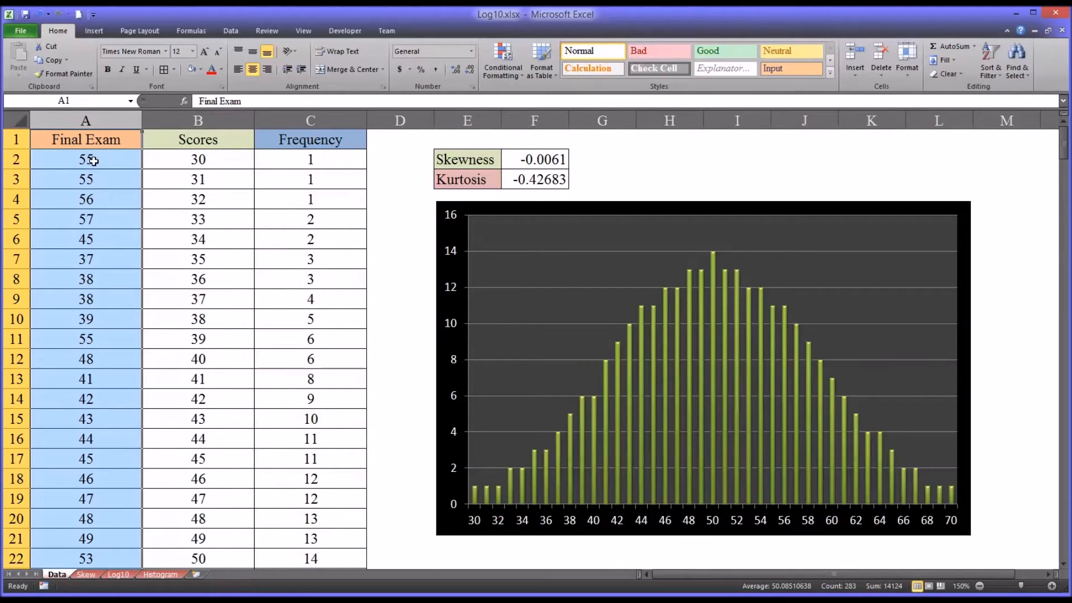
left_click(86, 158)
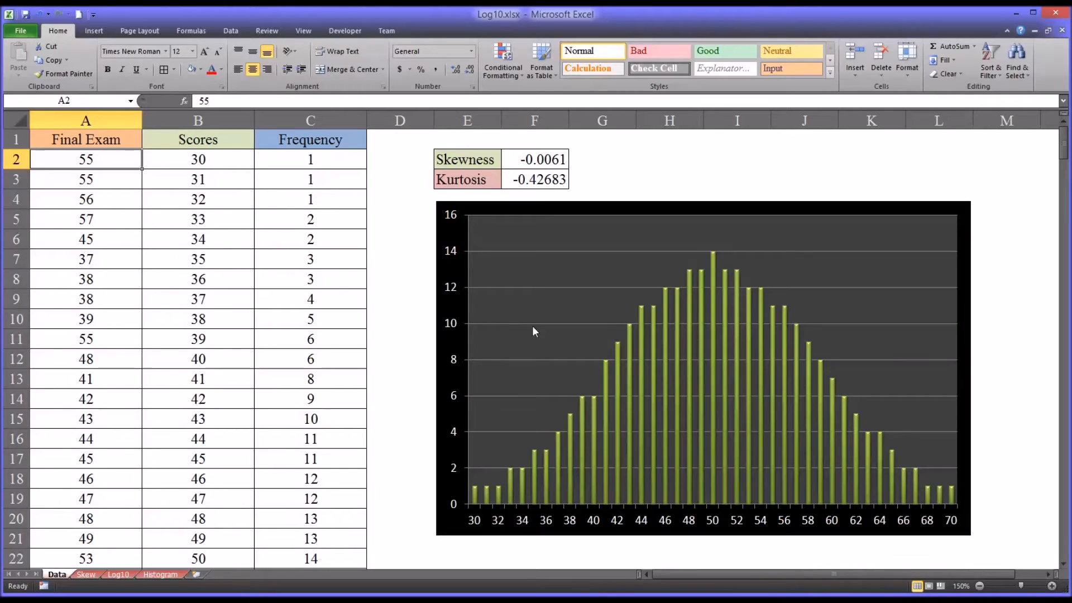
mouse_move(867, 530)
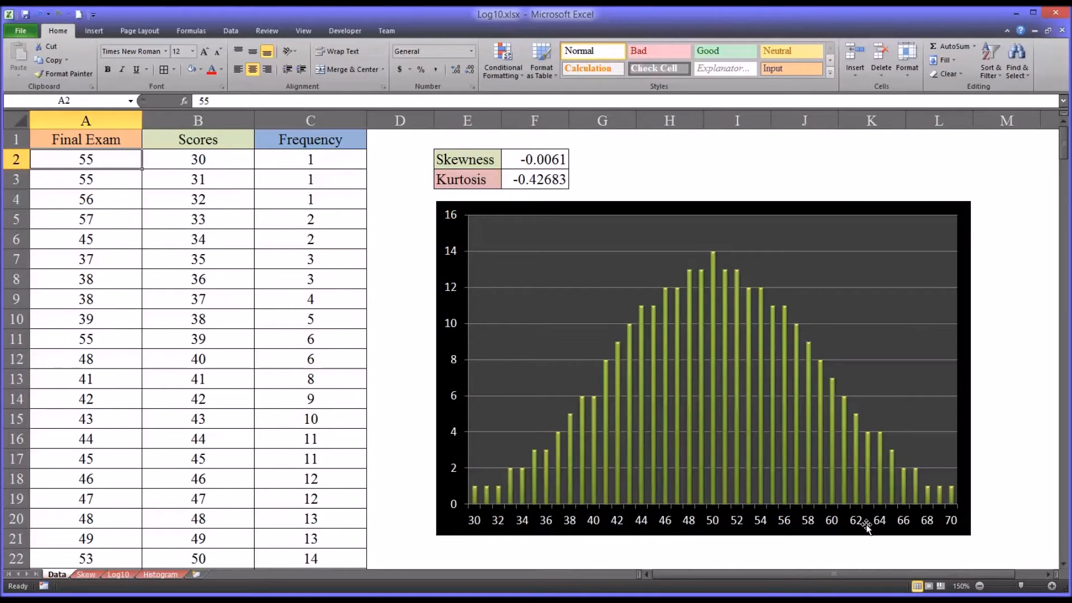
mouse_move(648, 494)
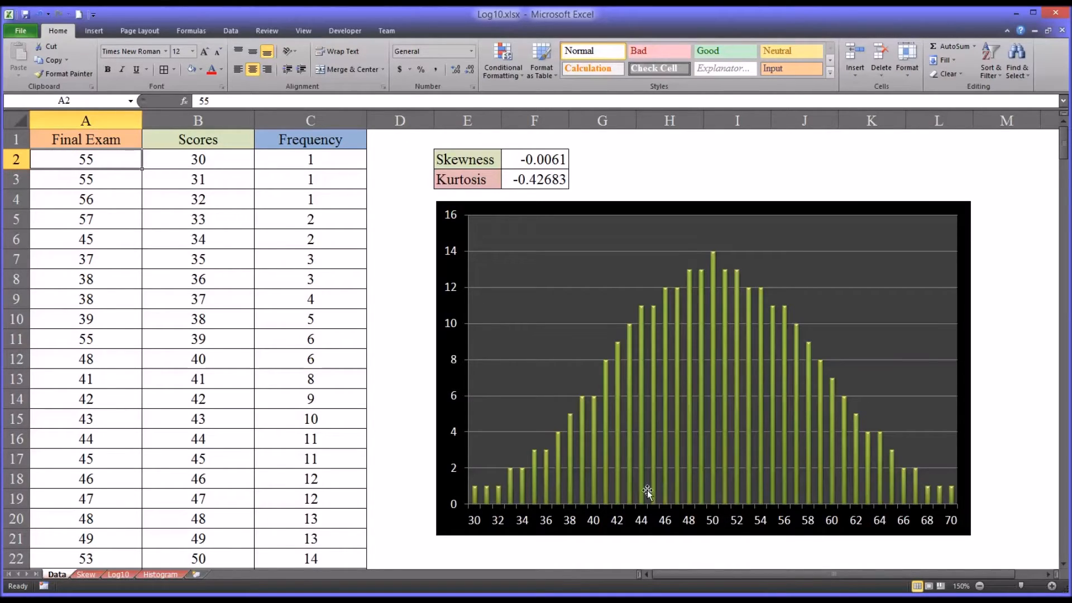
mouse_move(751, 410)
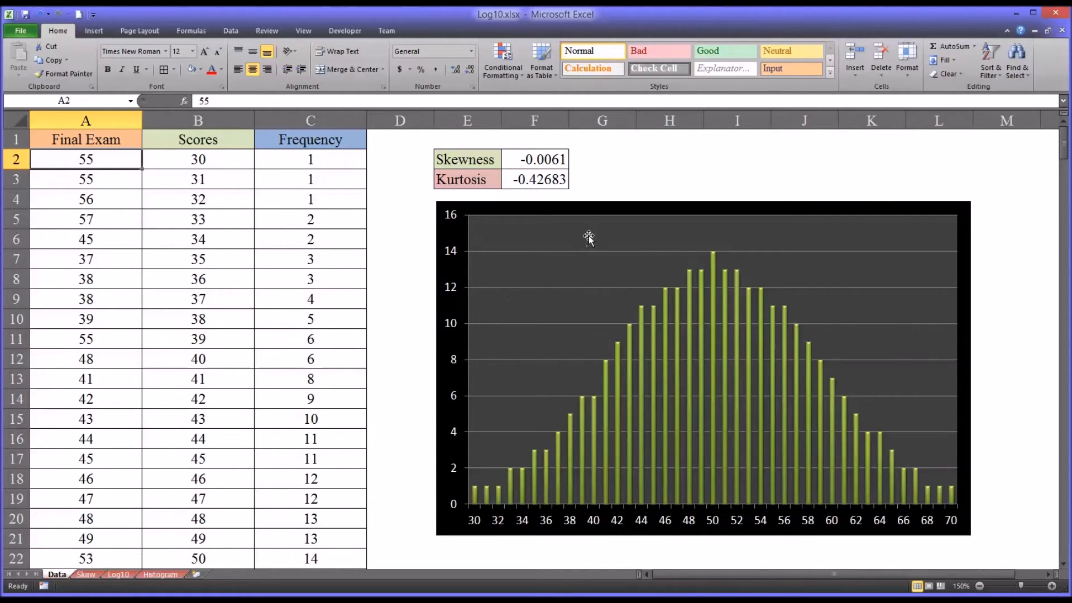
mouse_move(571, 242)
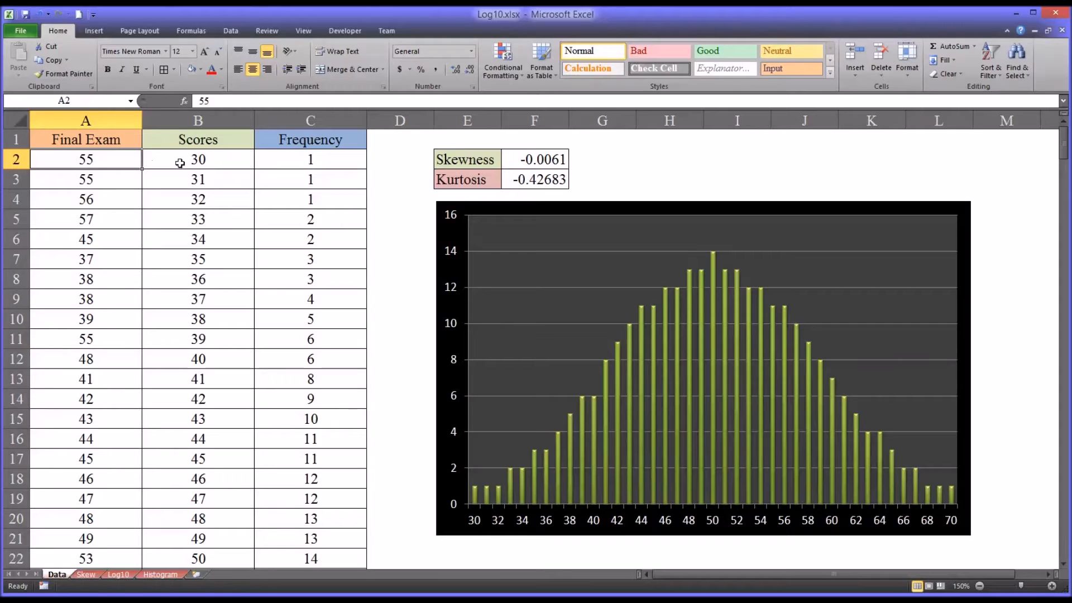
left_click(198, 158)
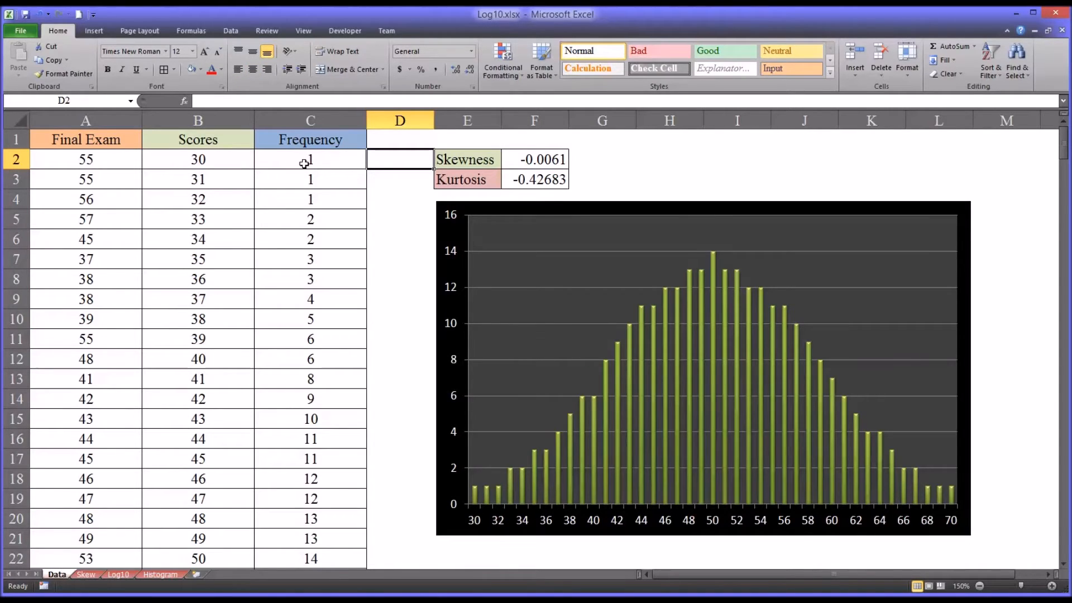
mouse_move(236, 164)
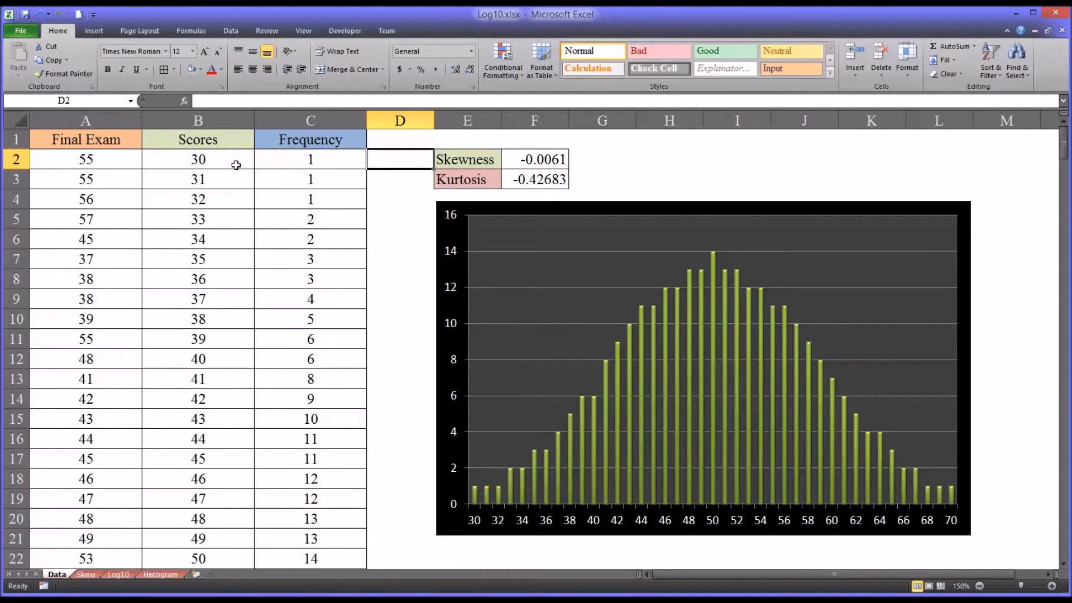
left_click(199, 158)
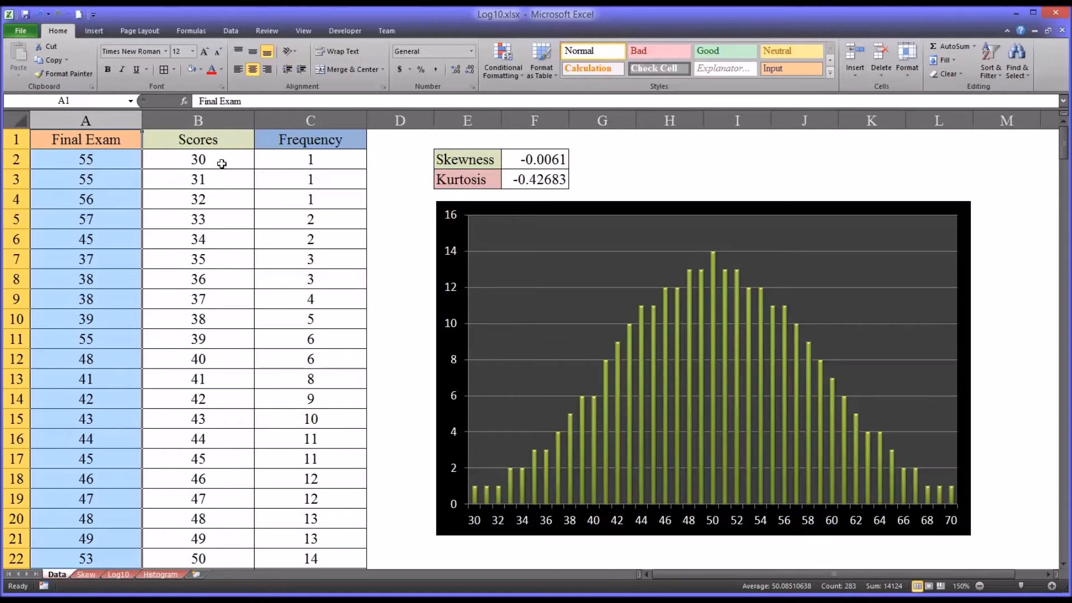
left_click(198, 159)
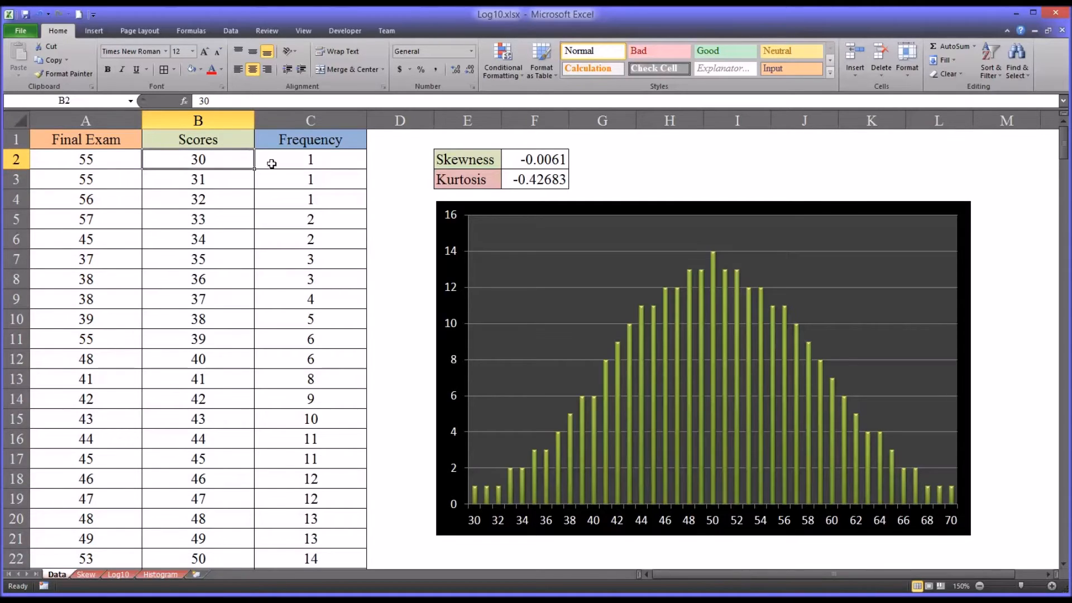
mouse_move(197, 267)
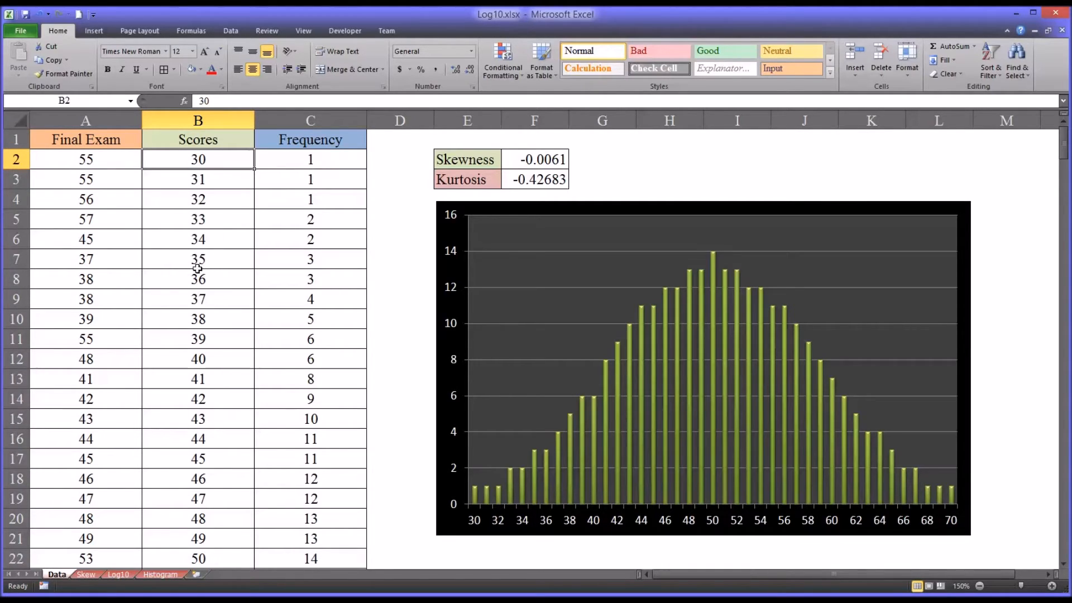
left_click(198, 318)
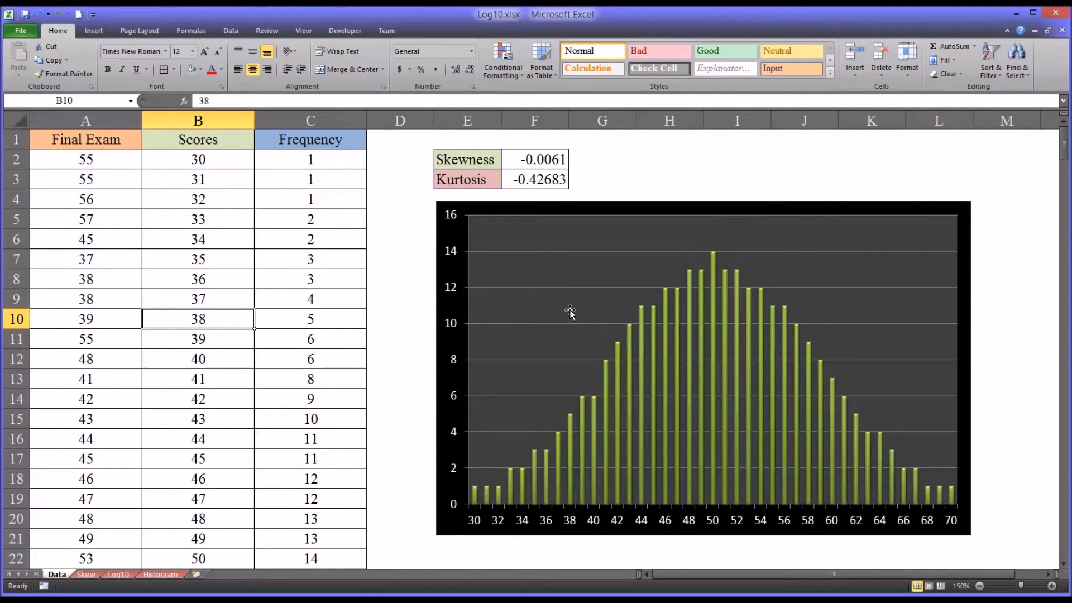
mouse_move(858, 568)
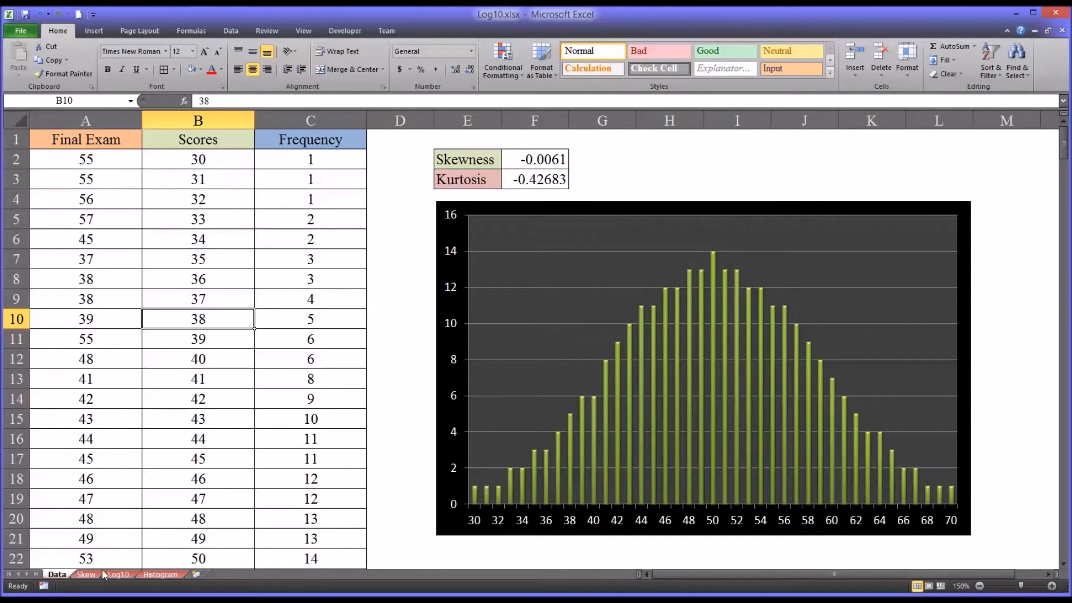
Check the Skew sheet's skewness and kurtosis formulas, then move to the Log10 sheet
left_click(86, 574)
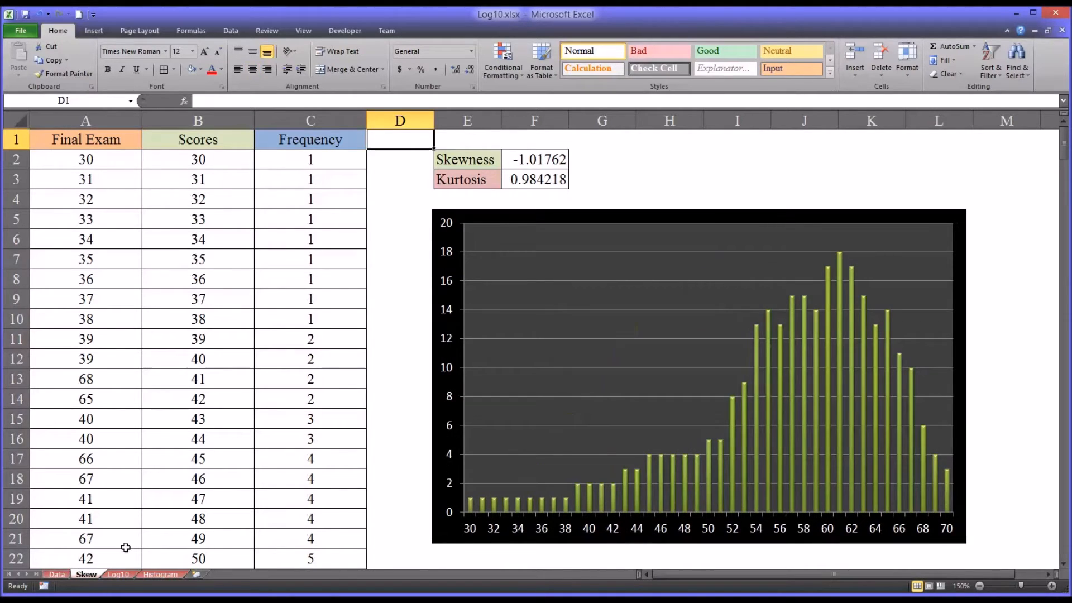
mouse_move(199, 269)
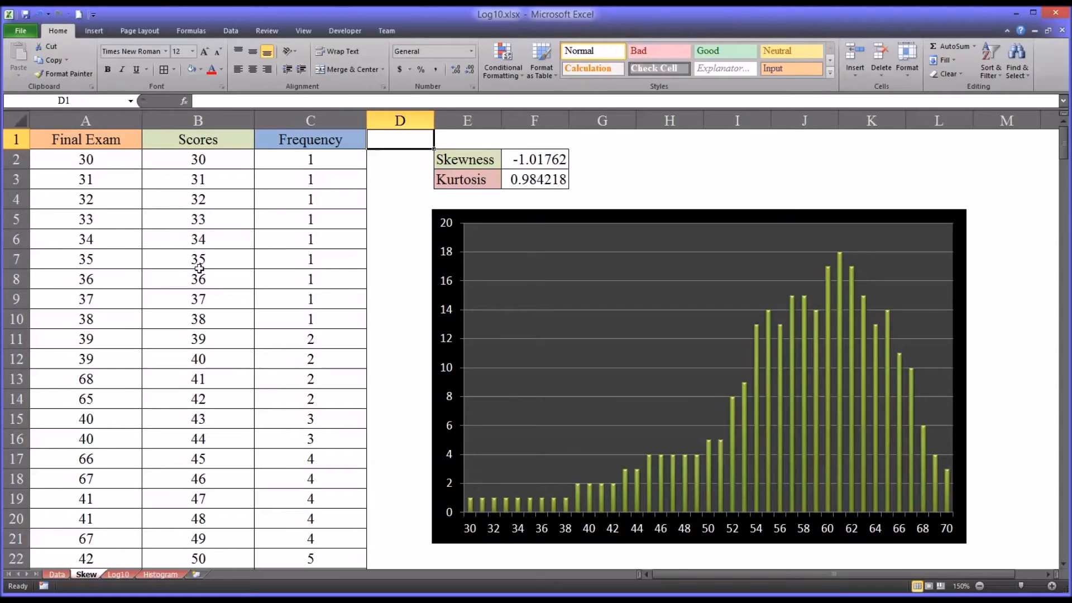
mouse_move(86, 237)
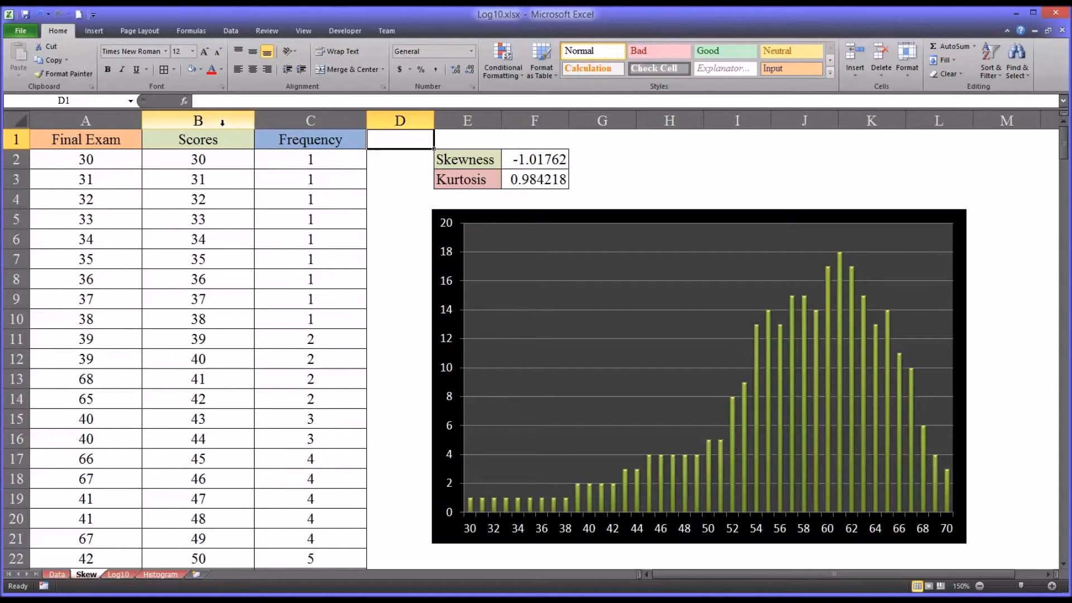
left_click(309, 121)
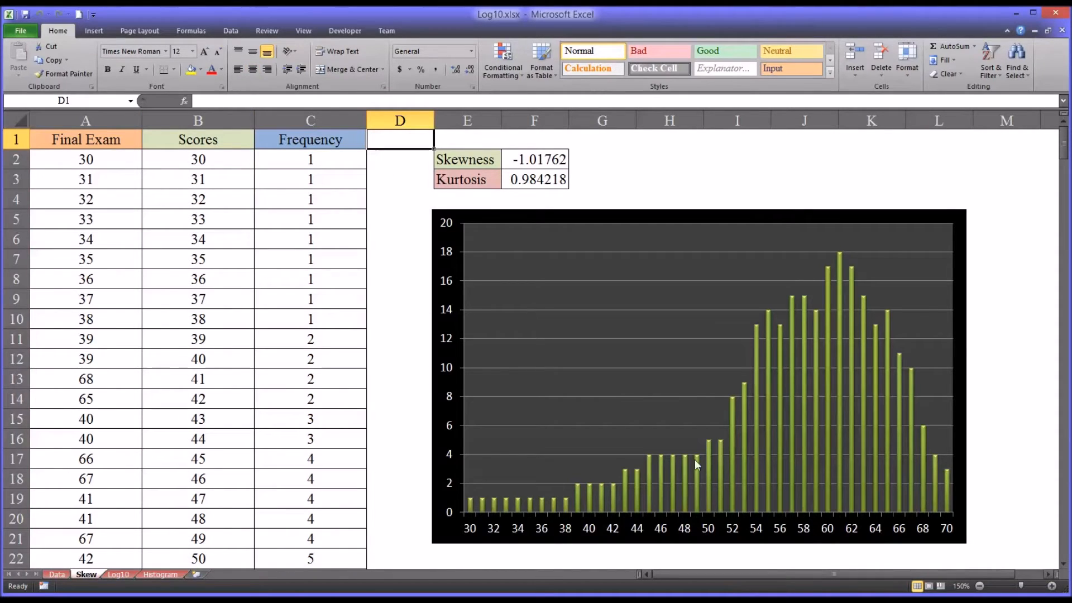
mouse_move(644, 448)
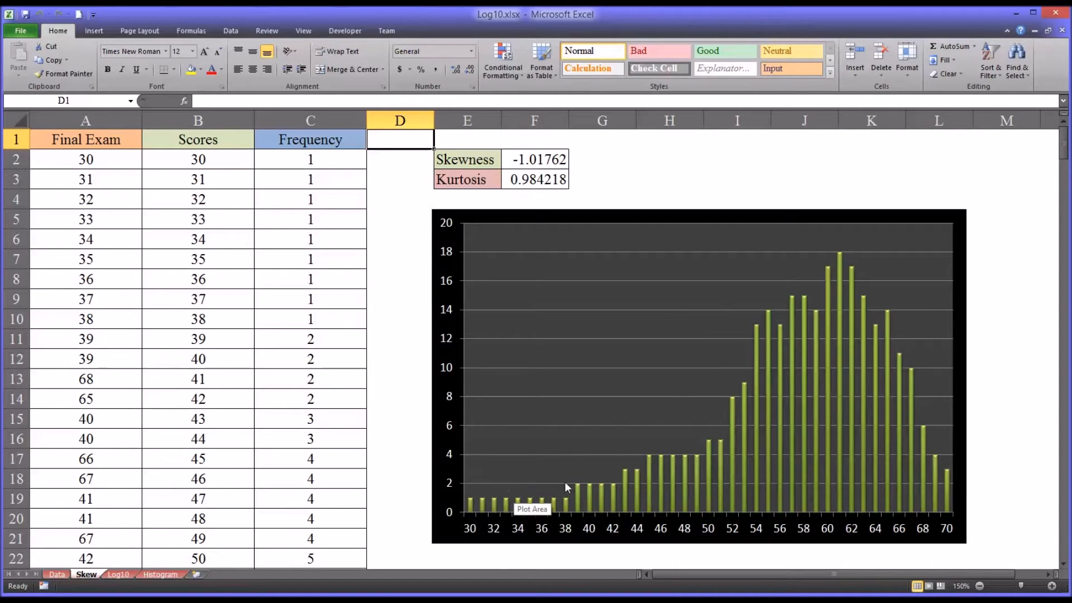
mouse_move(894, 455)
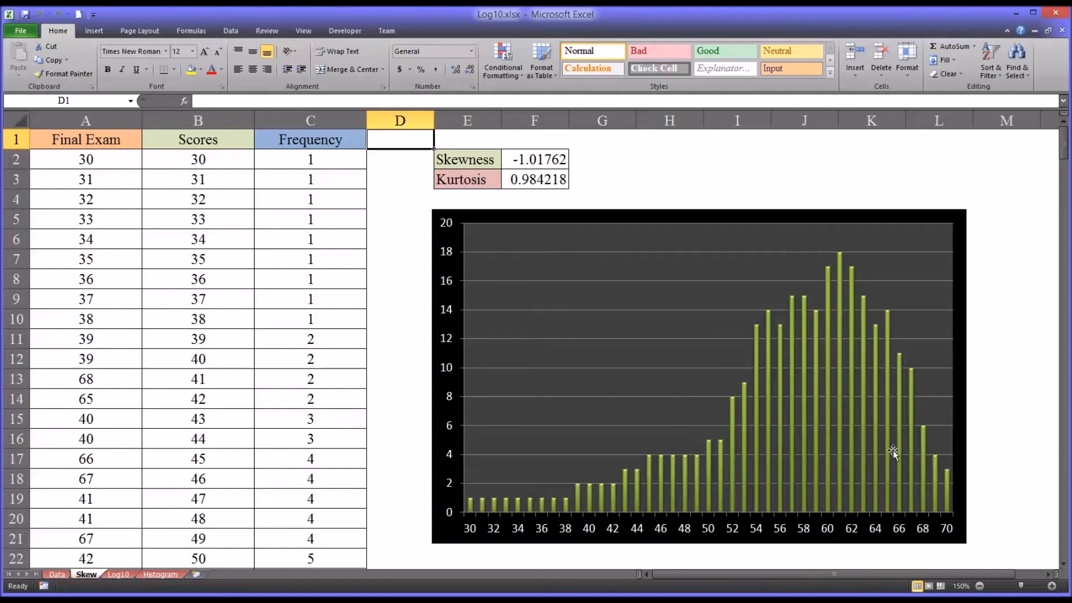
mouse_move(534, 161)
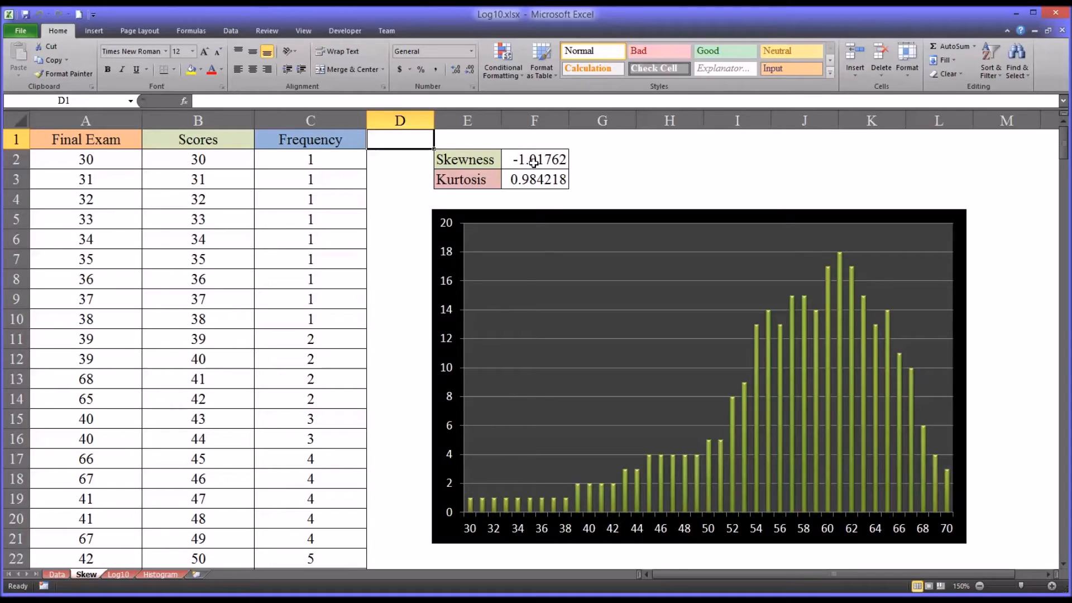
left_click(535, 160)
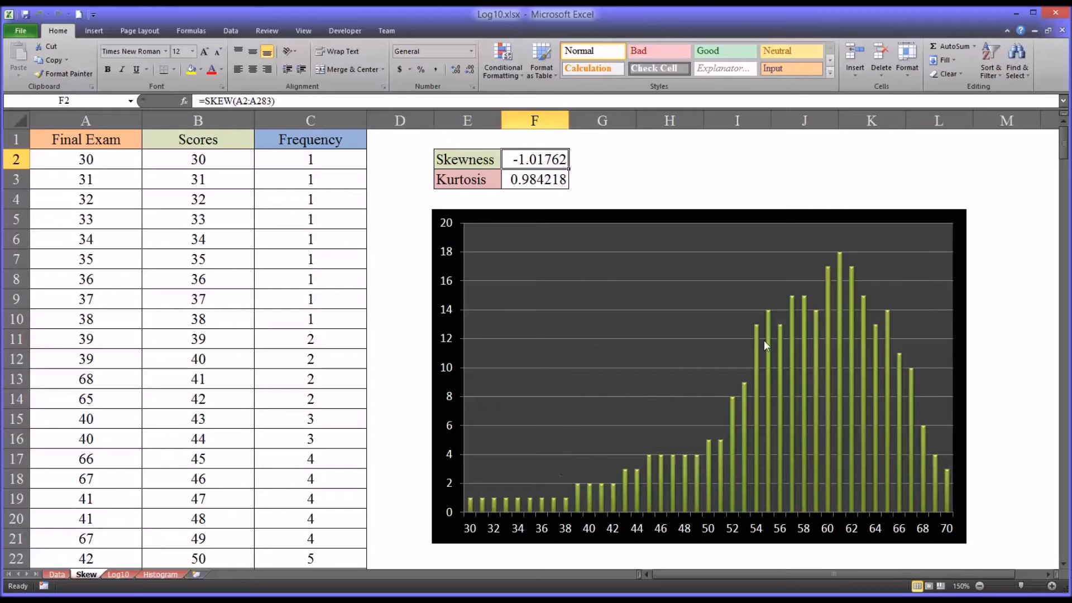
mouse_move(850, 354)
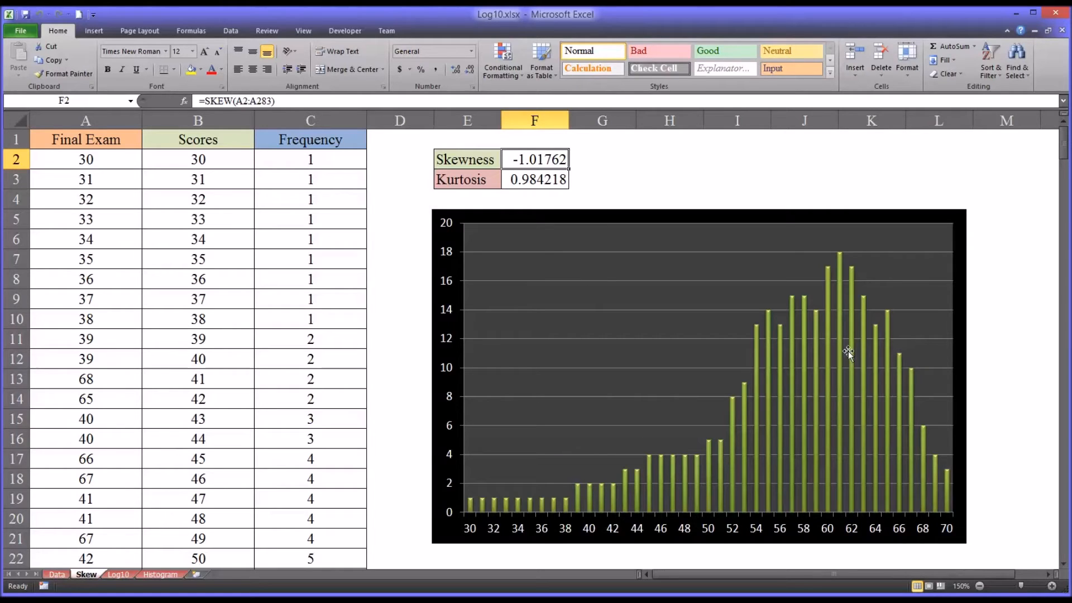
mouse_move(616, 501)
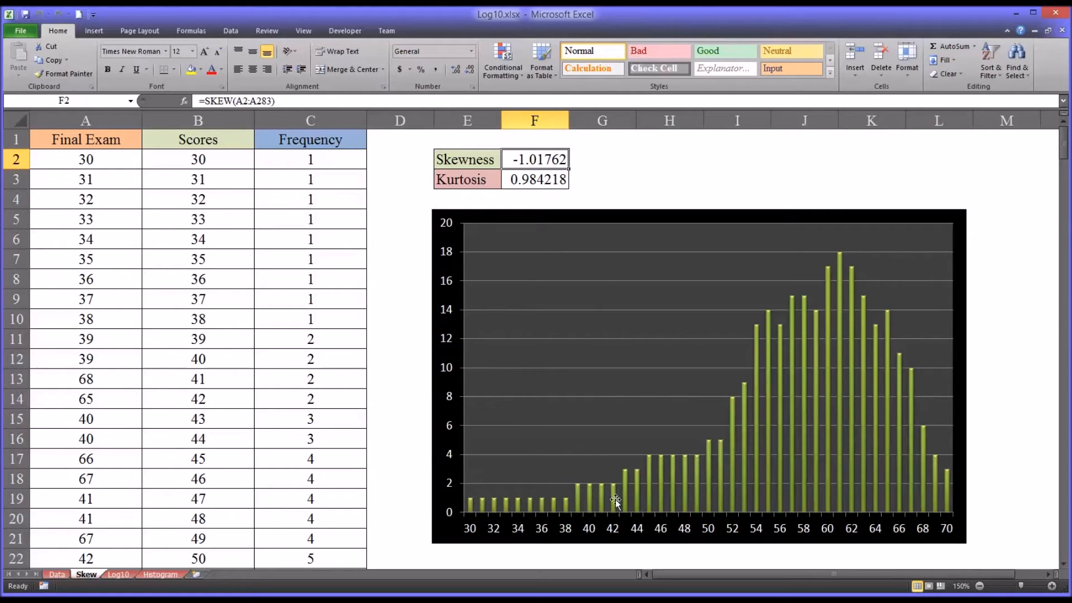
mouse_move(782, 577)
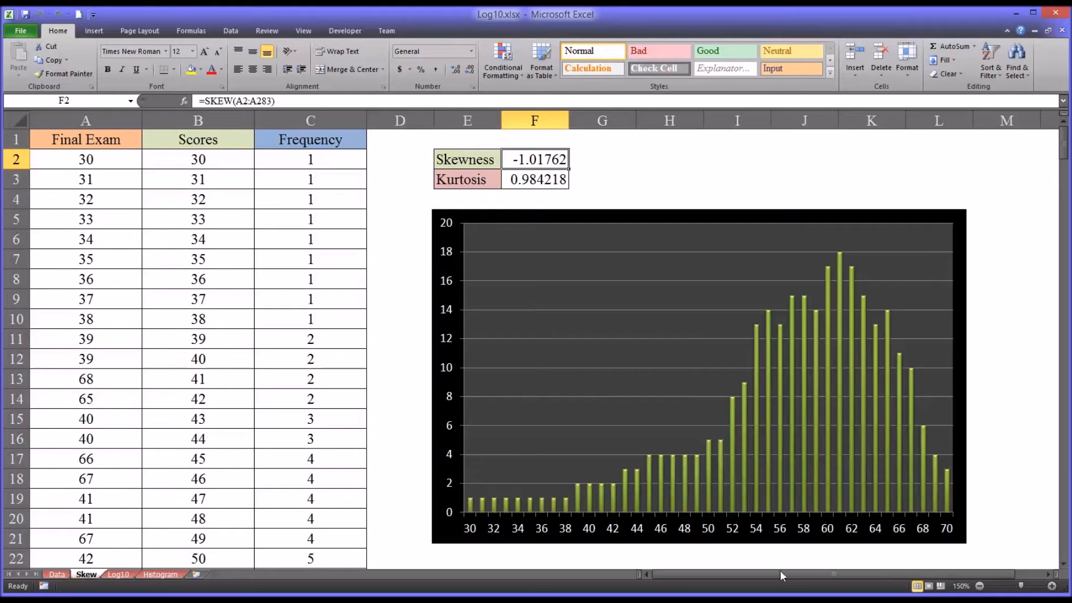
mouse_move(655, 379)
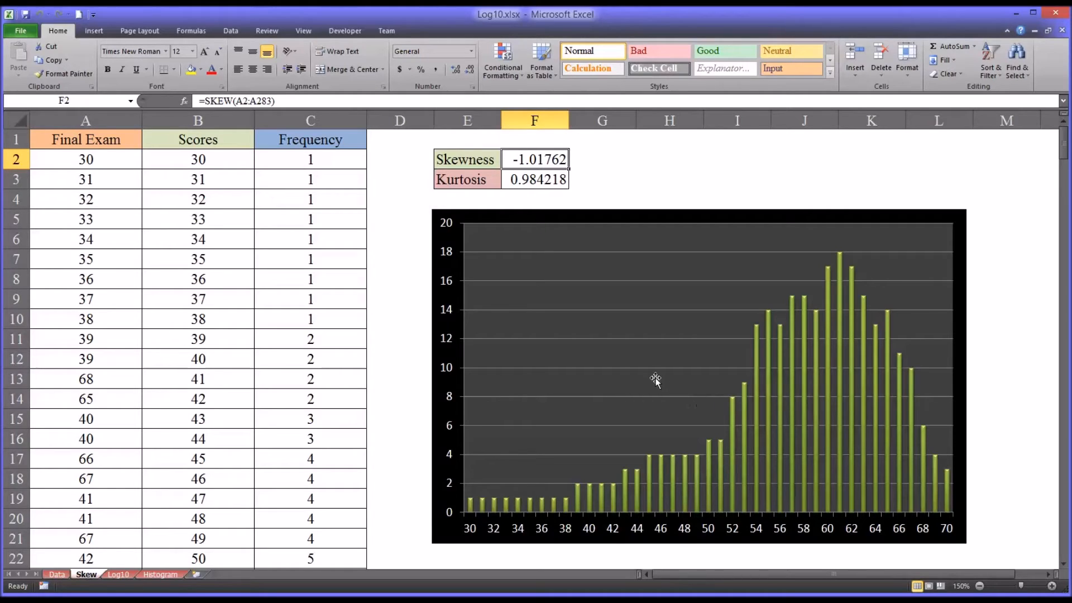
mouse_move(744, 460)
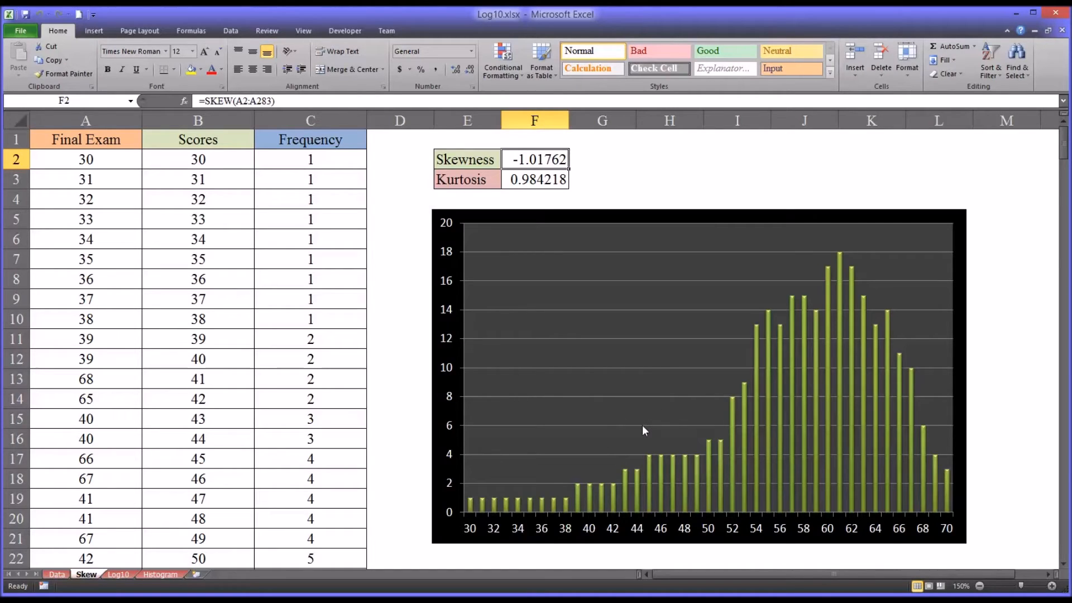
mouse_move(673, 448)
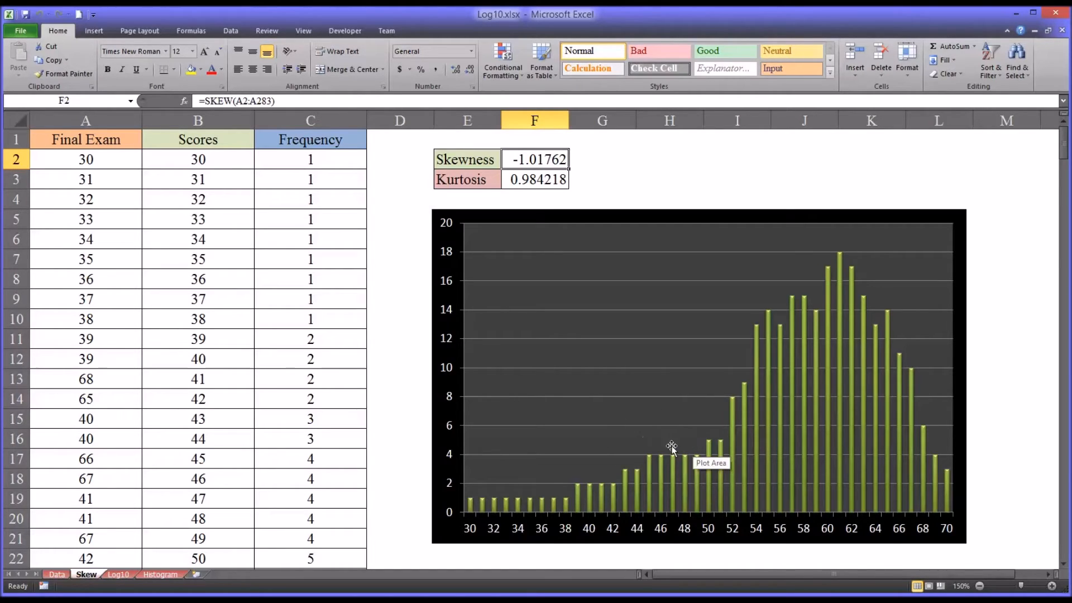
mouse_move(533, 192)
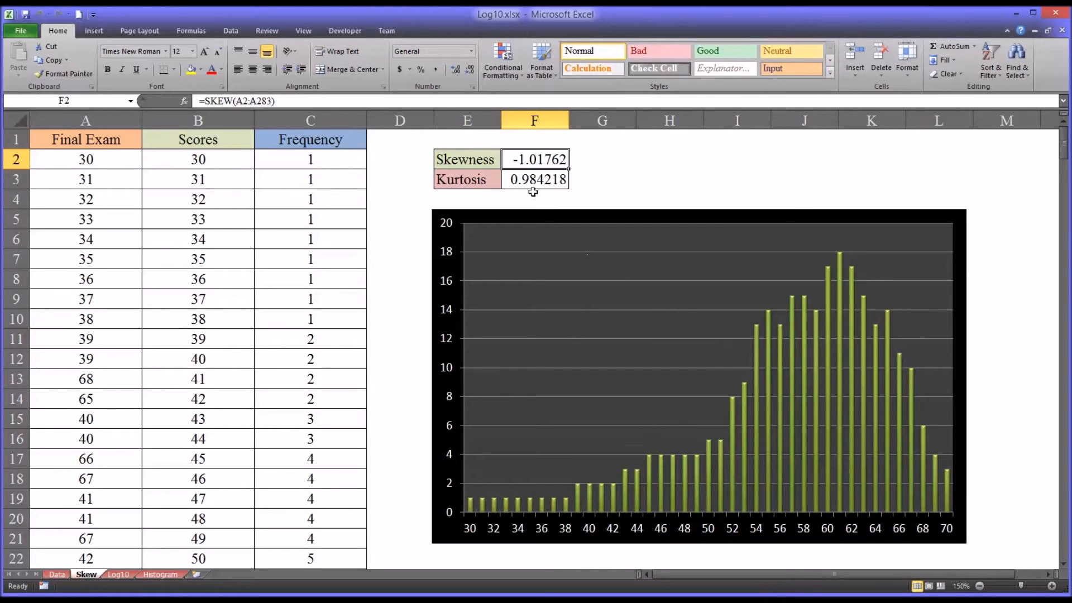
left_click(537, 178)
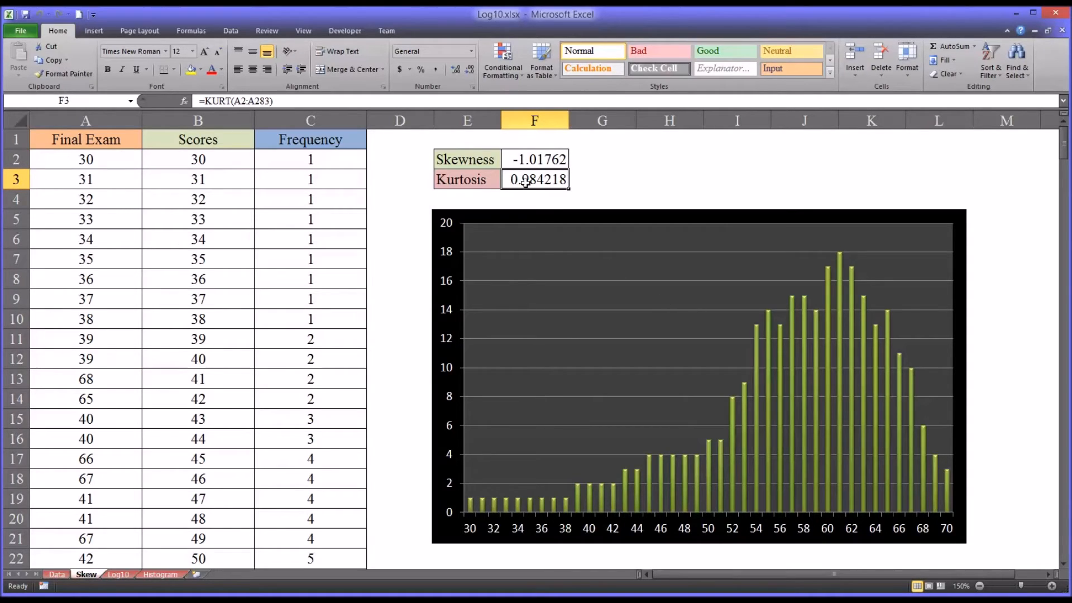
left_click(535, 159)
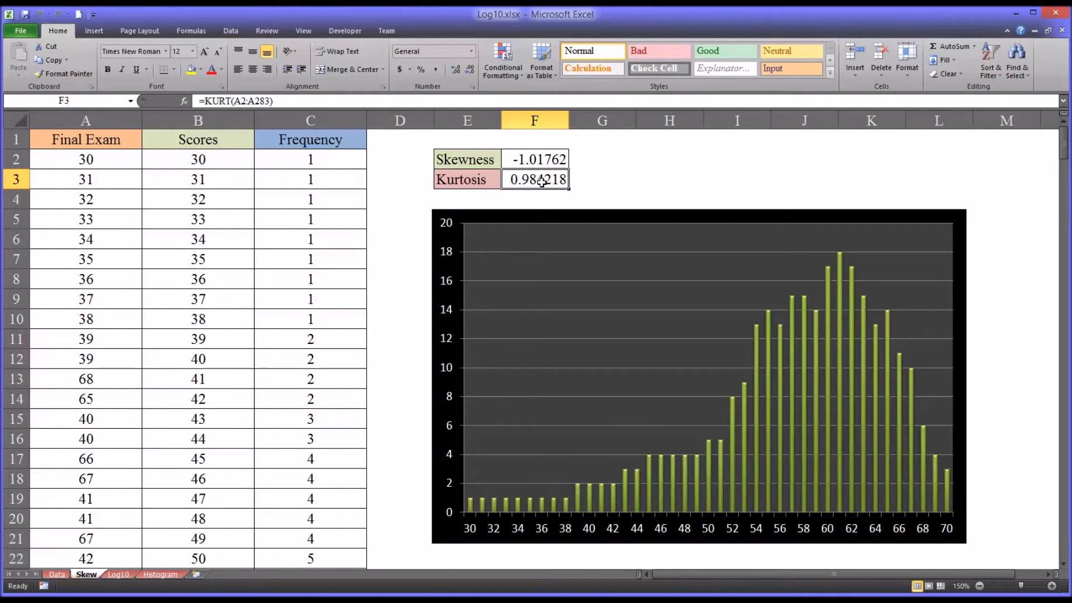
mouse_move(534, 183)
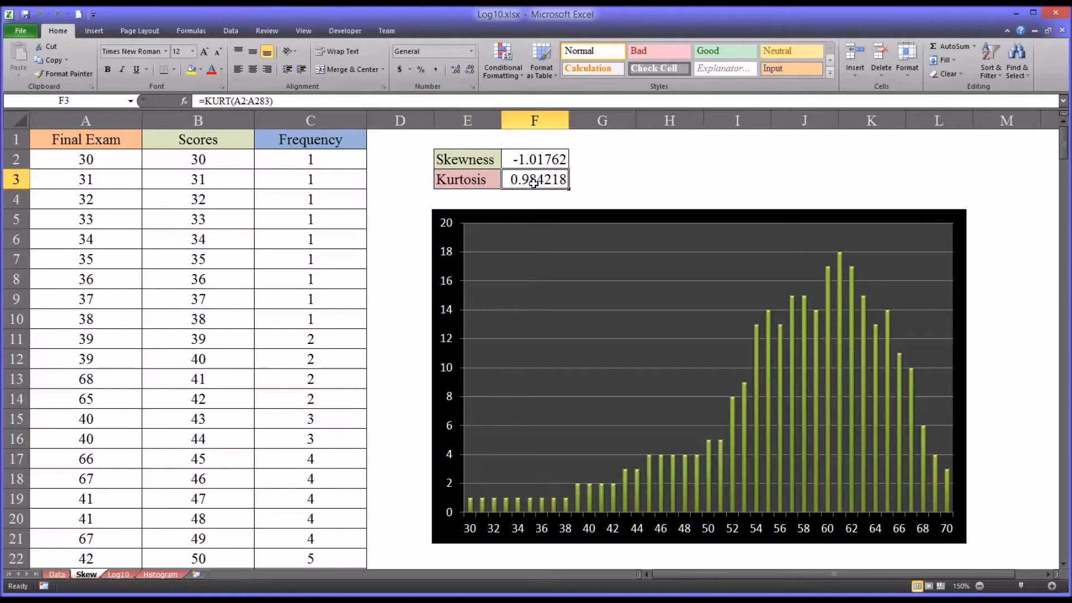
mouse_move(540, 175)
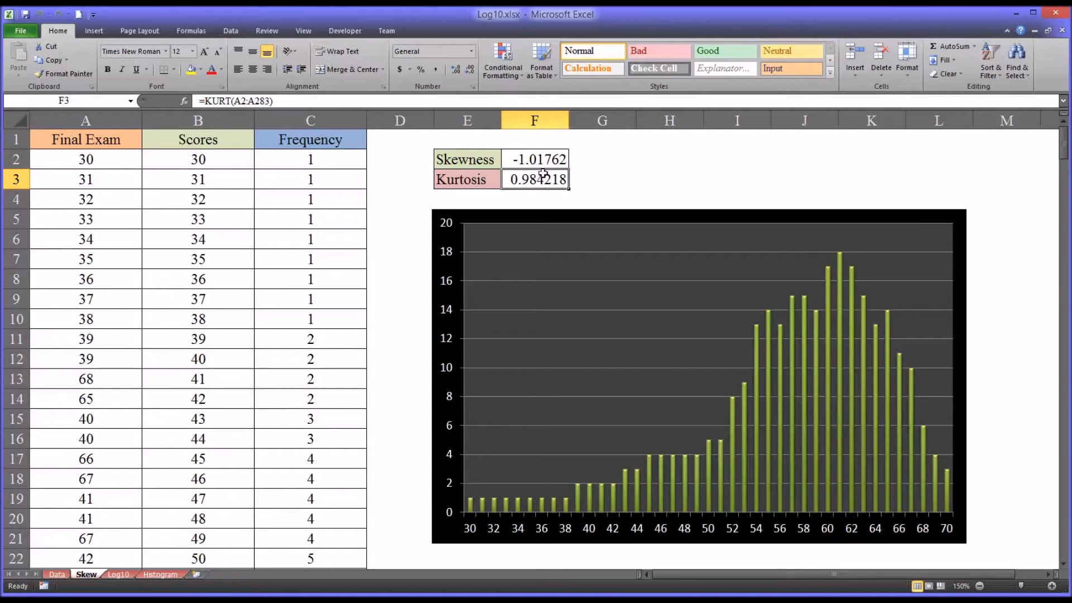
left_click(535, 159)
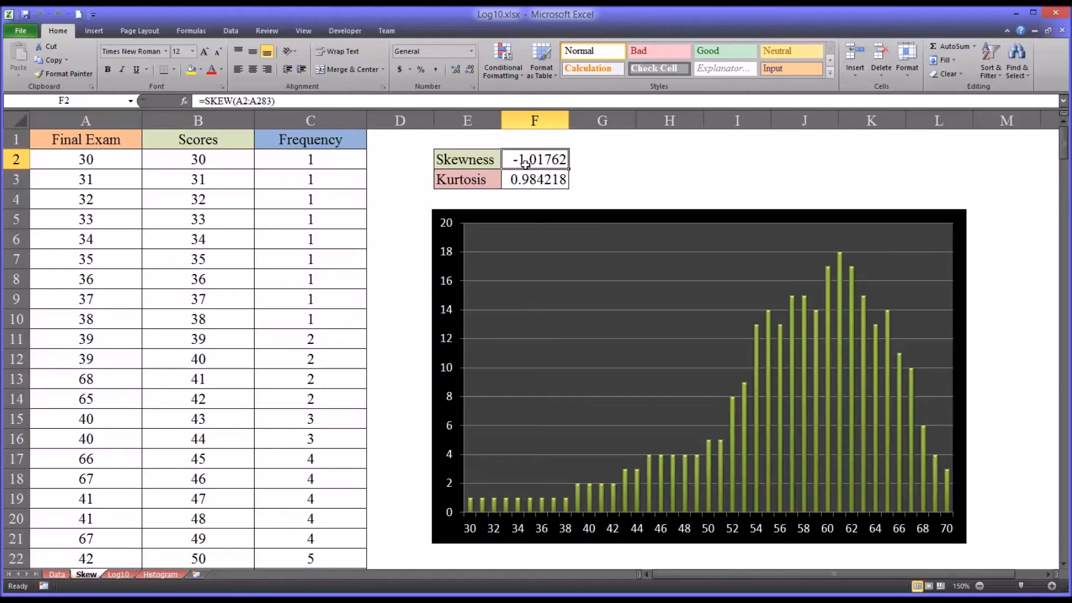
mouse_move(779, 548)
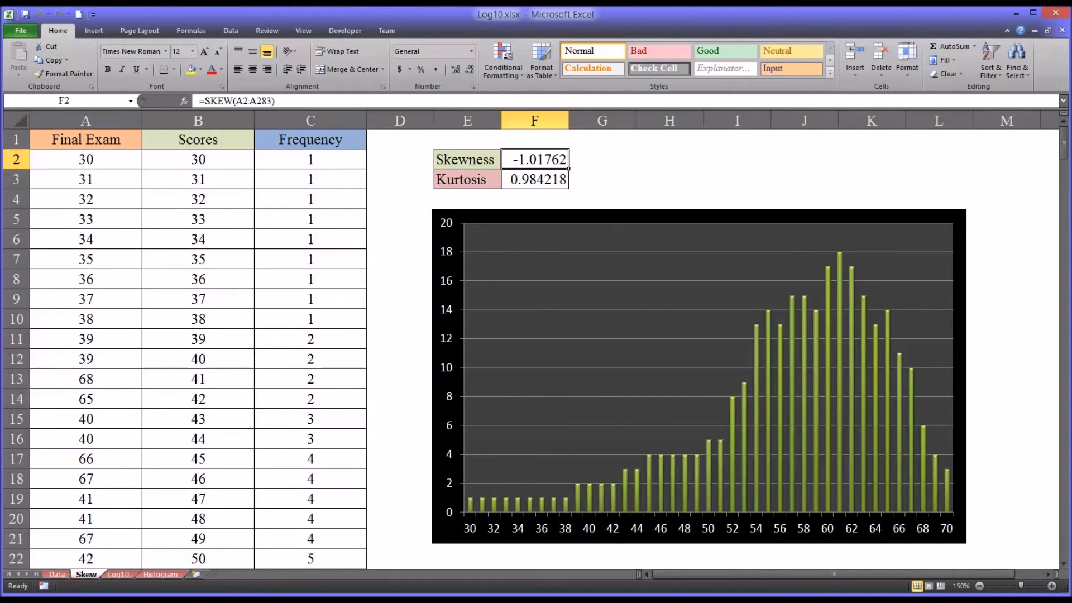
left_click(118, 574)
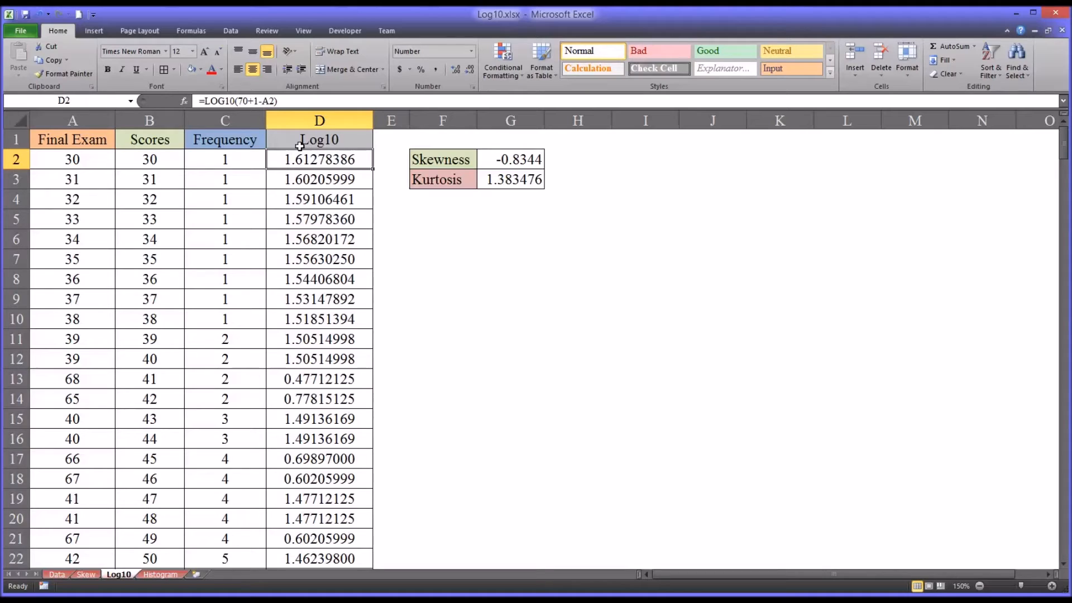
mouse_move(299, 148)
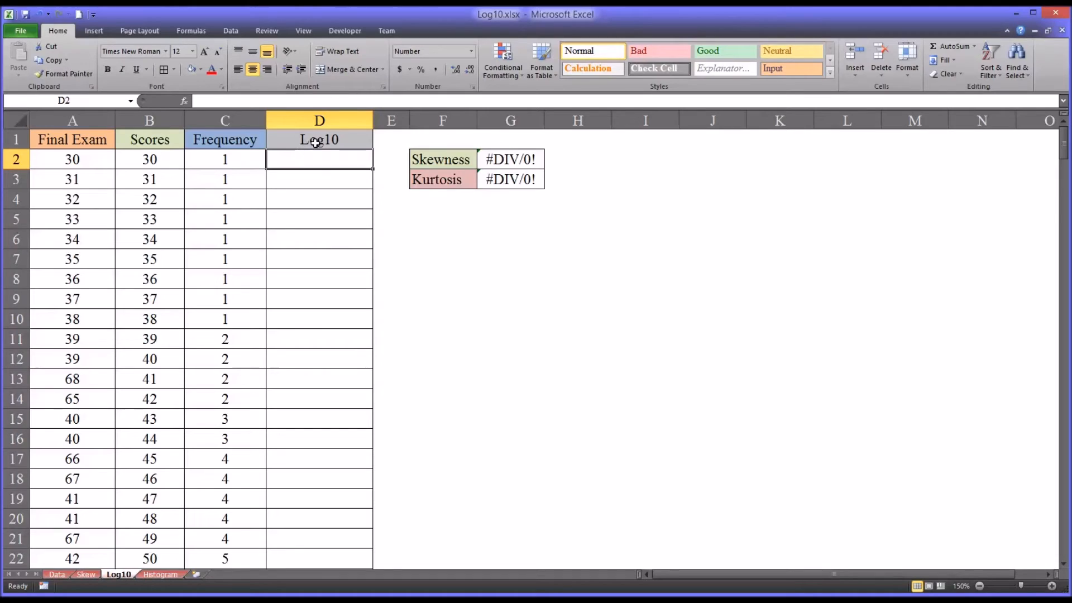
mouse_move(565, 372)
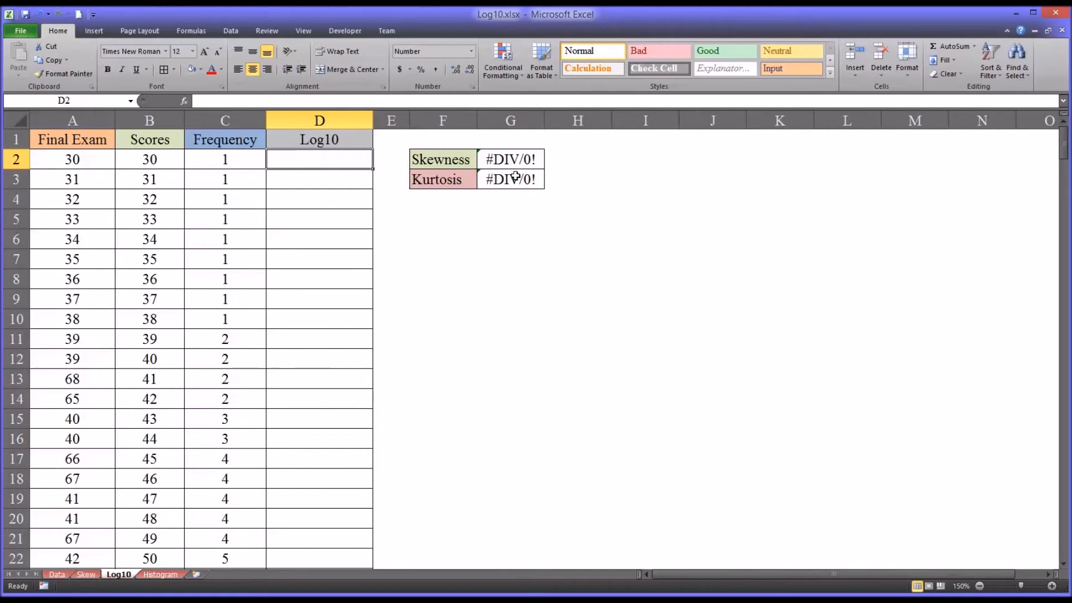
mouse_move(310, 170)
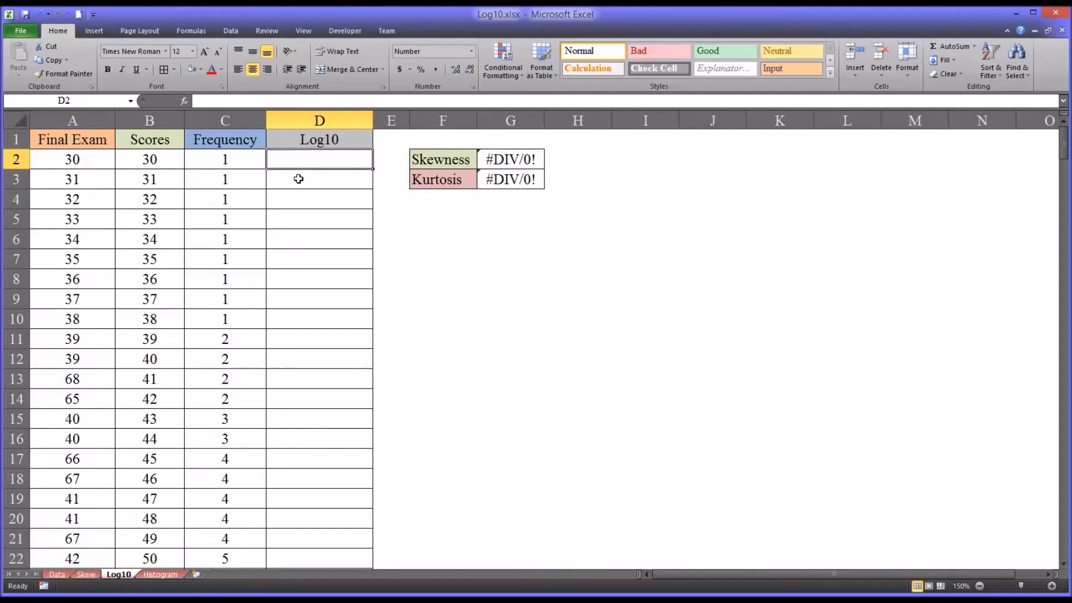
mouse_move(287, 203)
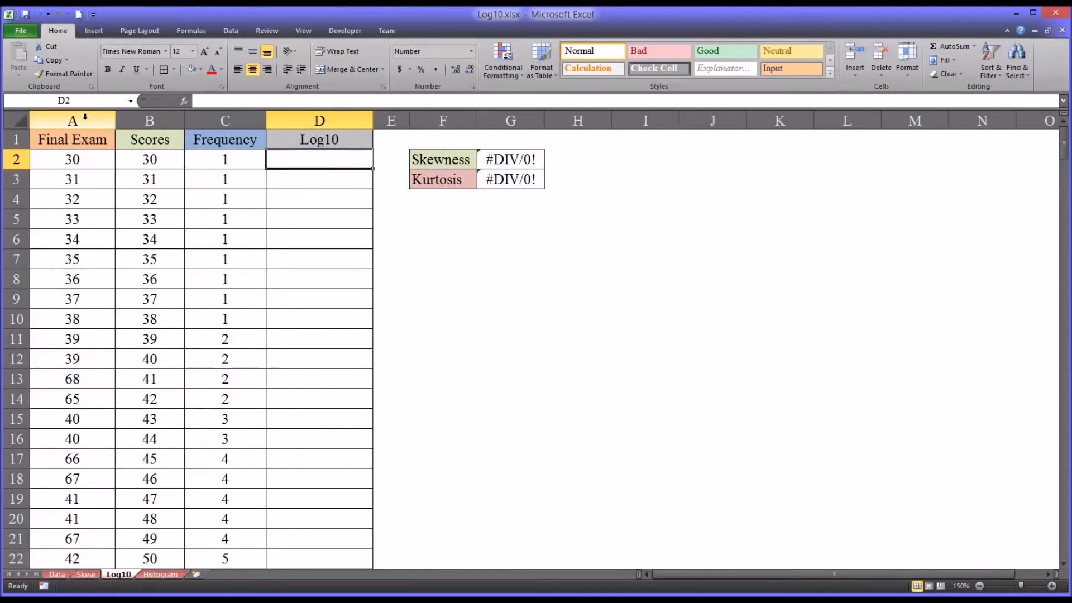
left_click(72, 120)
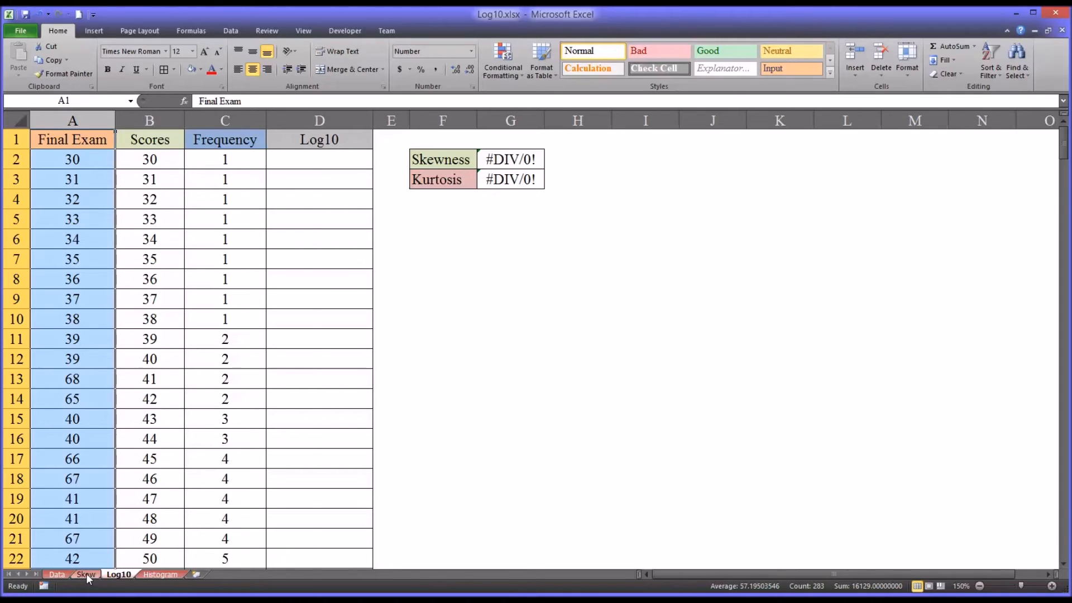
left_click(86, 574)
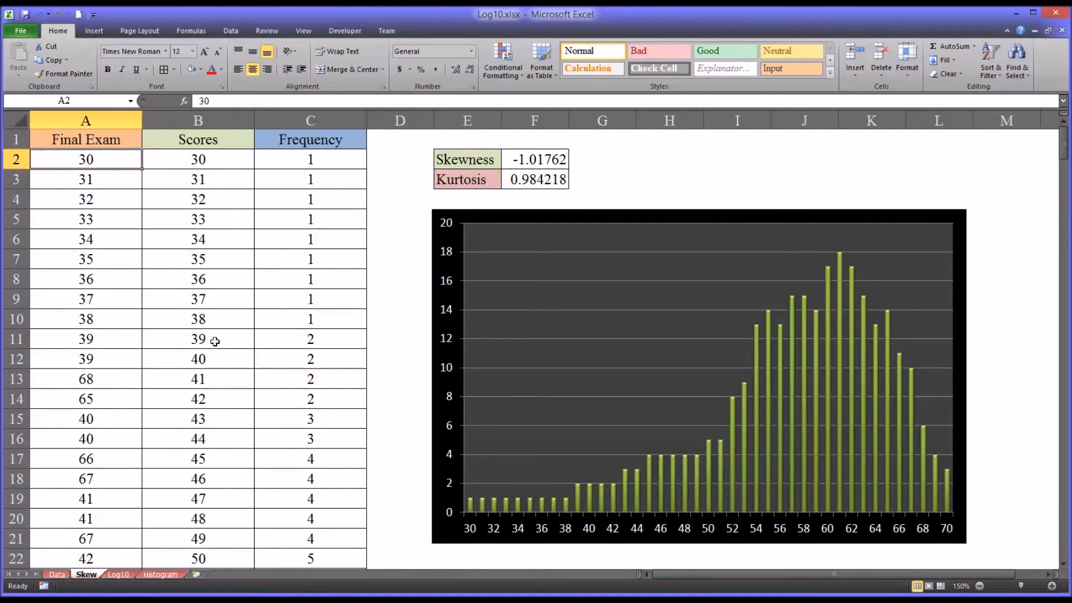
mouse_move(505, 491)
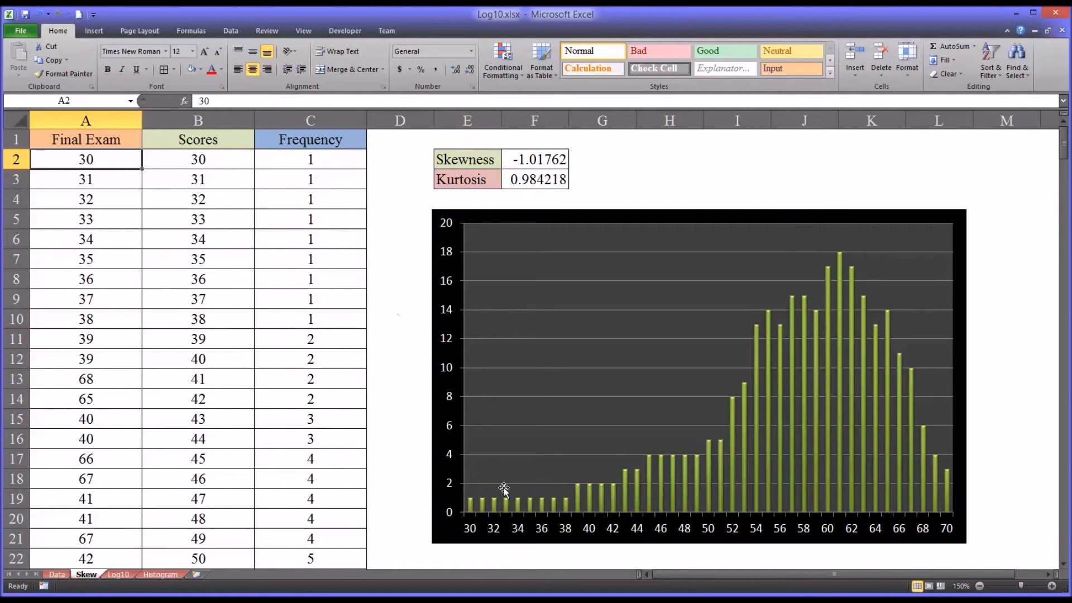
mouse_move(187, 536)
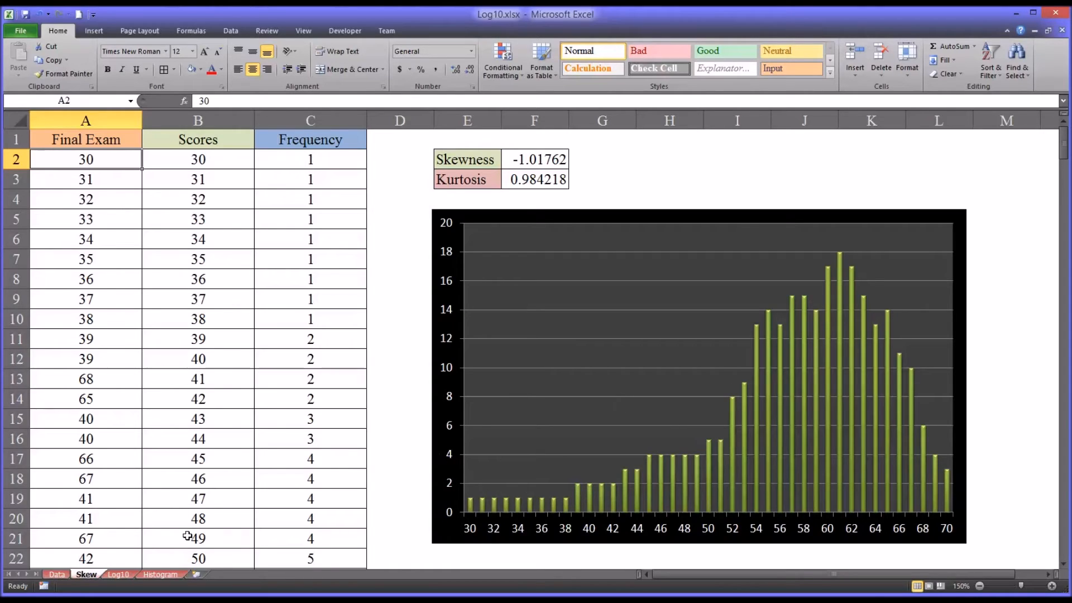
left_click(117, 575)
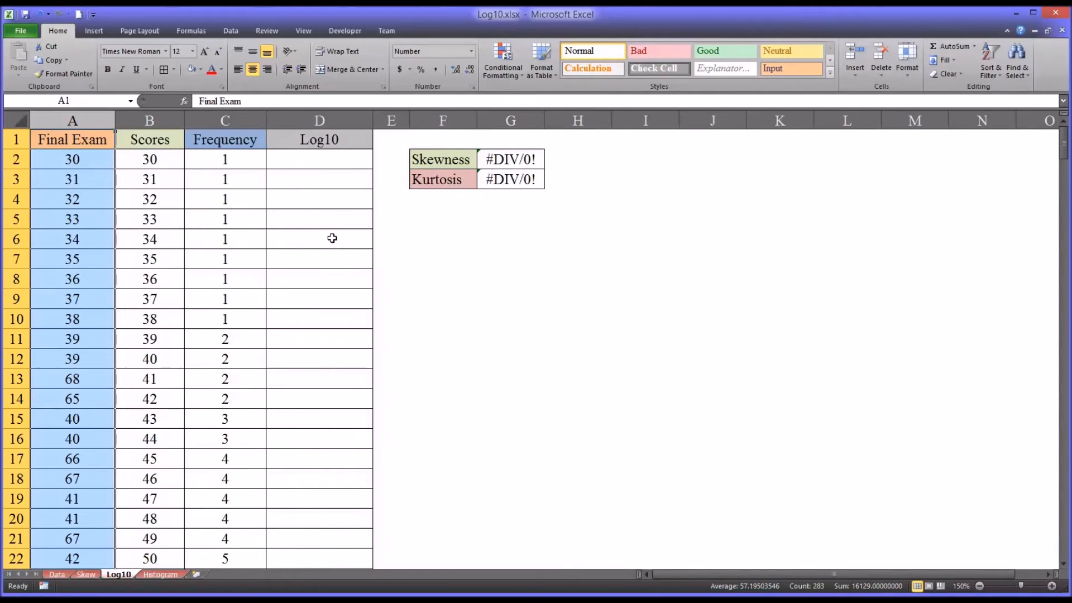
mouse_move(297, 169)
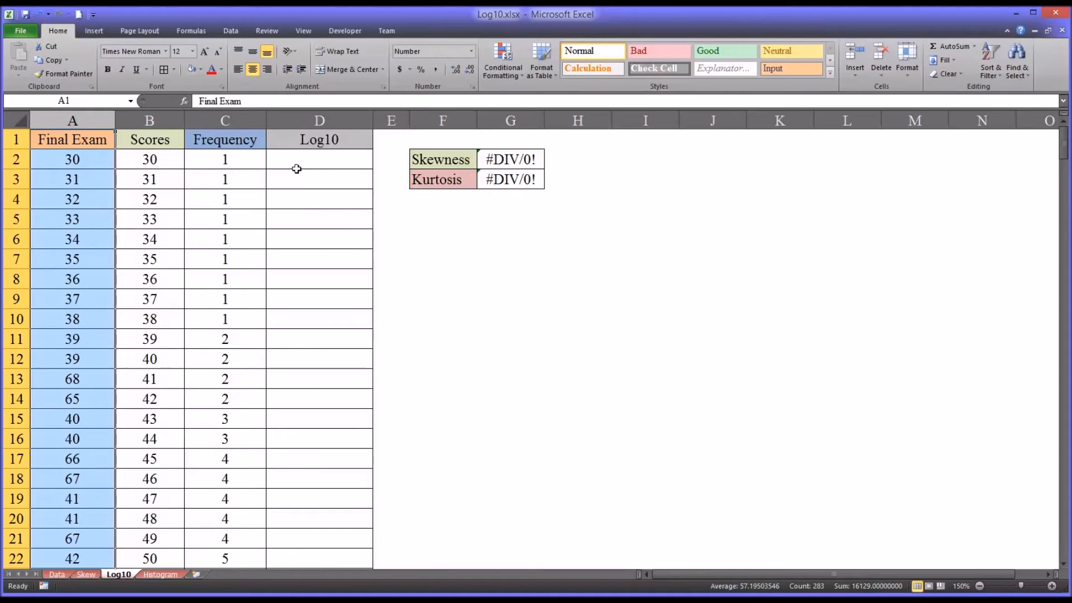
mouse_move(298, 165)
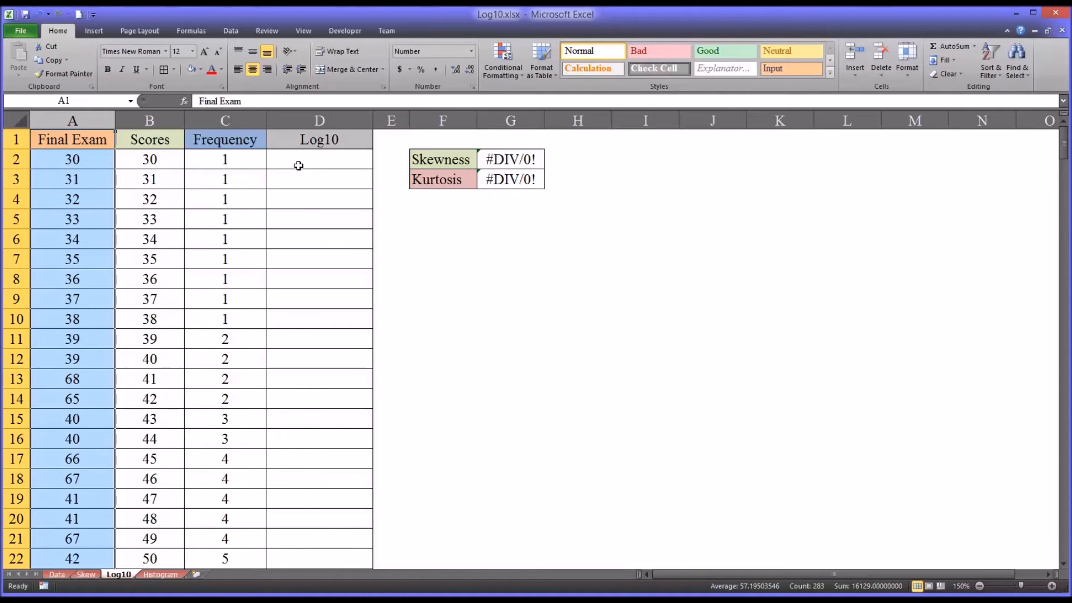
mouse_move(304, 163)
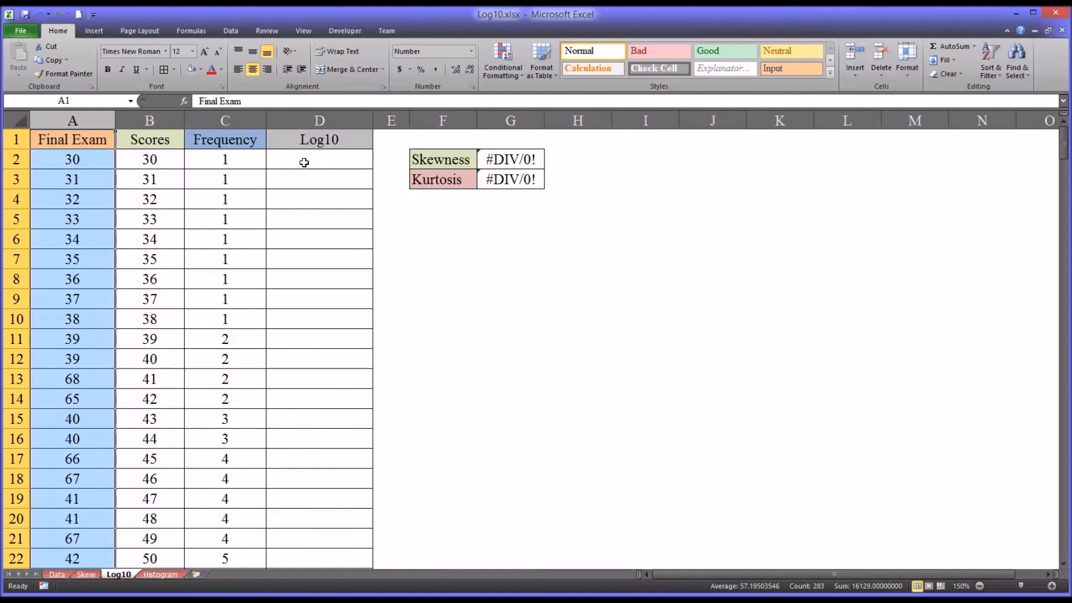
mouse_move(763, 538)
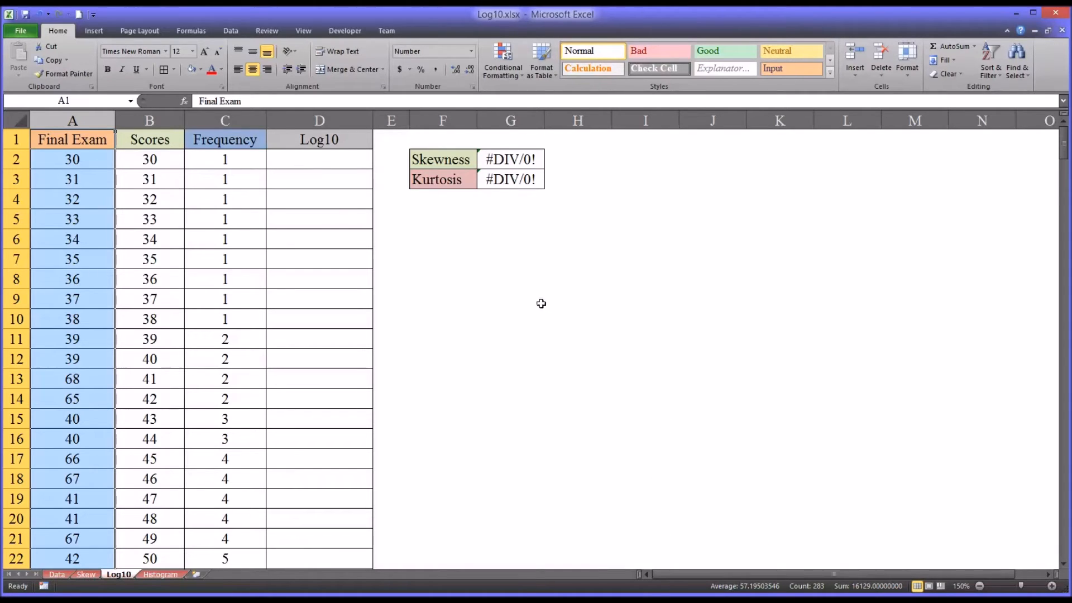
left_click(319, 159)
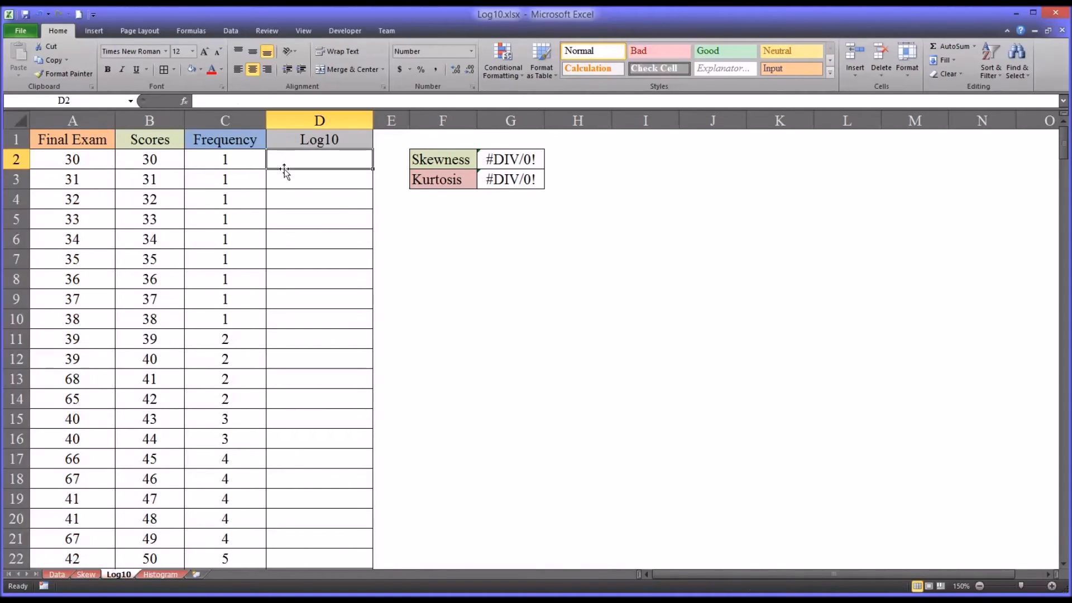
mouse_move(285, 179)
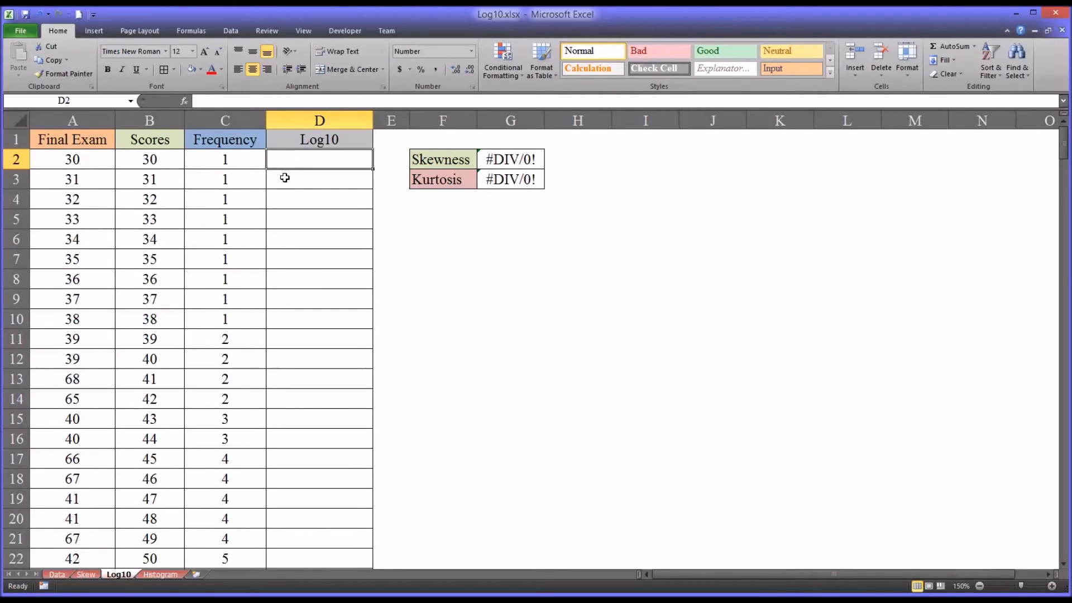
mouse_move(235, 193)
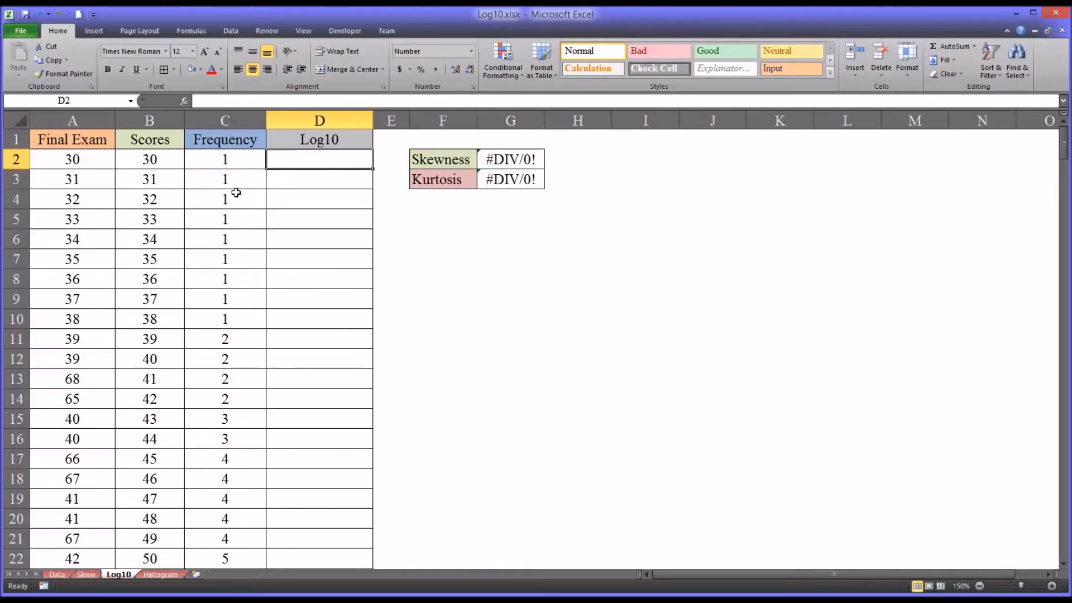
mouse_move(283, 172)
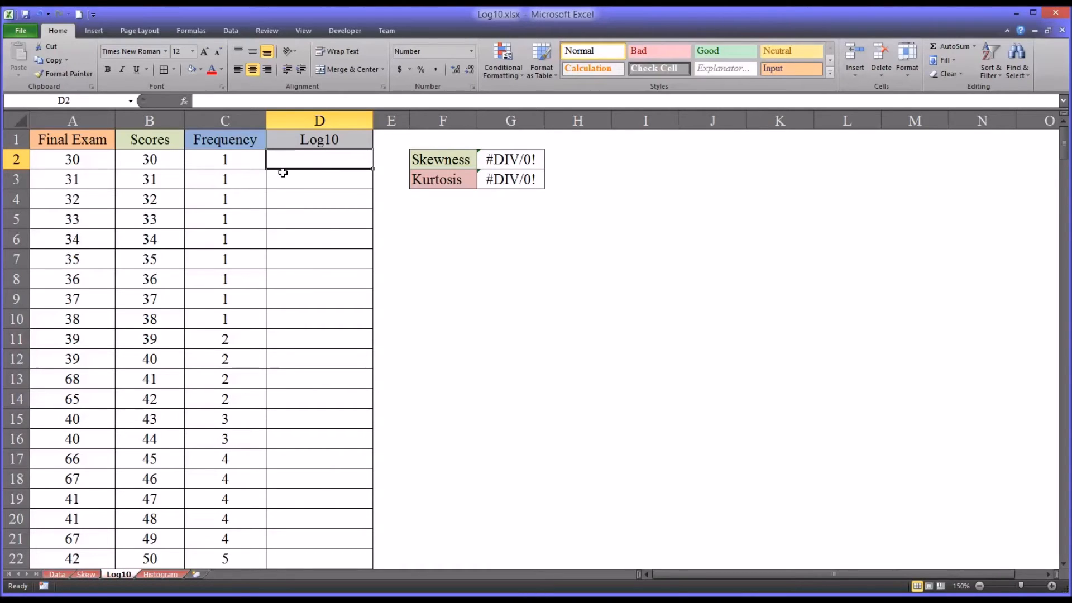
type("=l")
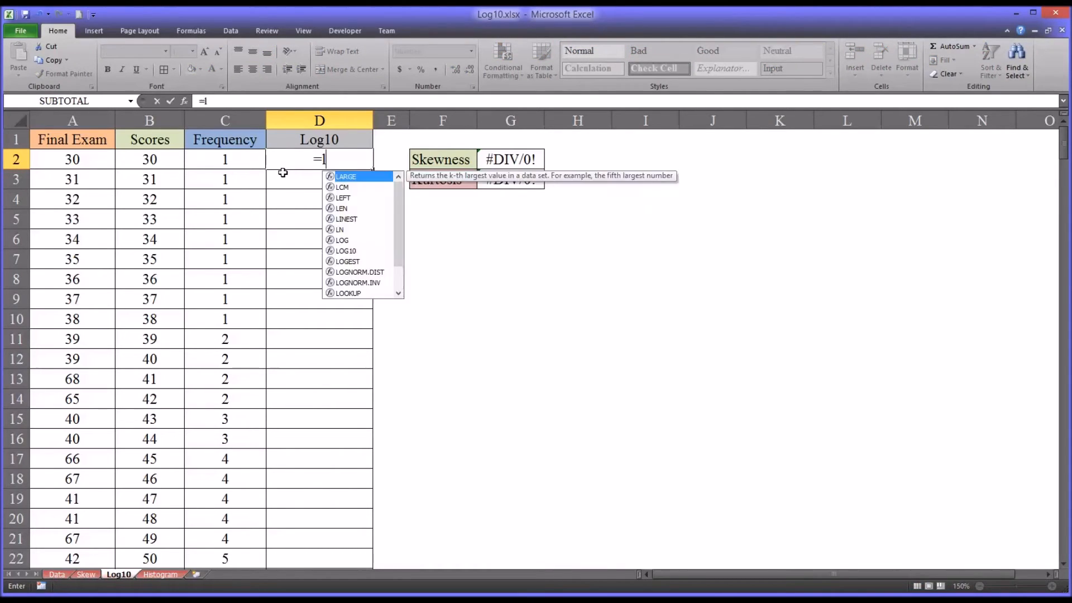
type("og10")
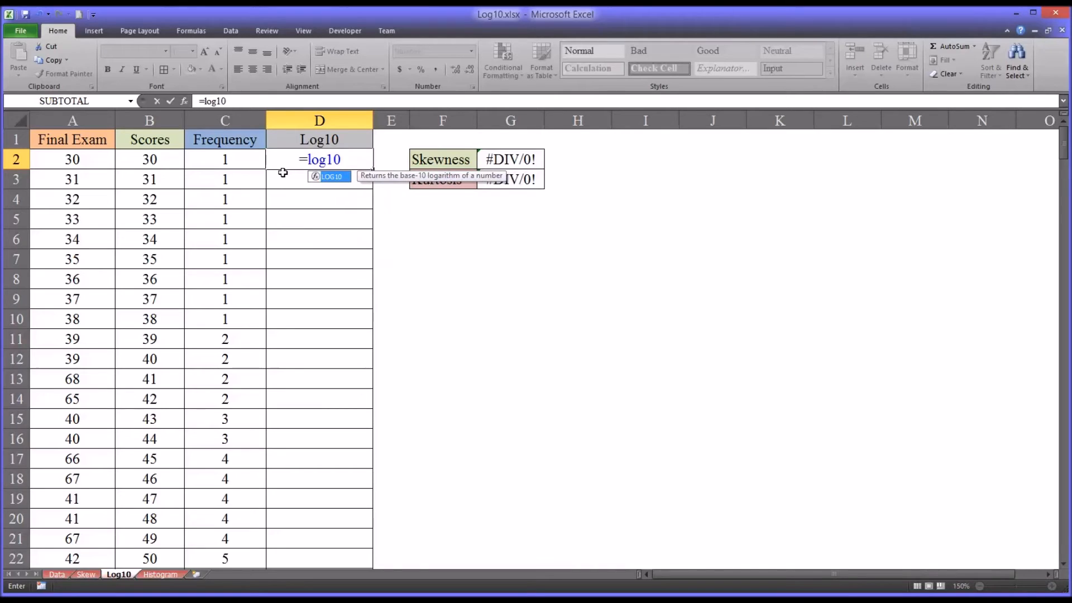
type("(")
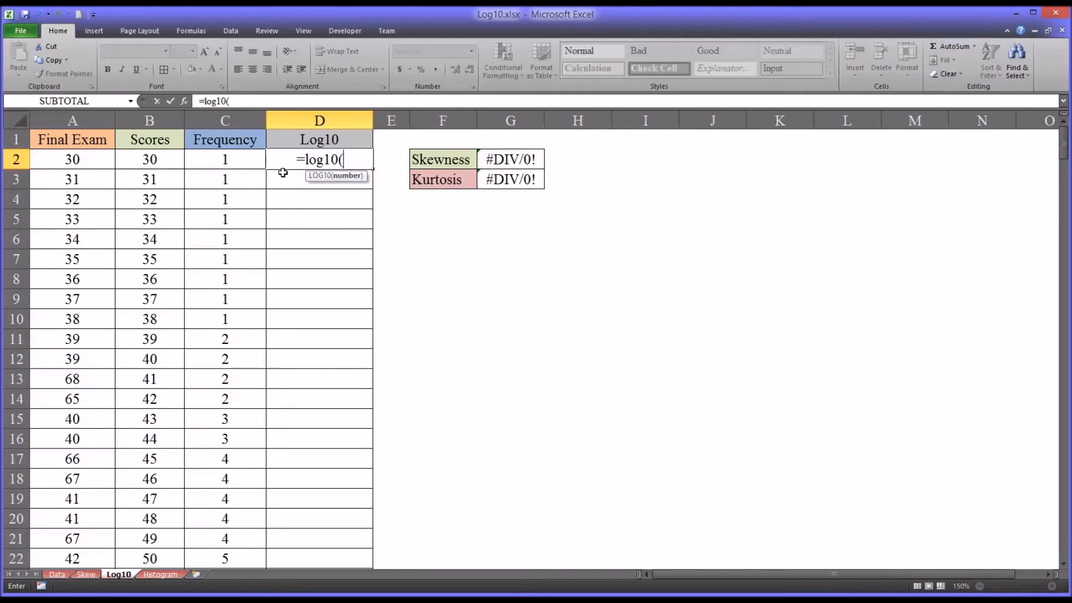
left_click(72, 159)
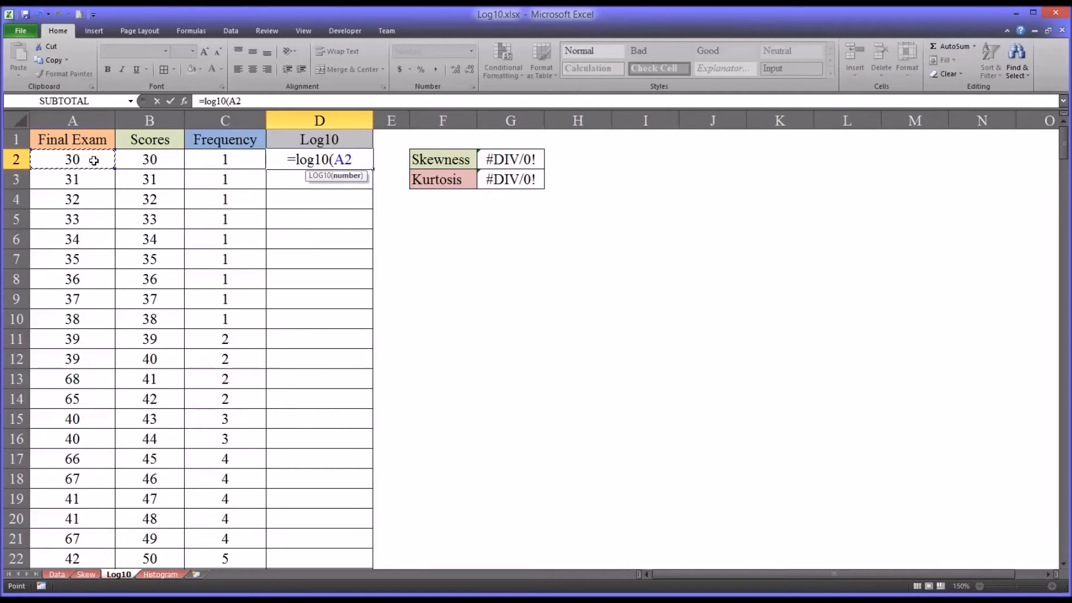
key("Enter")
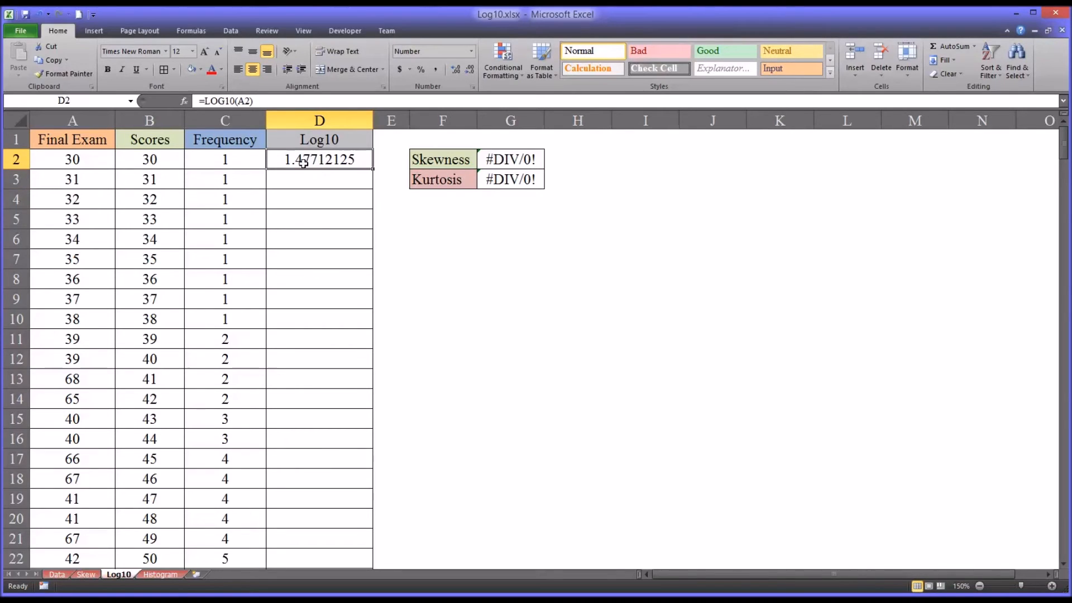
mouse_move(374, 170)
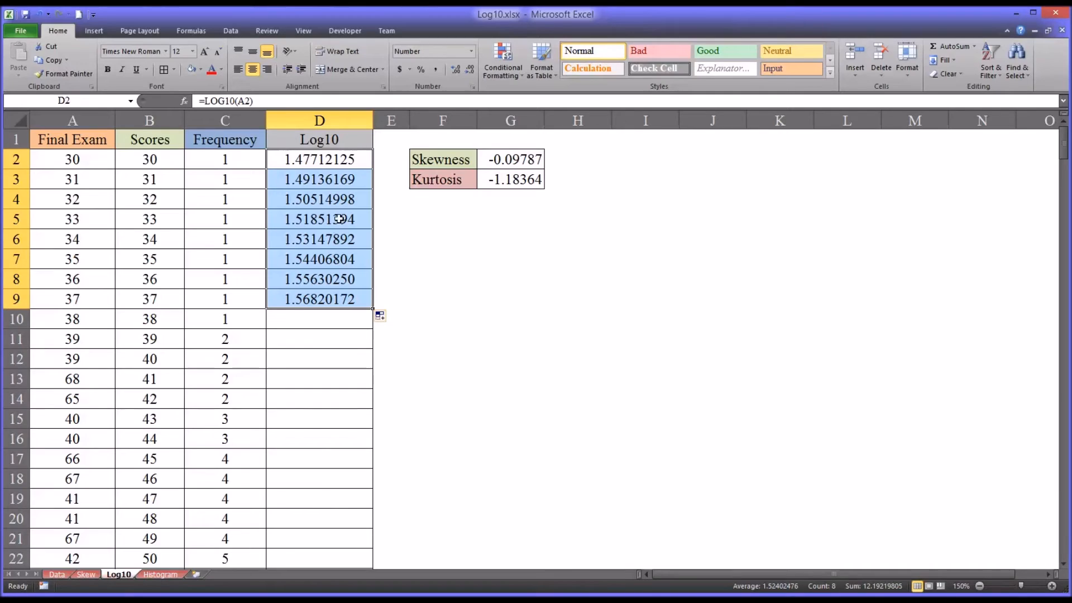
left_click(318, 158)
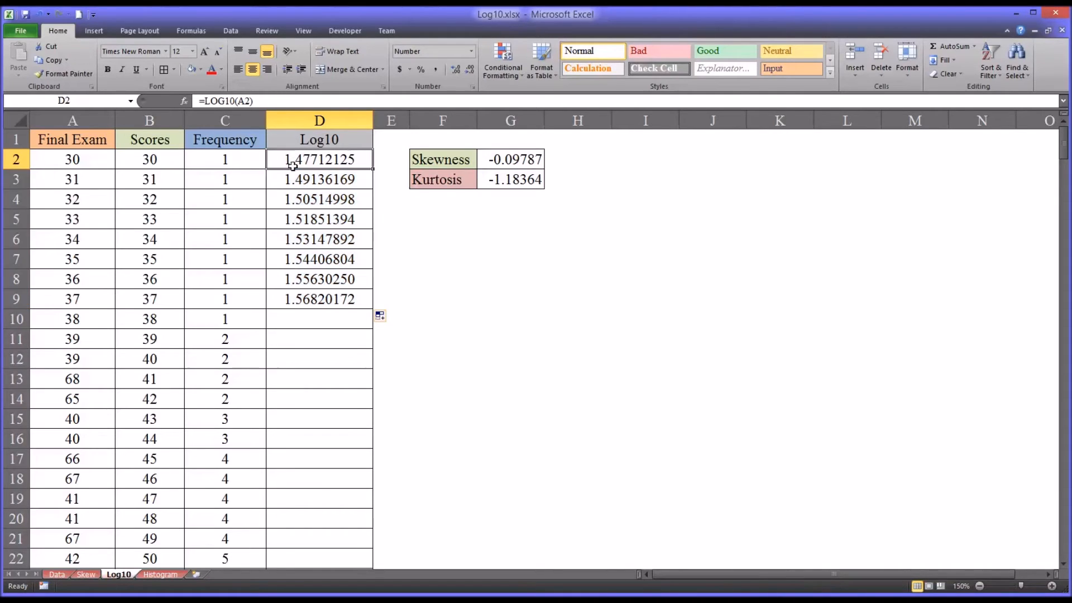
left_click_drag(318, 159, 319, 300)
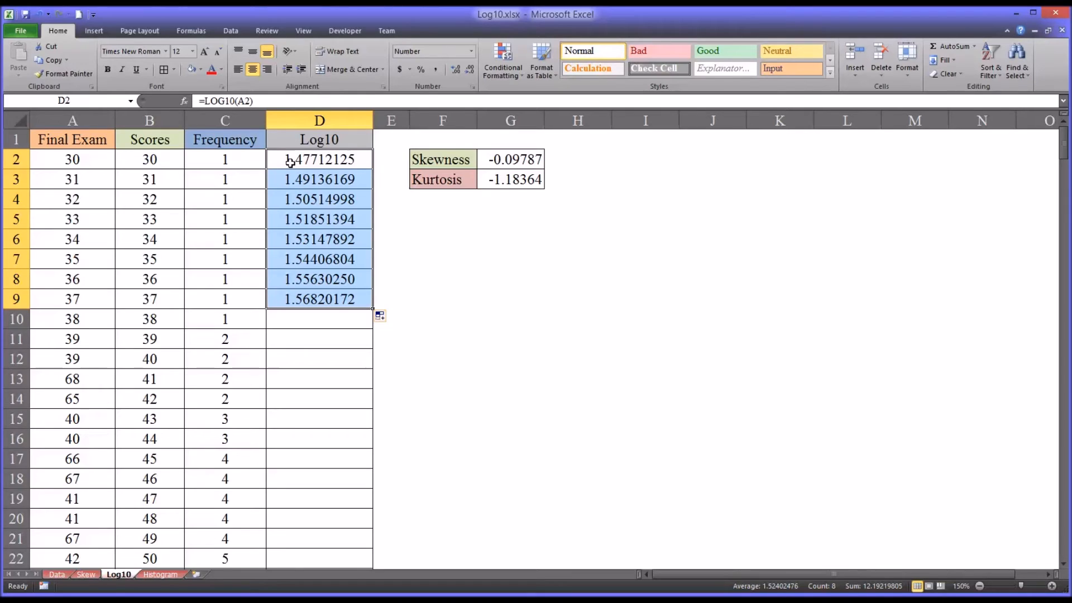
key("Delete")
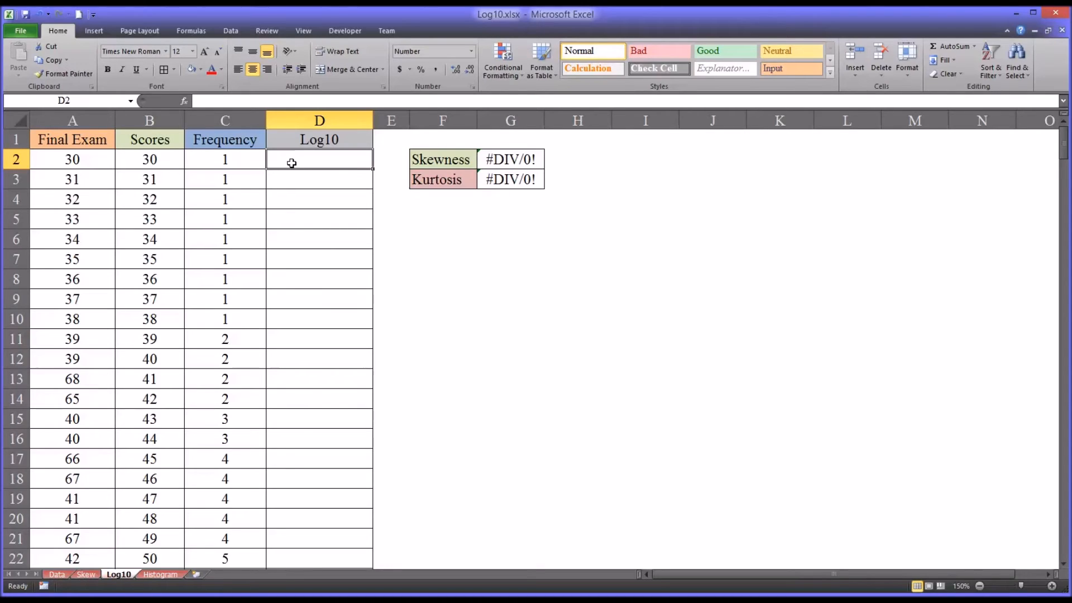
mouse_move(291, 160)
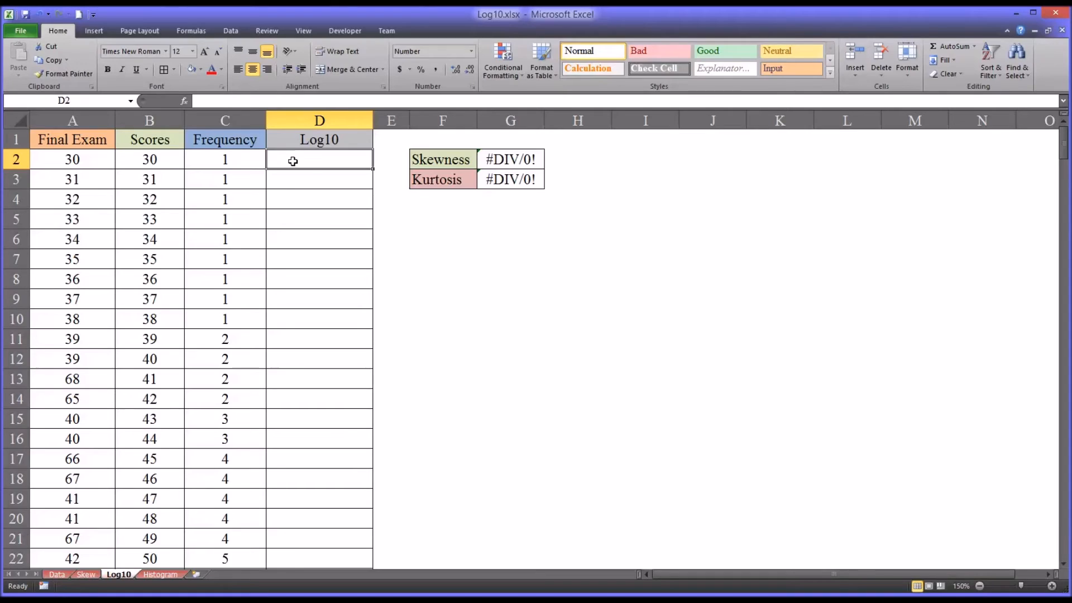
Enter =LOG10(70+1-A2) in D2 to get the reflected log of the first Final Exam score
type("=log1")
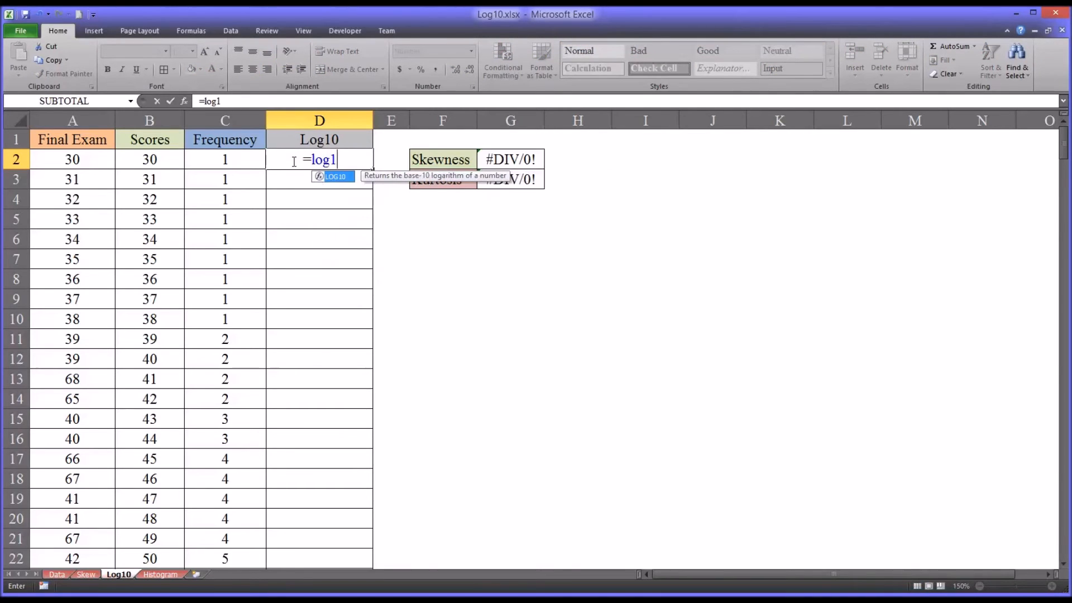
type("0")
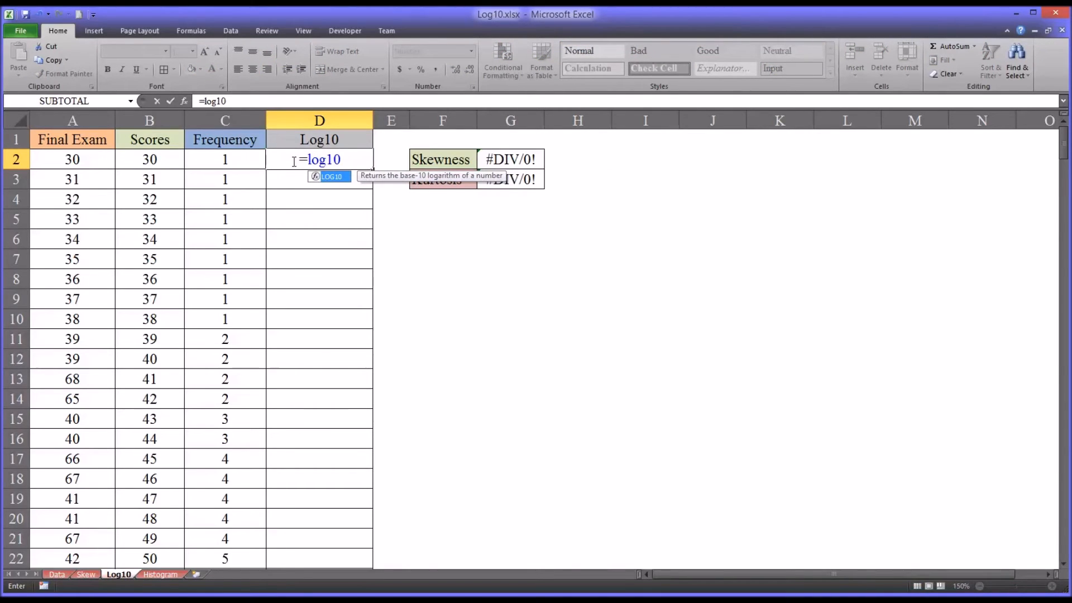
type("(")
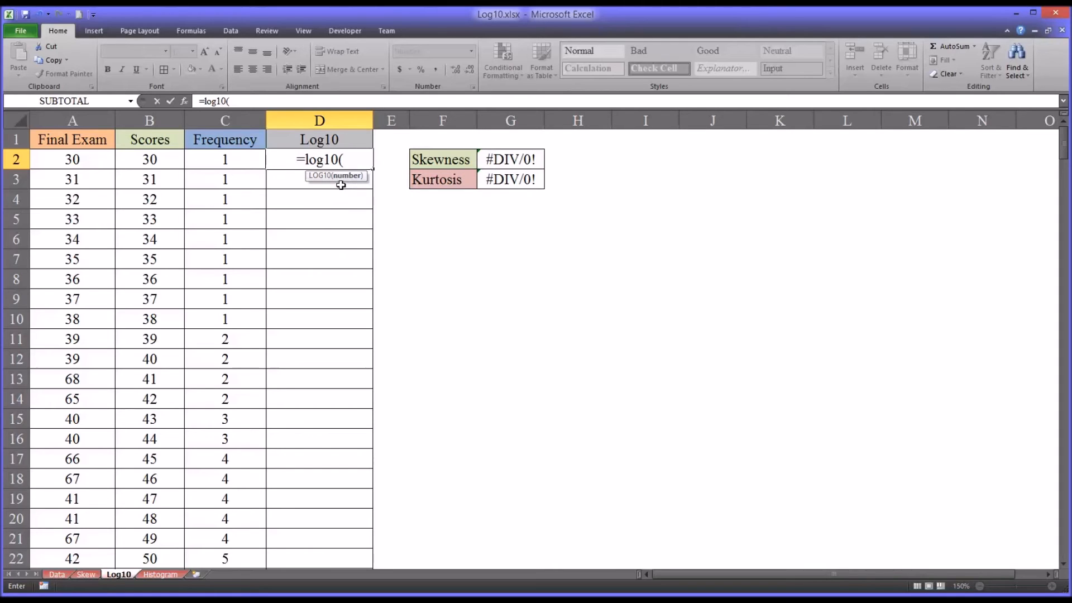
mouse_move(334, 201)
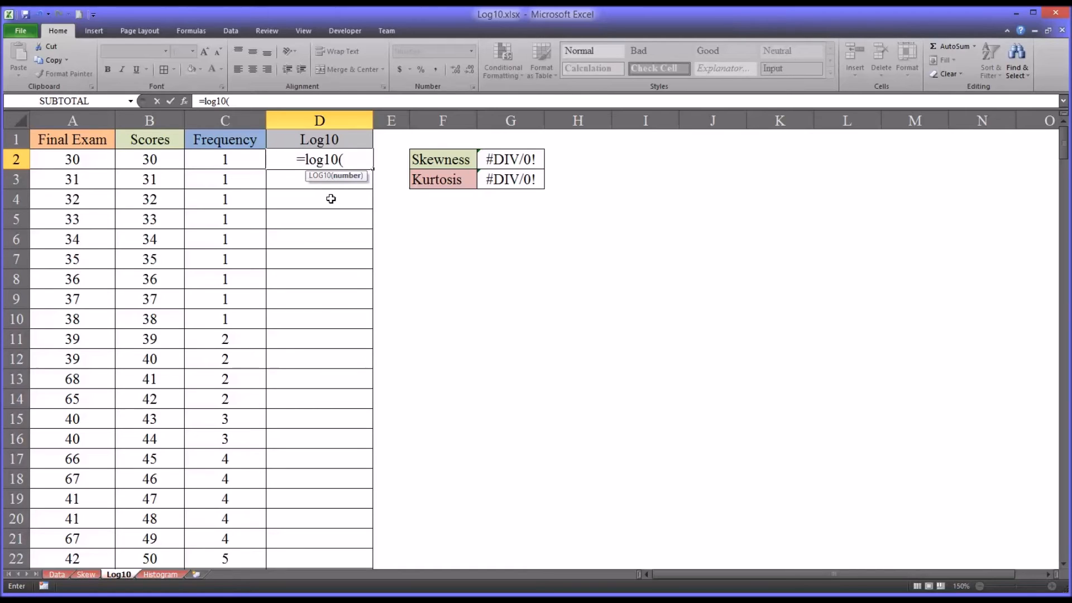
type("70")
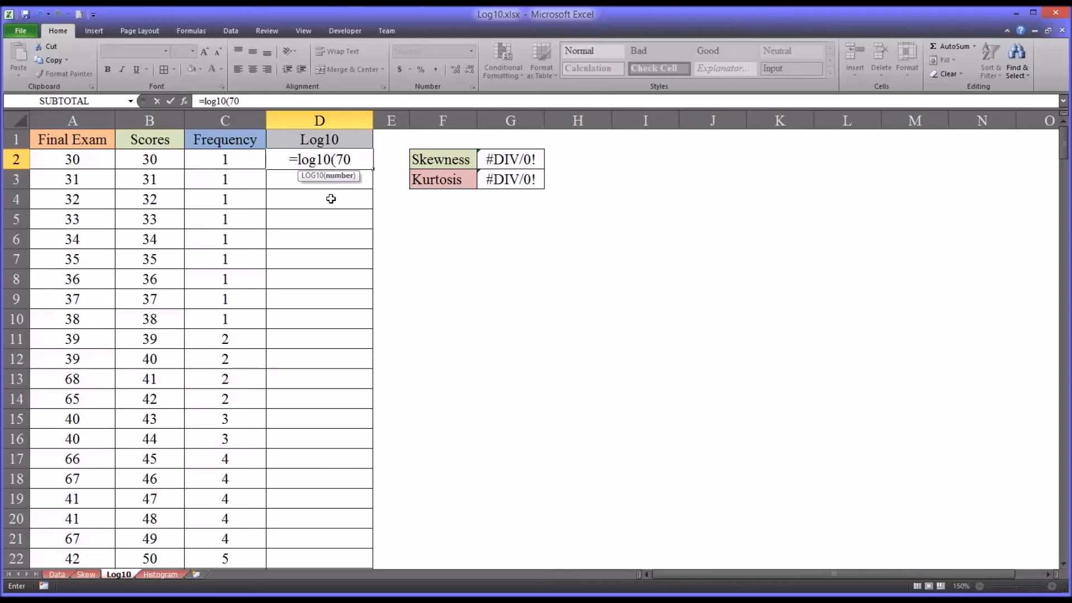
type("+1")
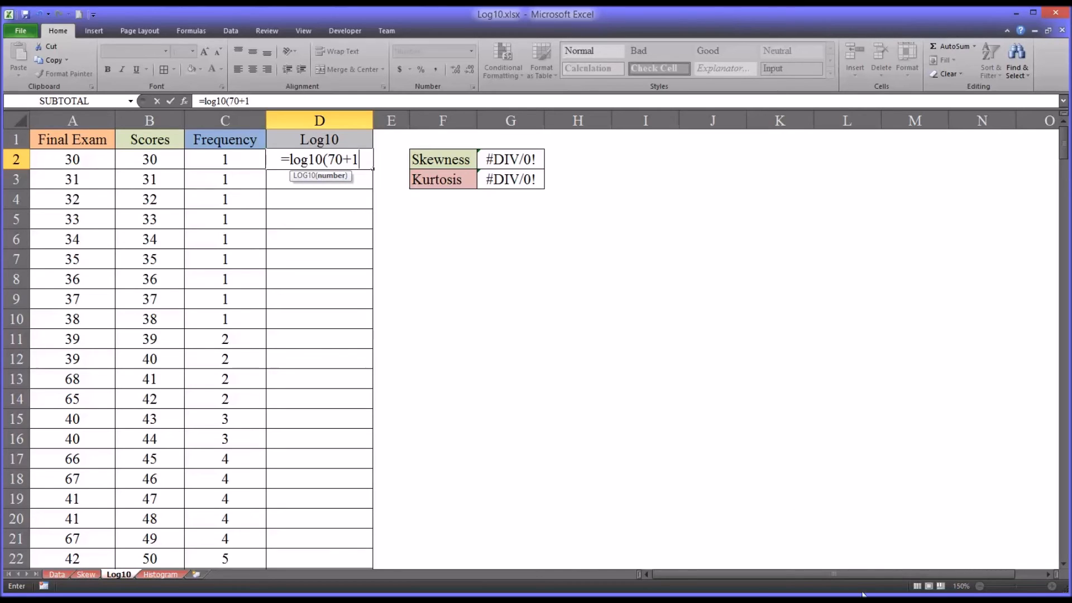
mouse_move(333, 249)
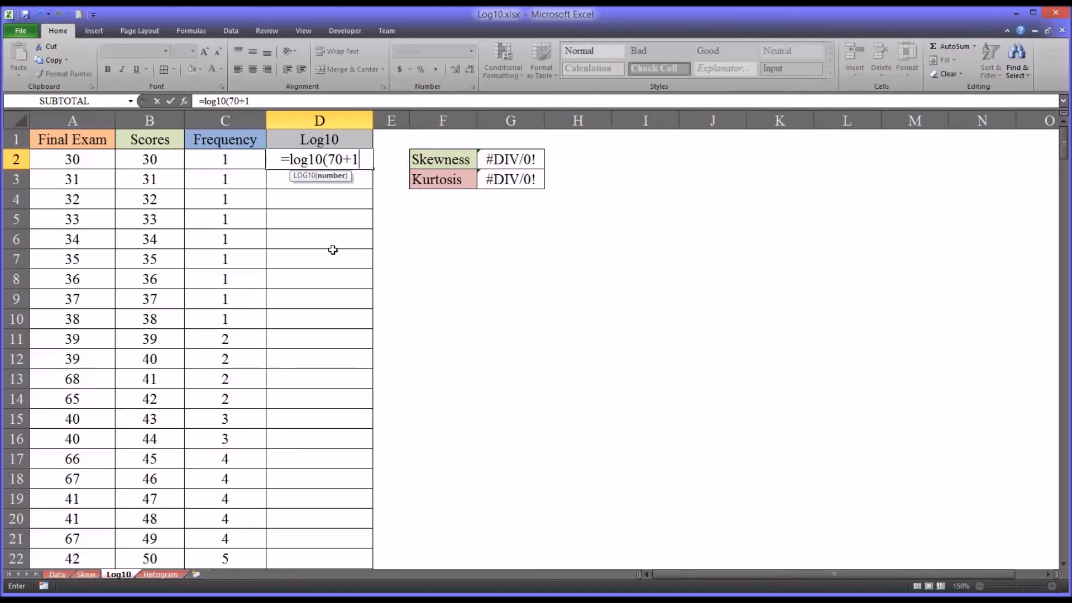
type("-")
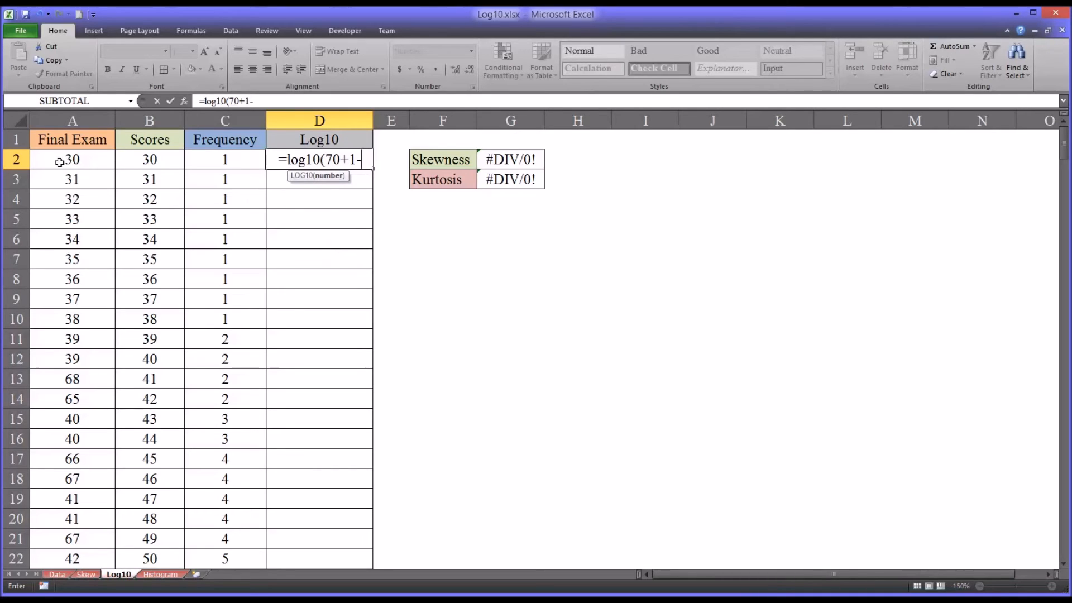
left_click(71, 159)
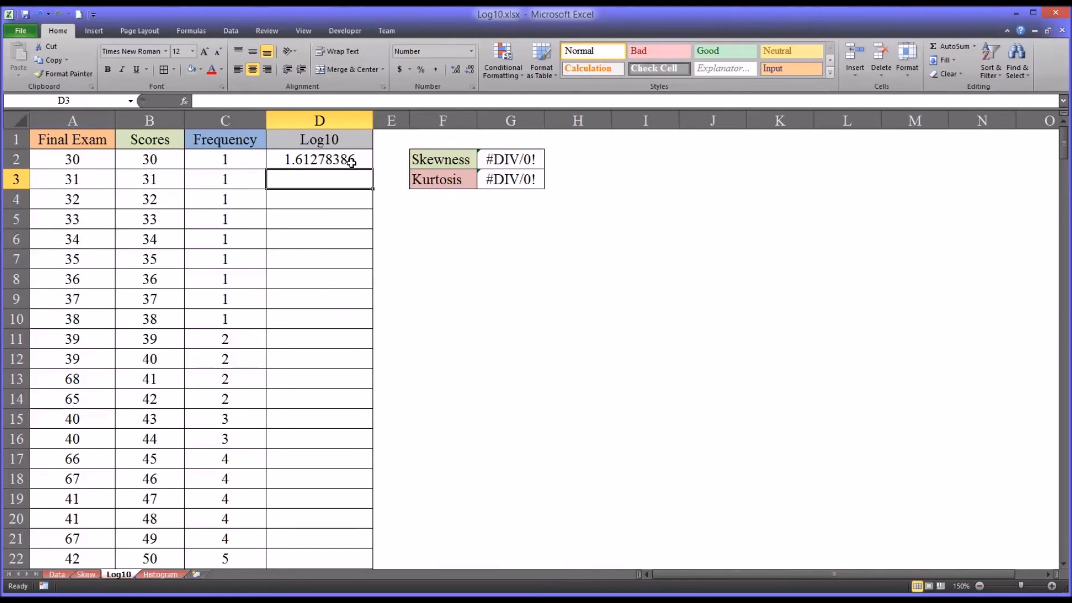
Fill the reflected LOG10 formula down column D to row 283, giving skewness -0.8344 and kurtosis 1.383476
left_click(319, 159)
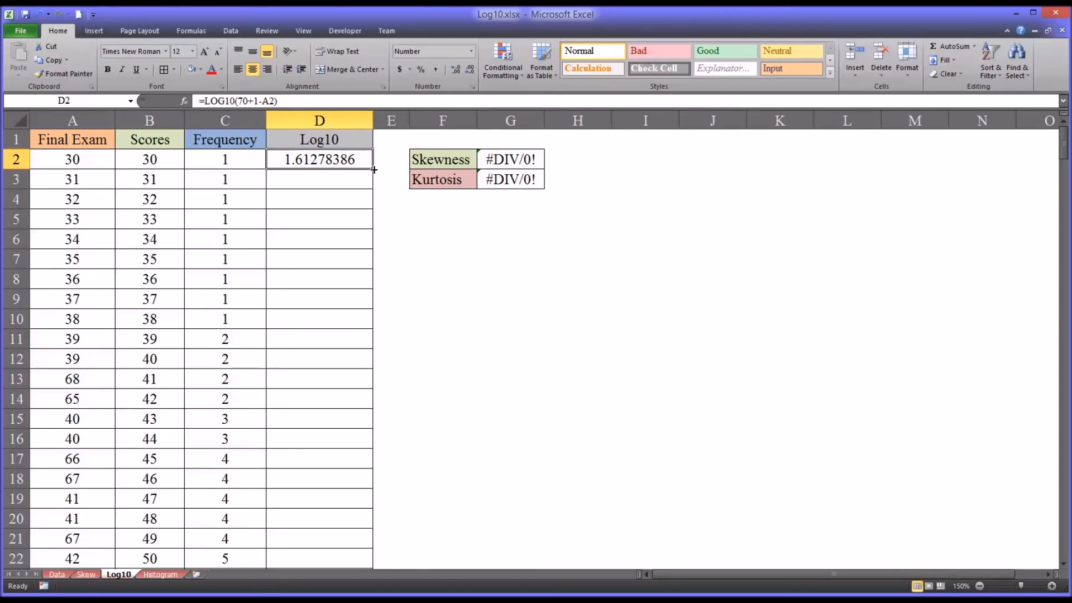
left_click_drag(373, 168, 366, 270)
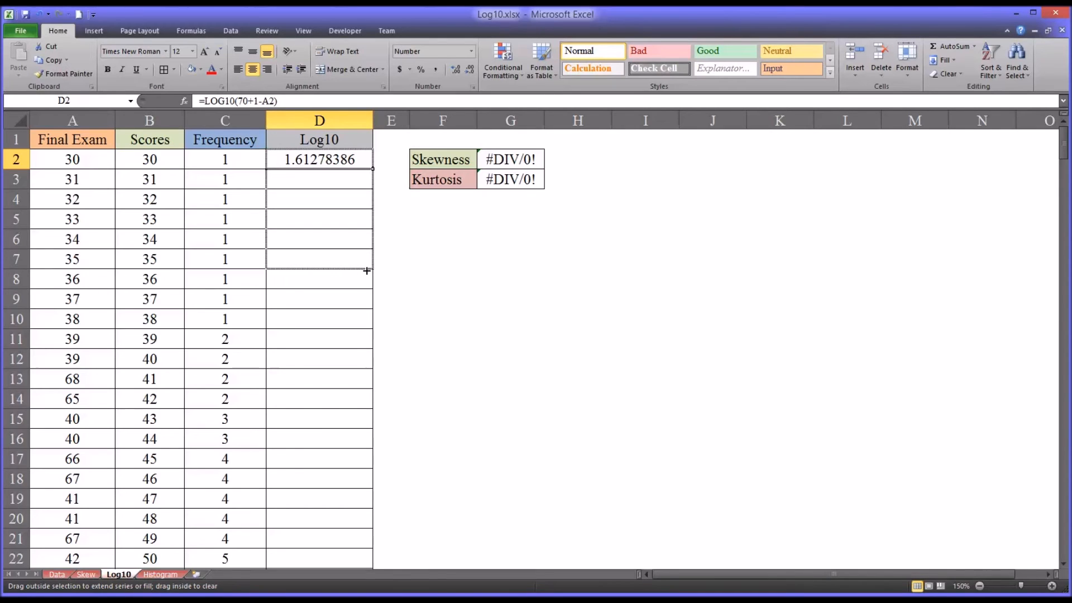
scroll("down", 3)
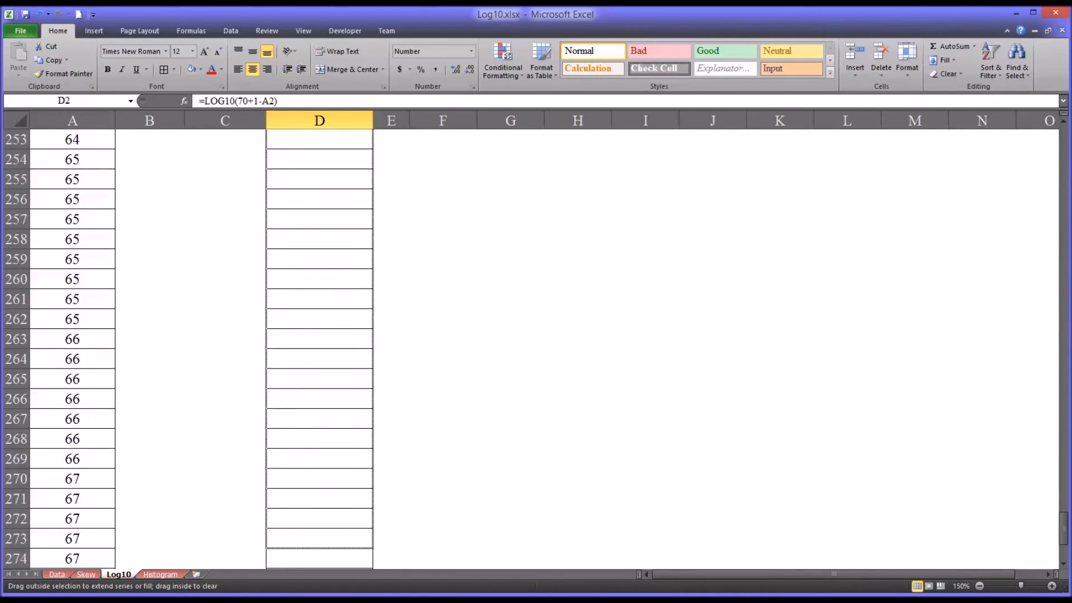
scroll("down", 3)
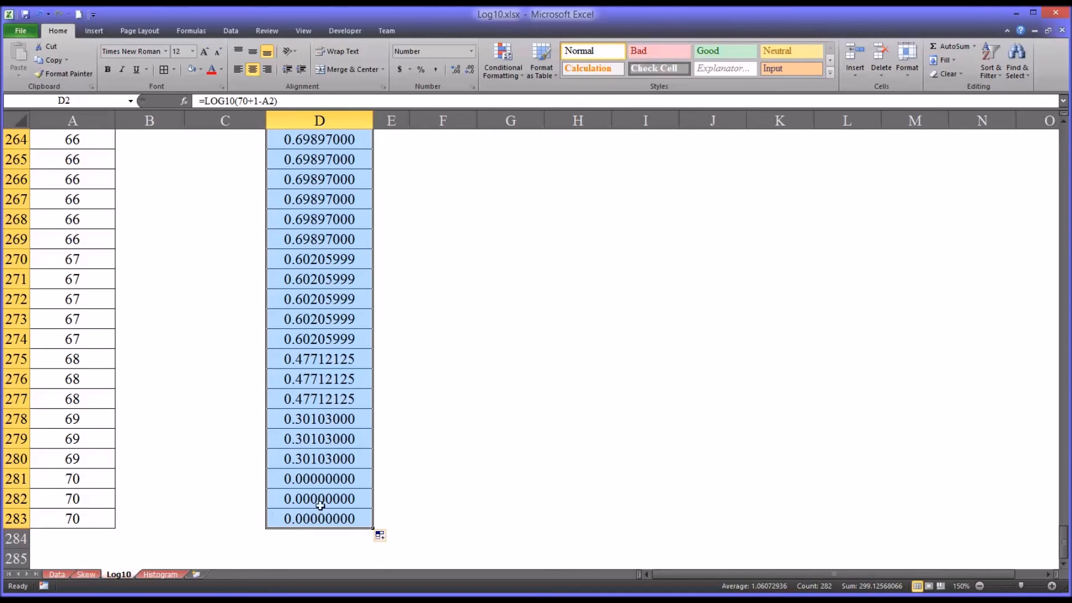
mouse_move(367, 464)
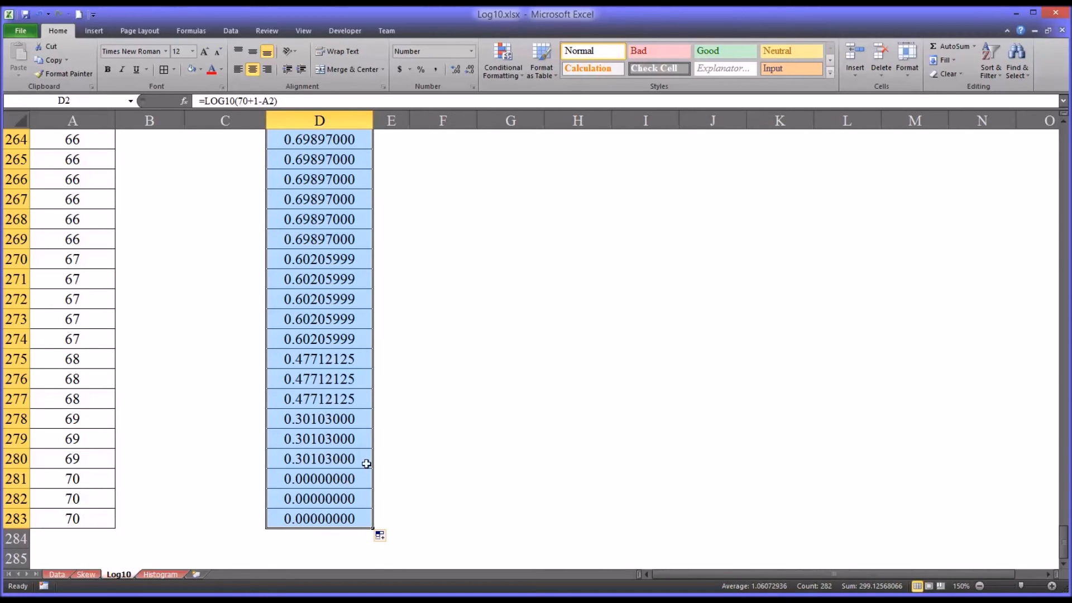
scroll("up", 3)
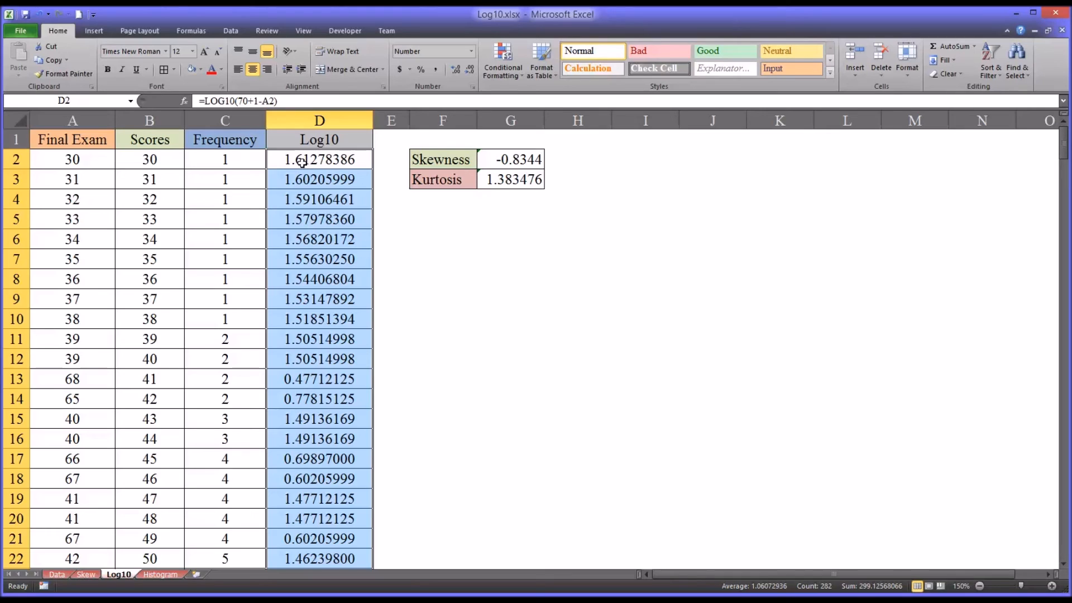
left_click(511, 158)
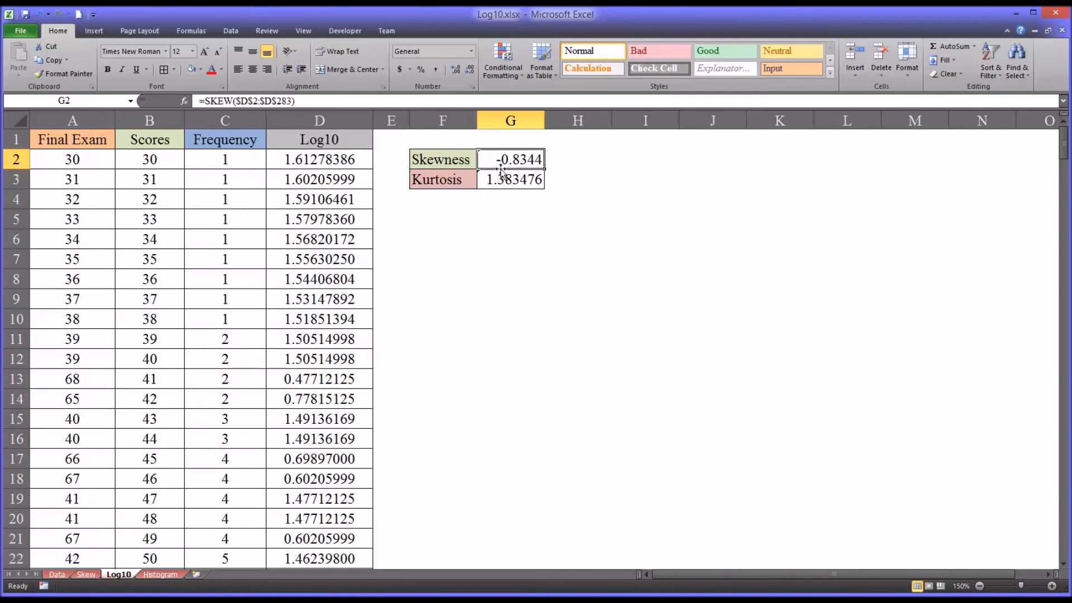
left_click(86, 574)
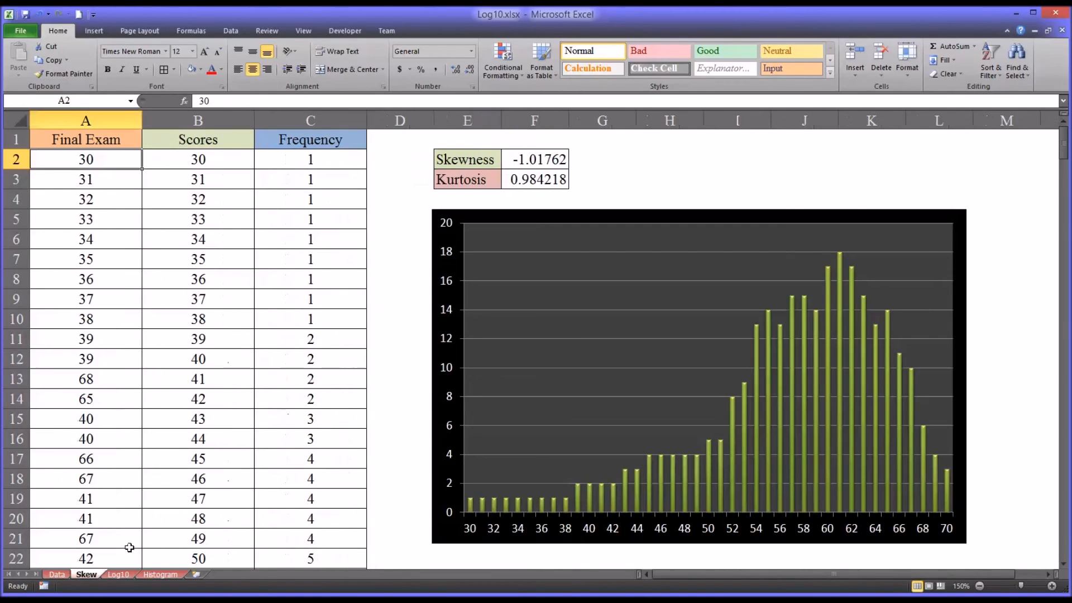
mouse_move(544, 168)
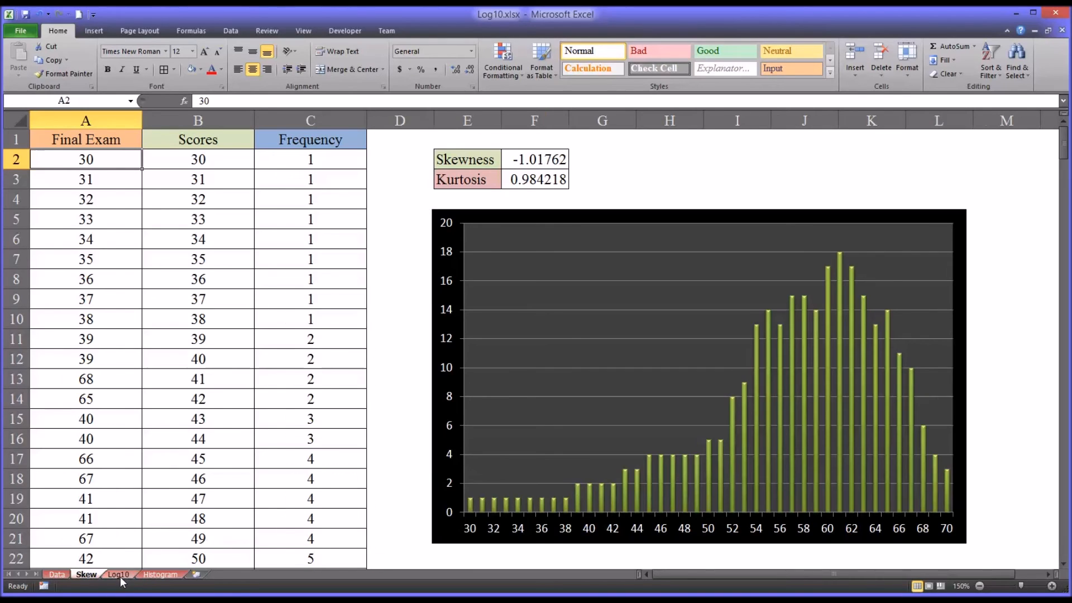
left_click(118, 574)
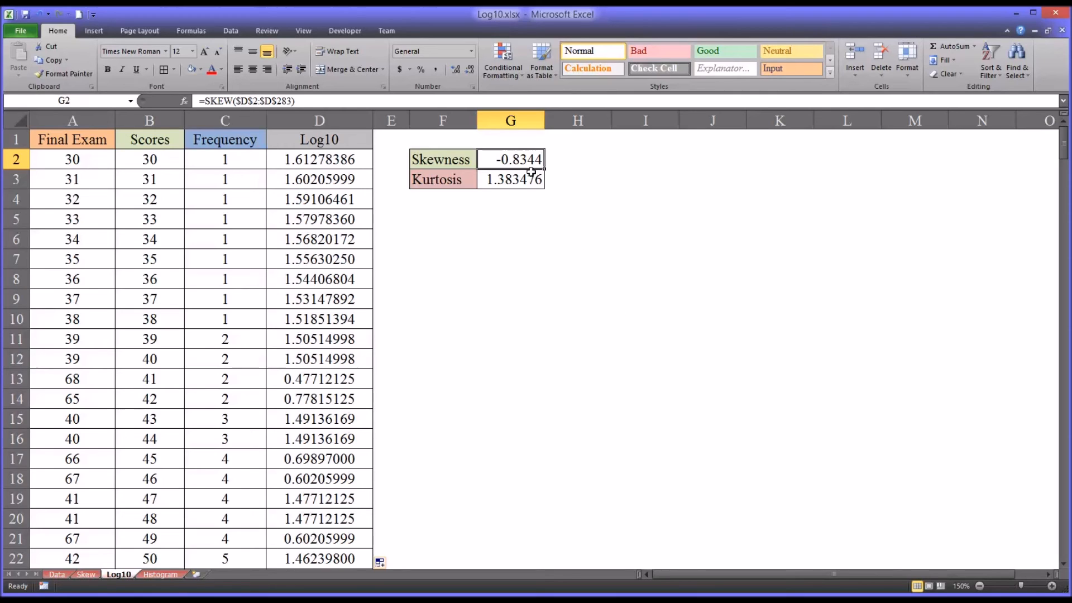
mouse_move(529, 155)
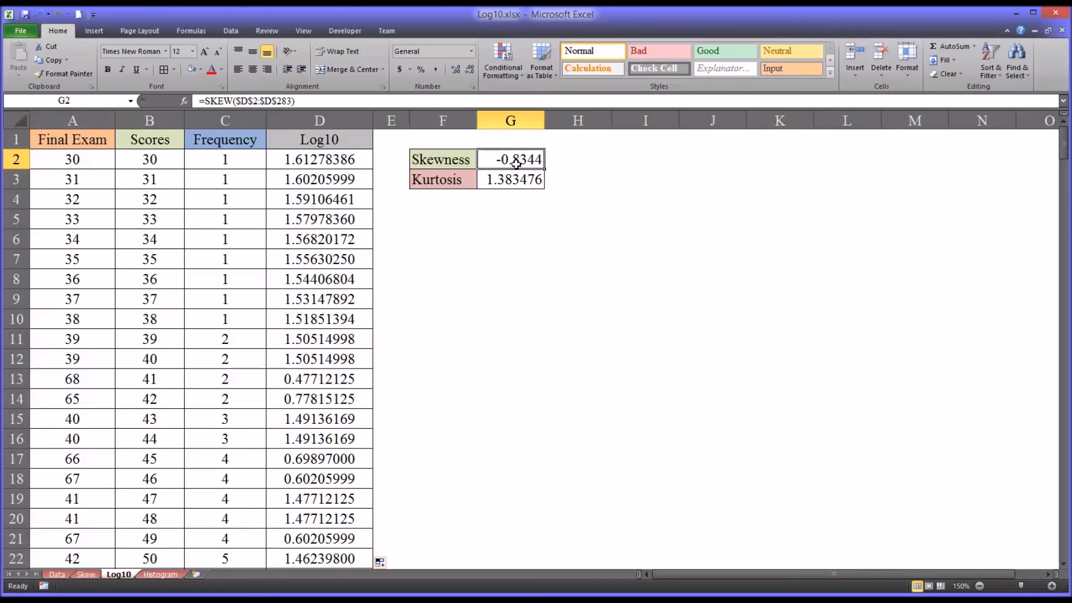
mouse_move(486, 160)
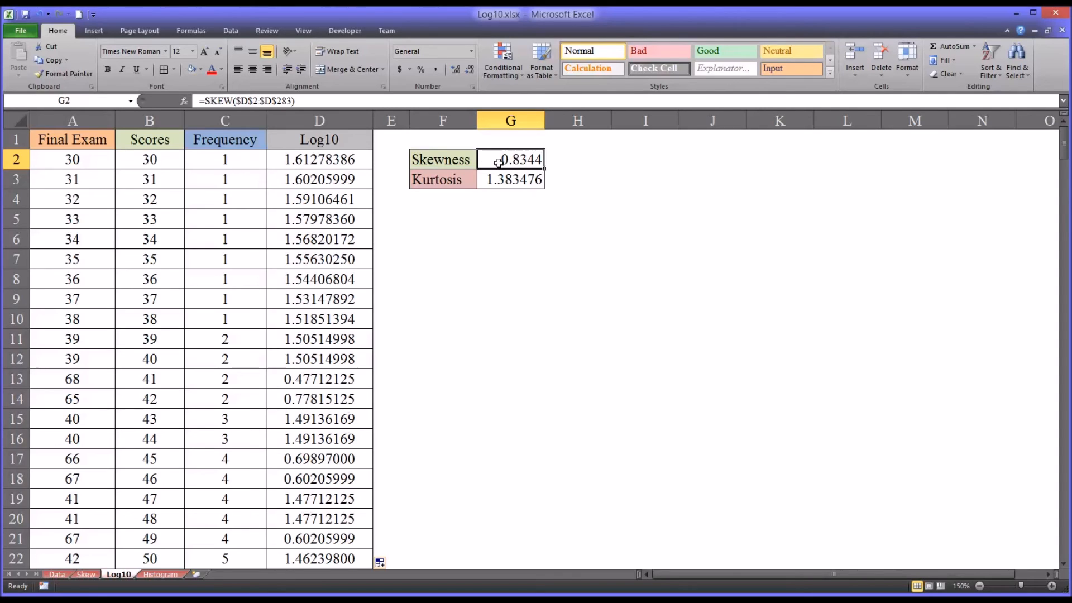
mouse_move(496, 160)
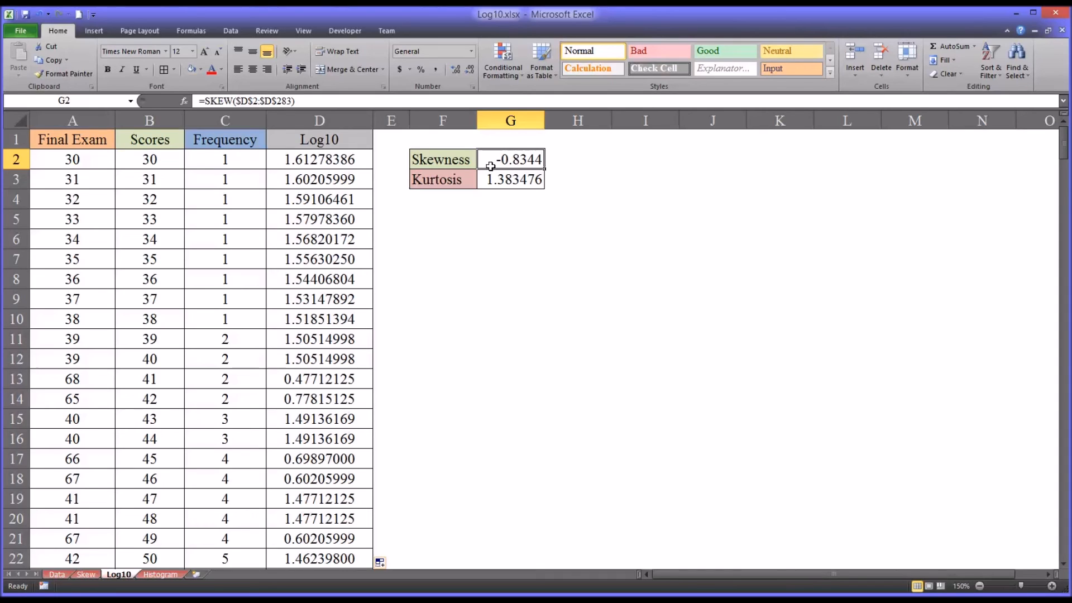
mouse_move(509, 162)
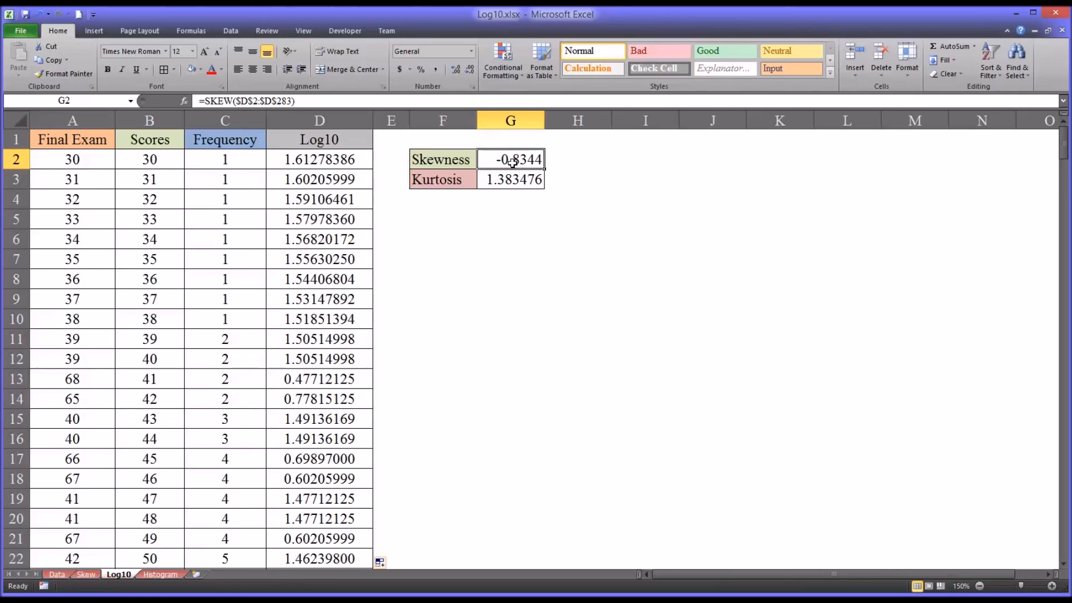
mouse_move(654, 535)
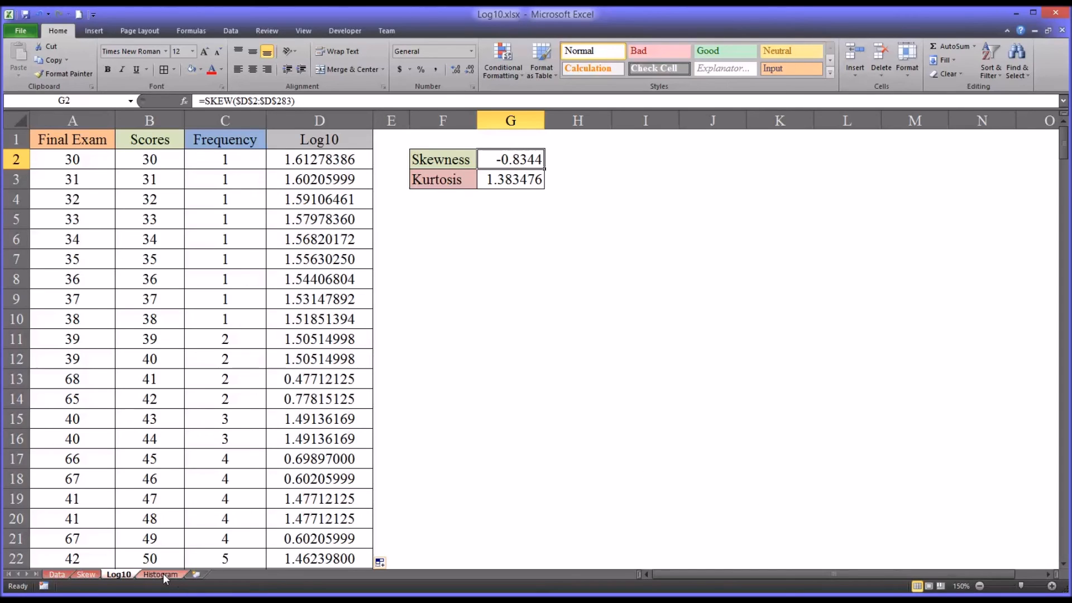
View the Histogram sheet of the transformed scores and inspect the first value in A2
left_click(159, 574)
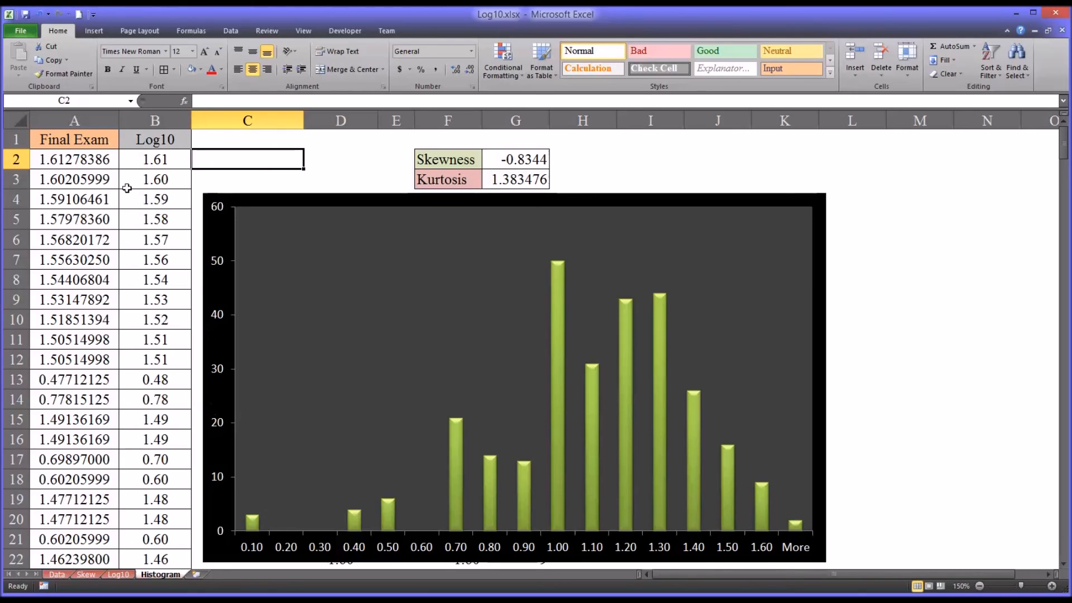
mouse_move(68, 140)
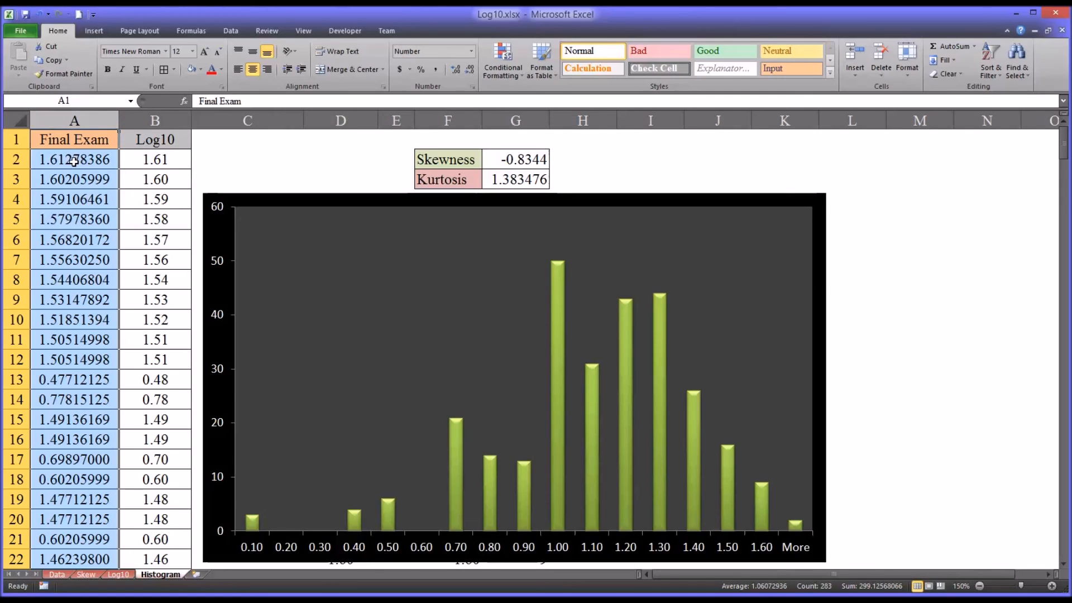
left_click(74, 158)
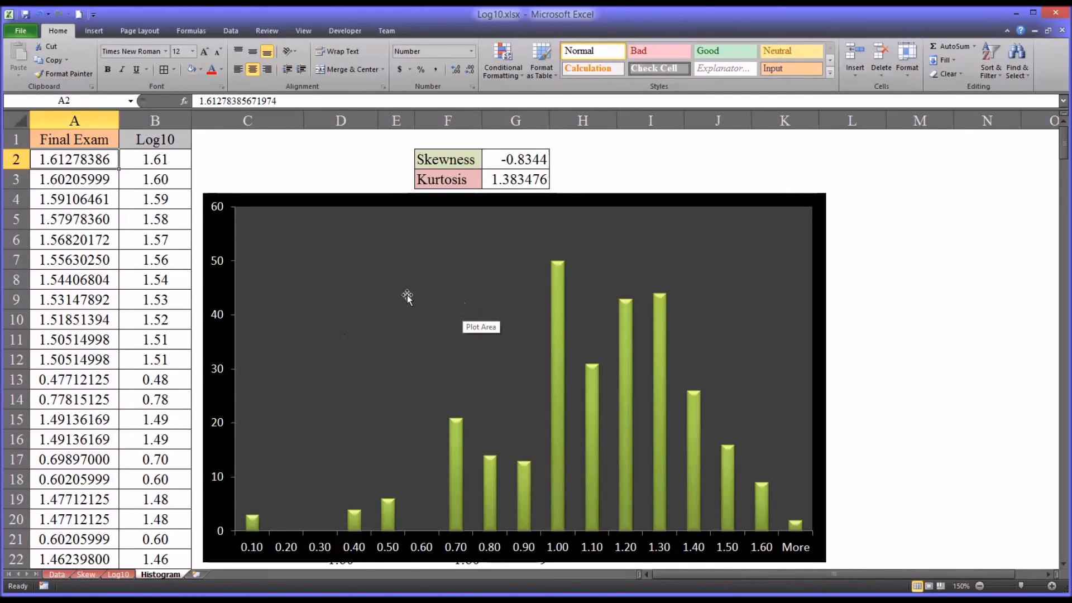
mouse_move(341, 462)
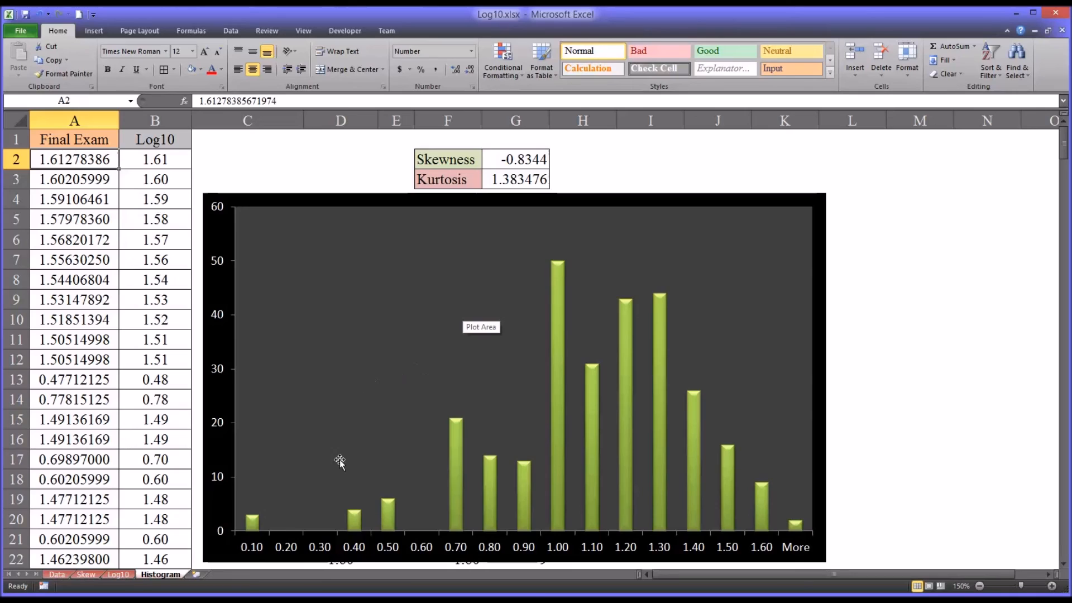
mouse_move(618, 266)
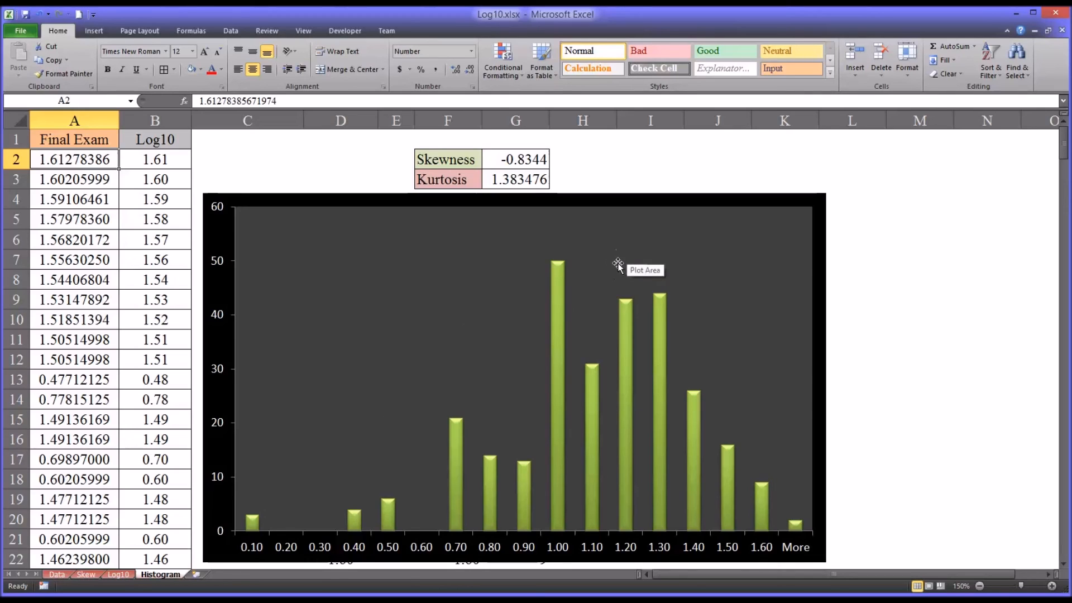
mouse_move(759, 348)
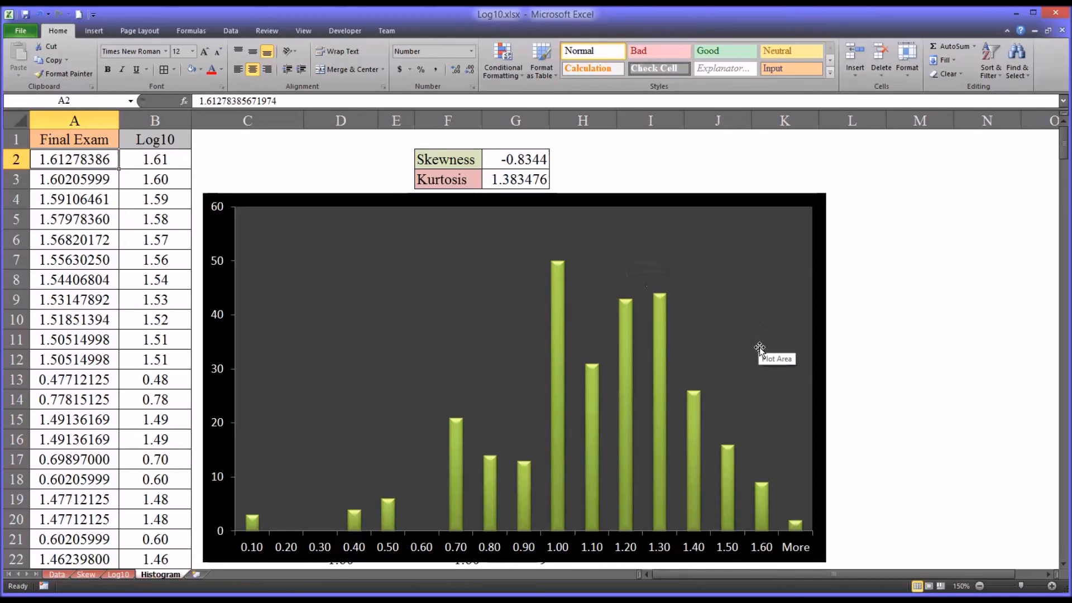
mouse_move(512, 423)
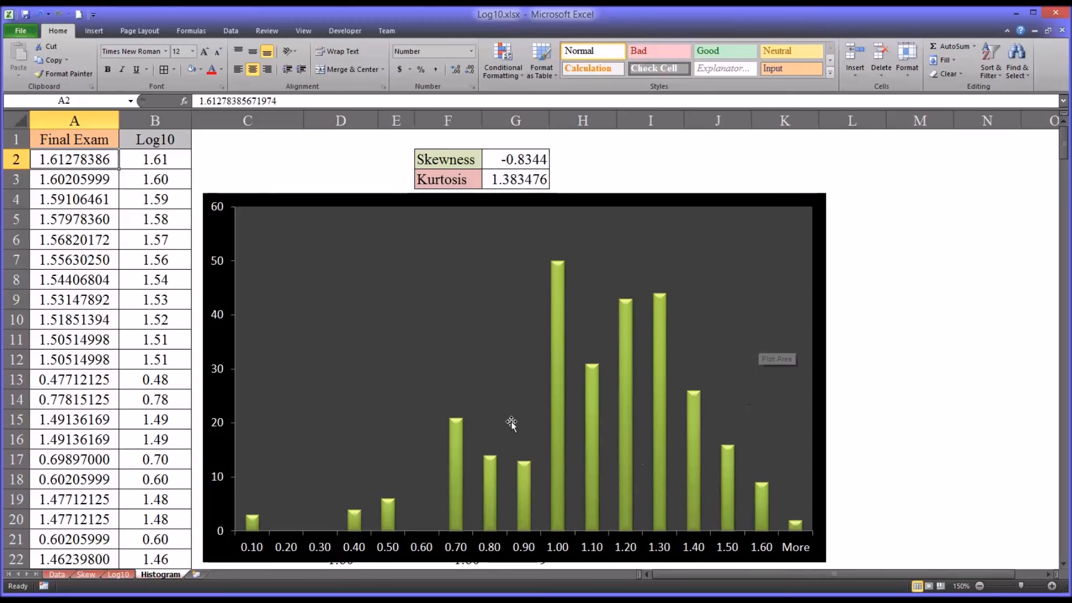
mouse_move(455, 422)
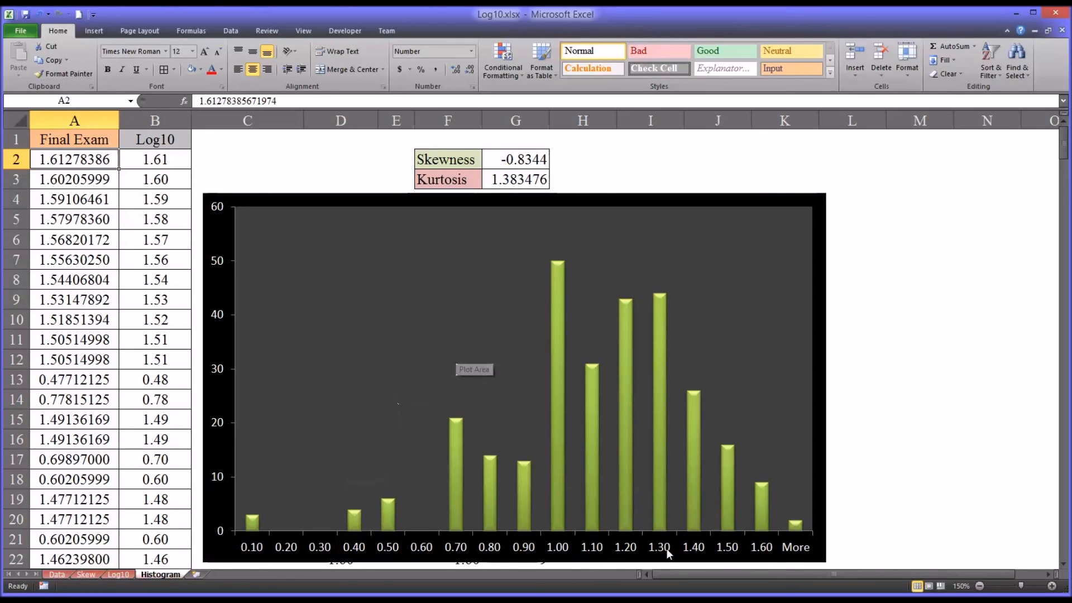
mouse_move(122, 560)
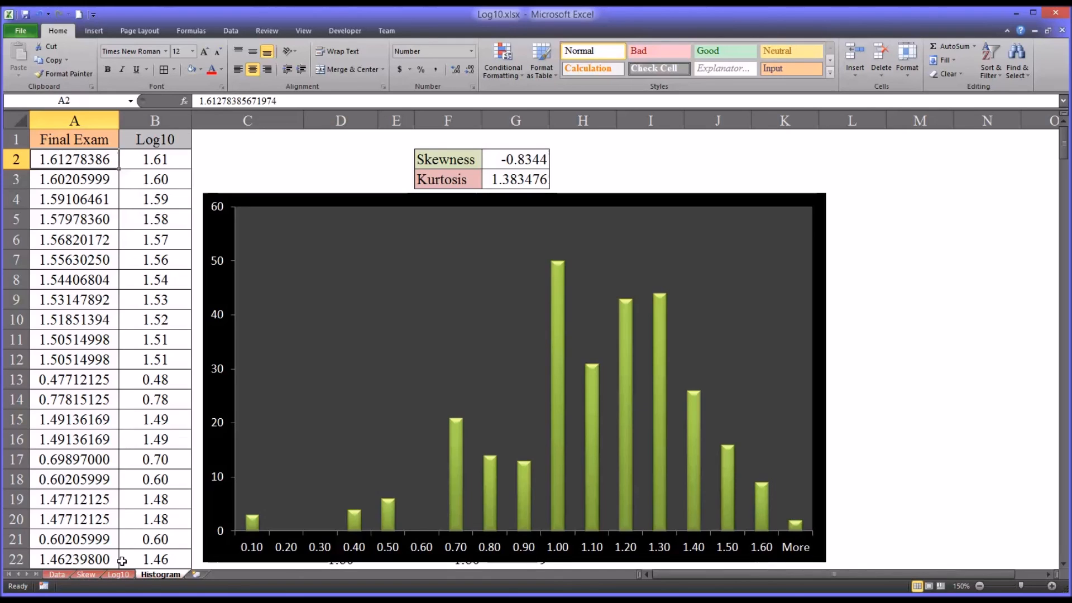
Compare the Skew and Histogram sheets, ending on Skew with the Final Exam column selected
left_click(86, 574)
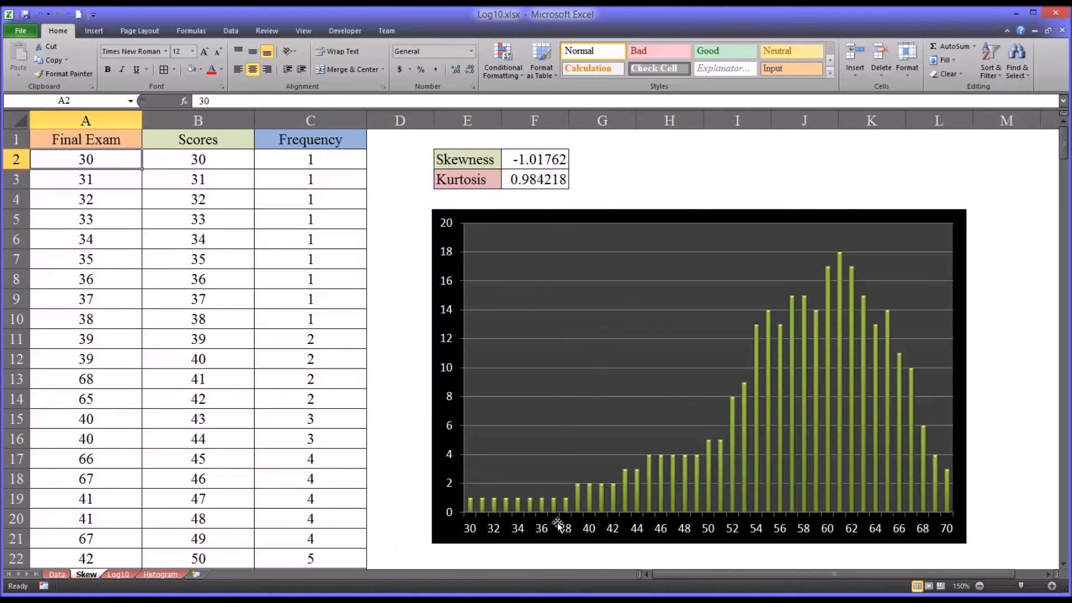
mouse_move(656, 480)
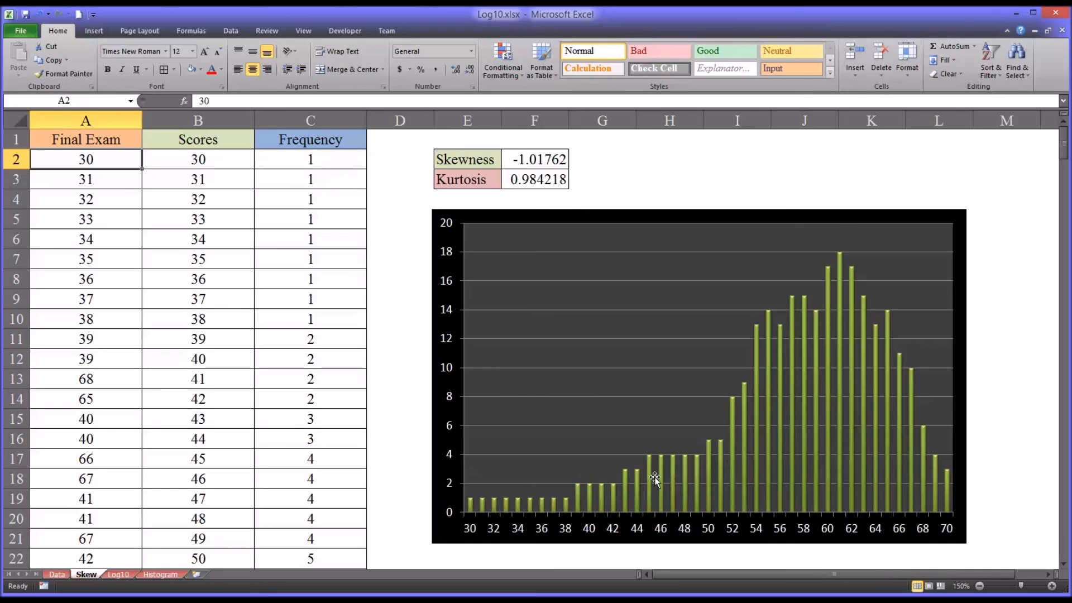
mouse_move(149, 590)
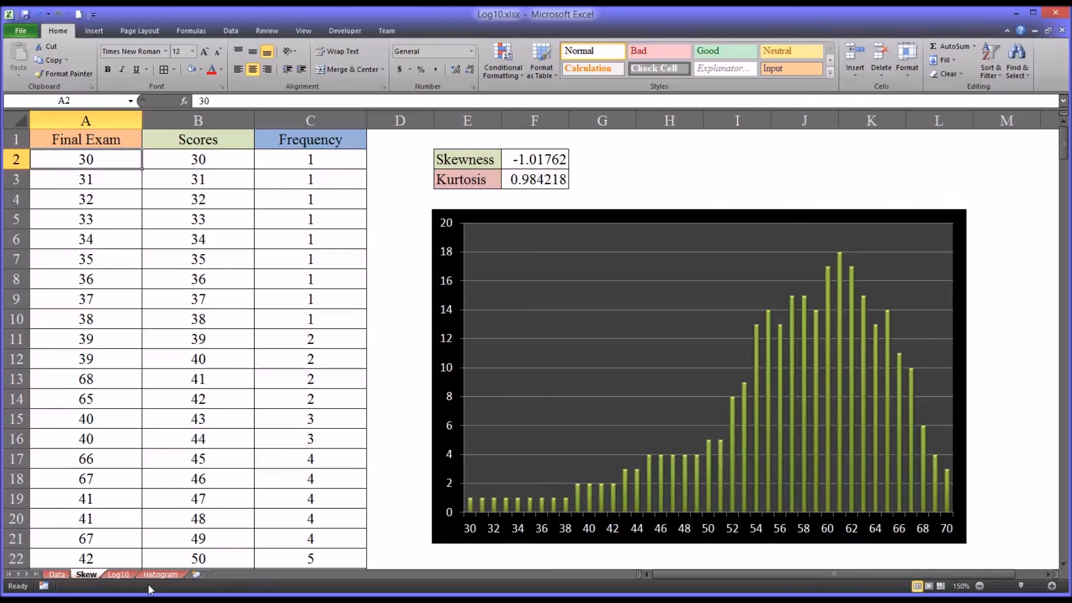
left_click(161, 575)
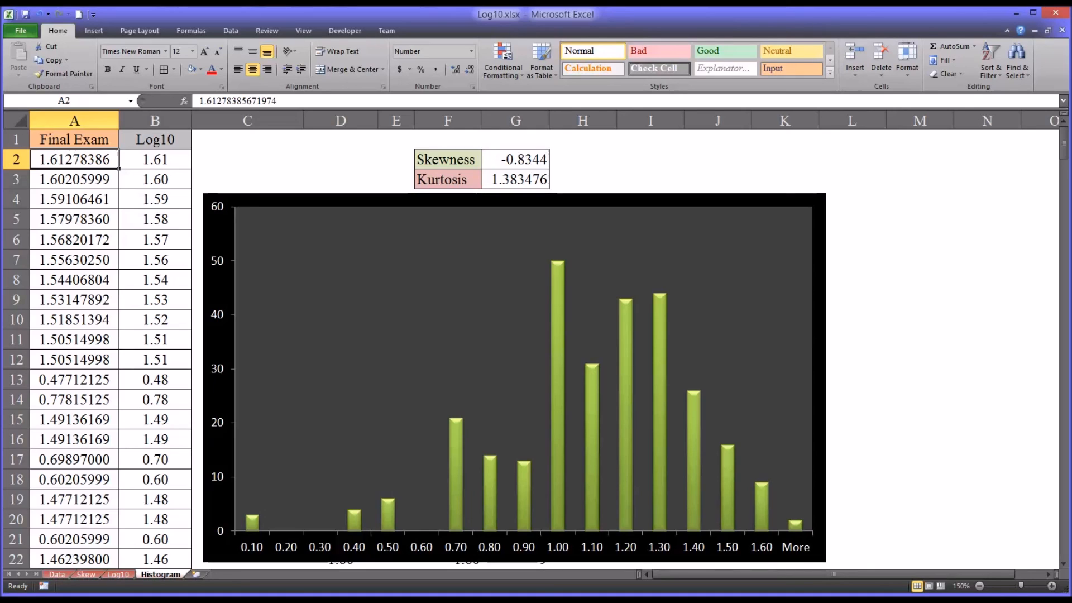
mouse_move(387, 360)
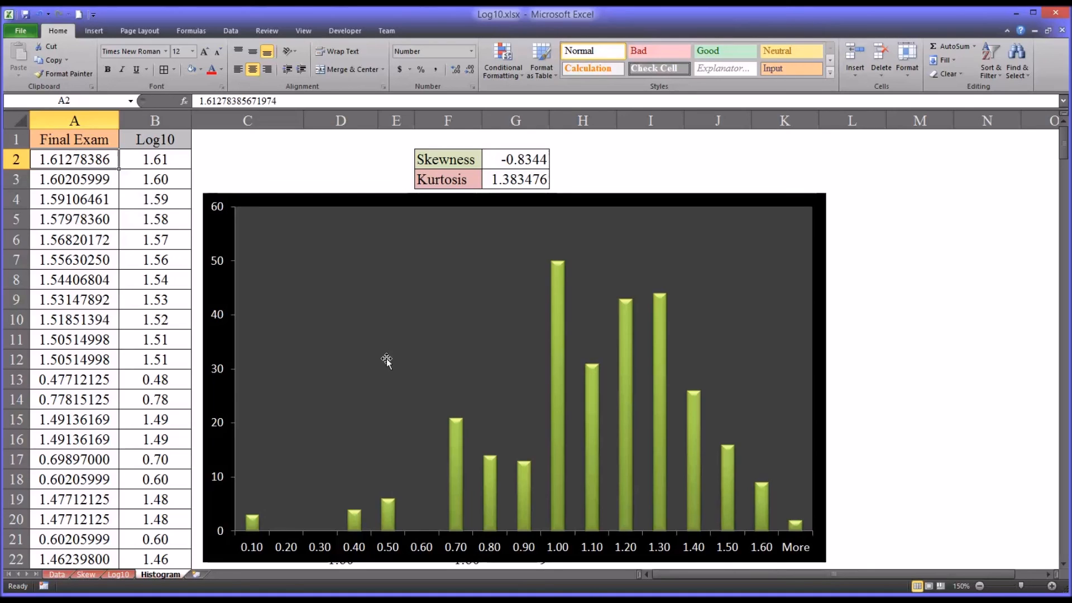
mouse_move(78, 522)
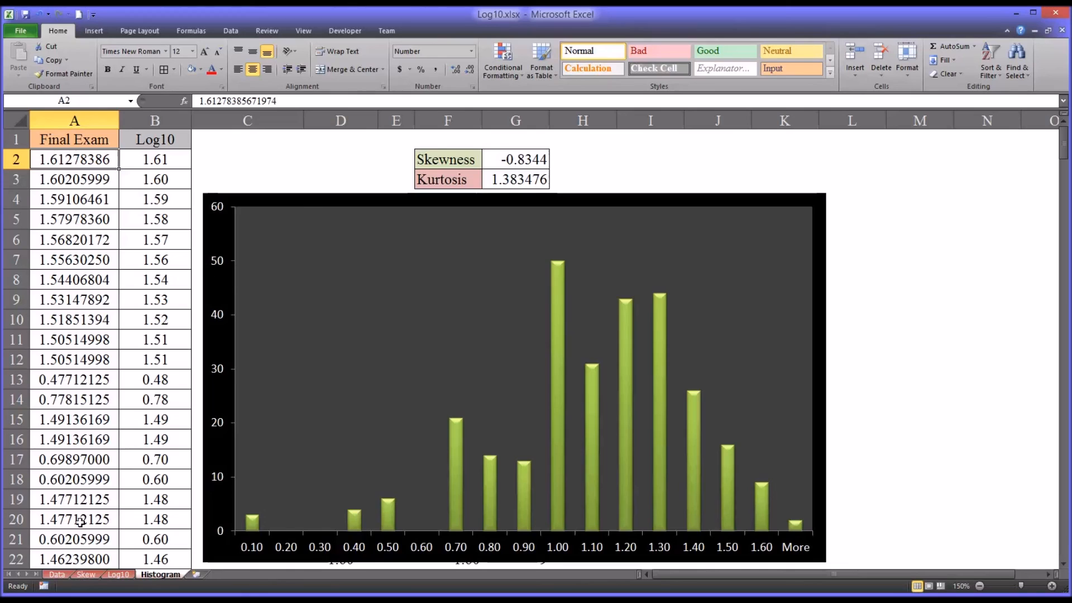
left_click(86, 574)
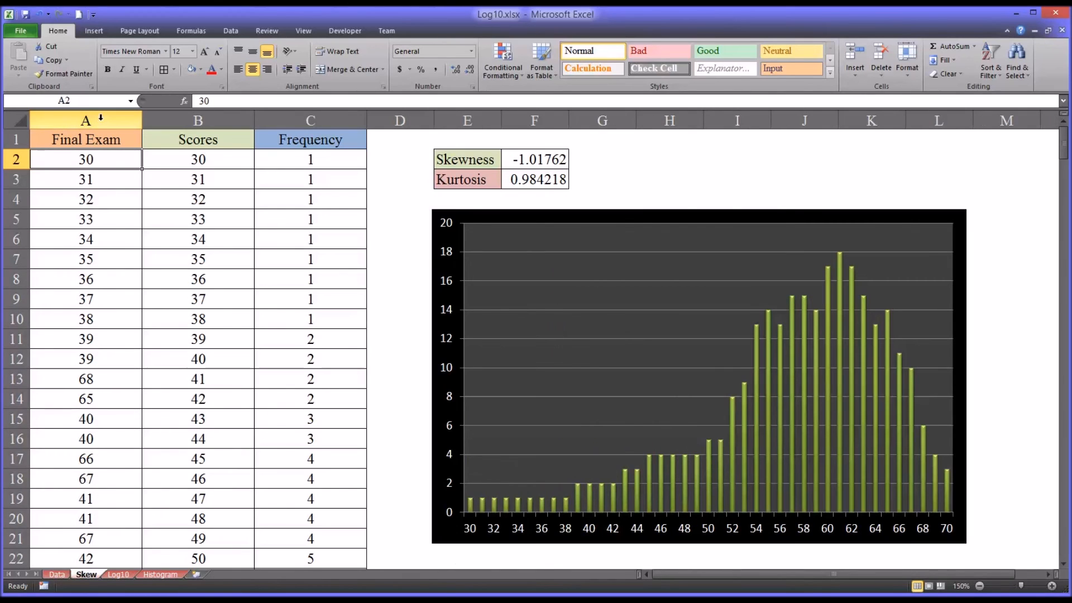
left_click(85, 120)
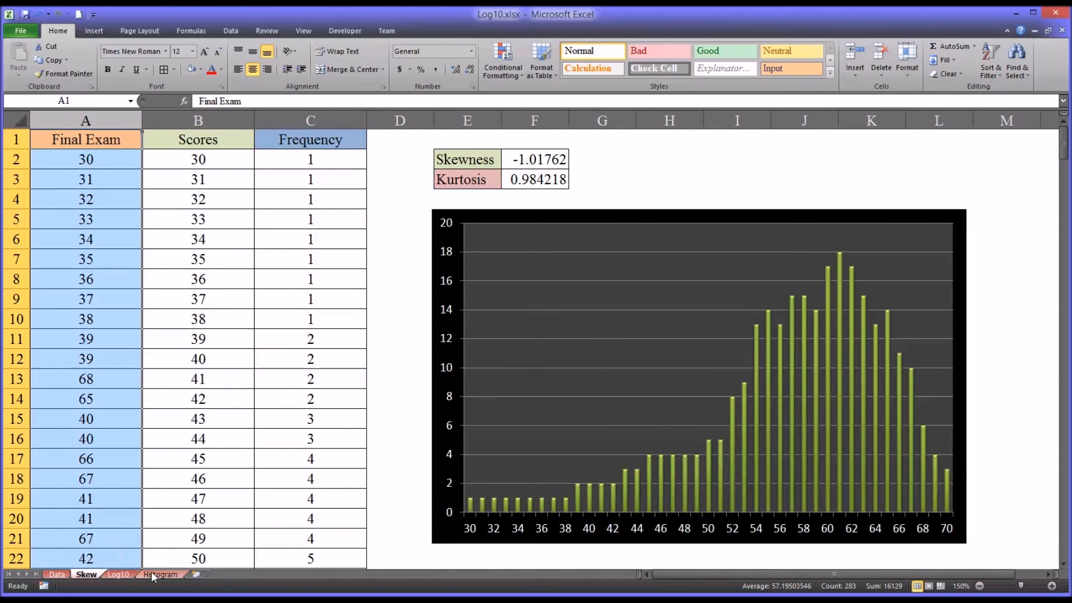